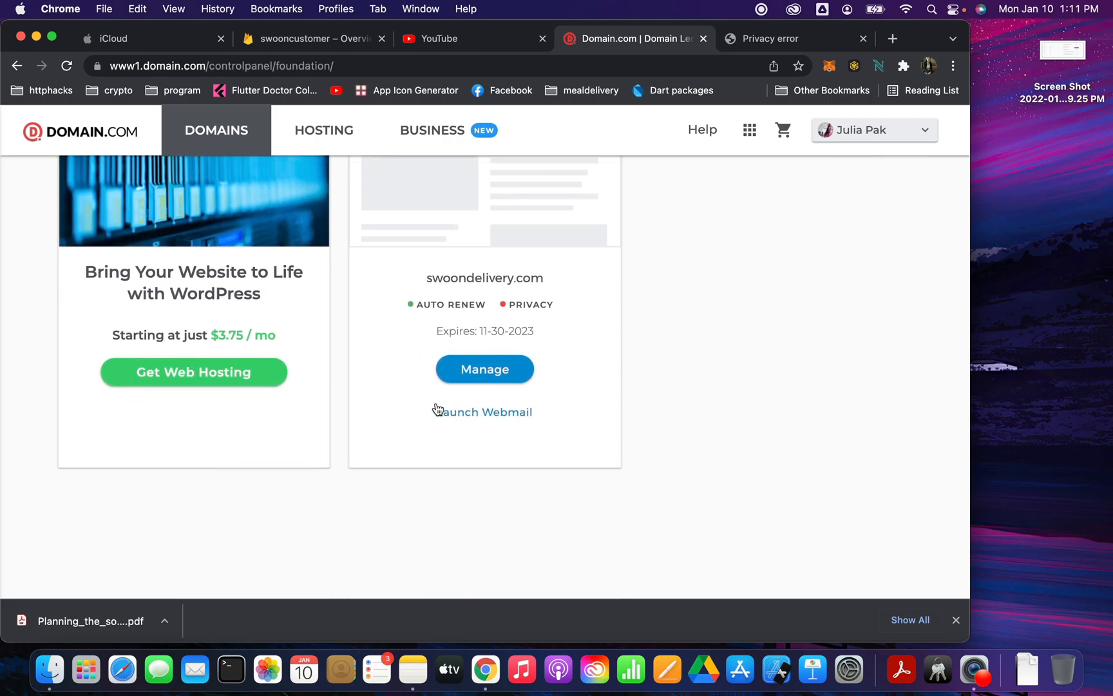
- Manage swoondelivery.com and review its Microsoft 365 email offer under Email Management
left_click(485, 370)
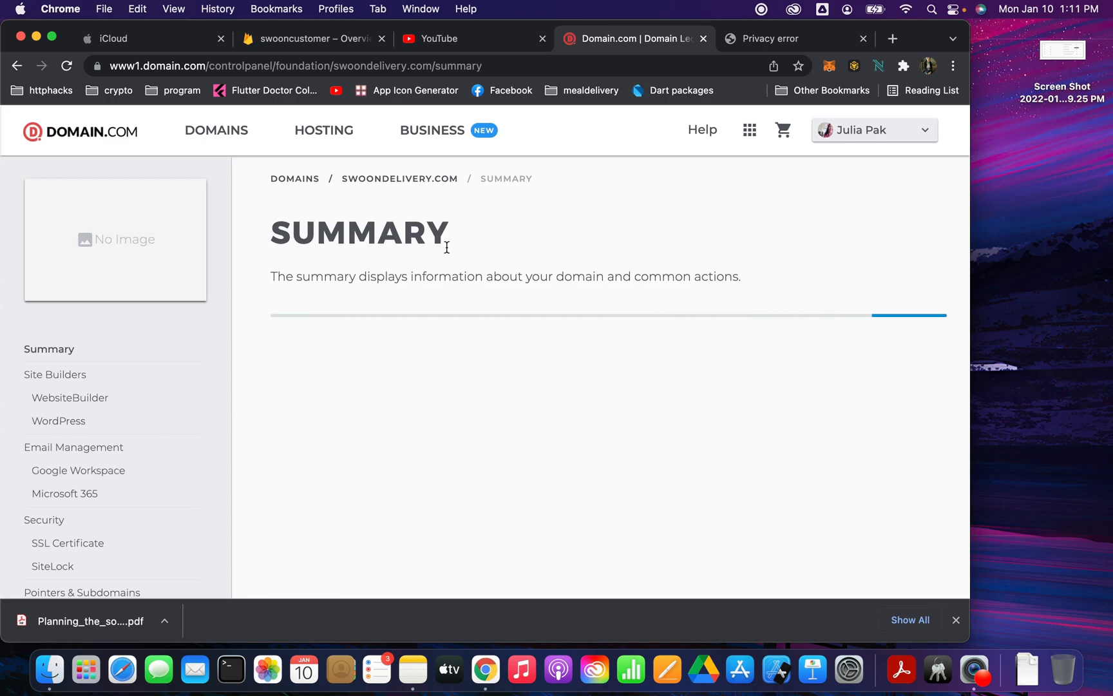
left_click(16, 65)
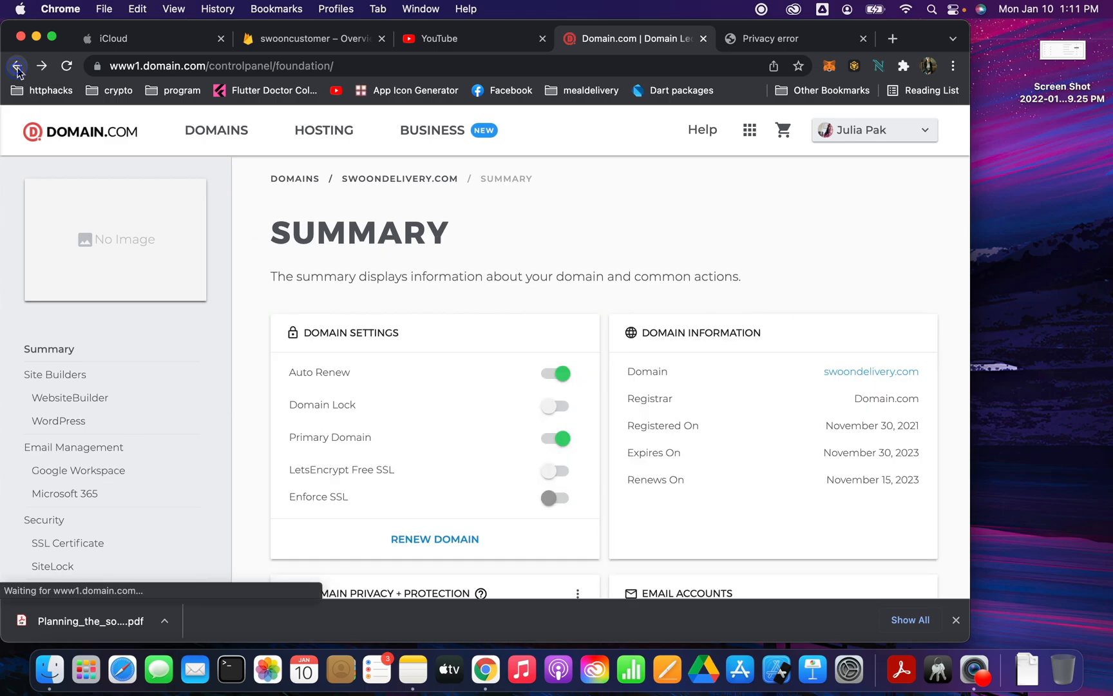
left_click(66, 494)
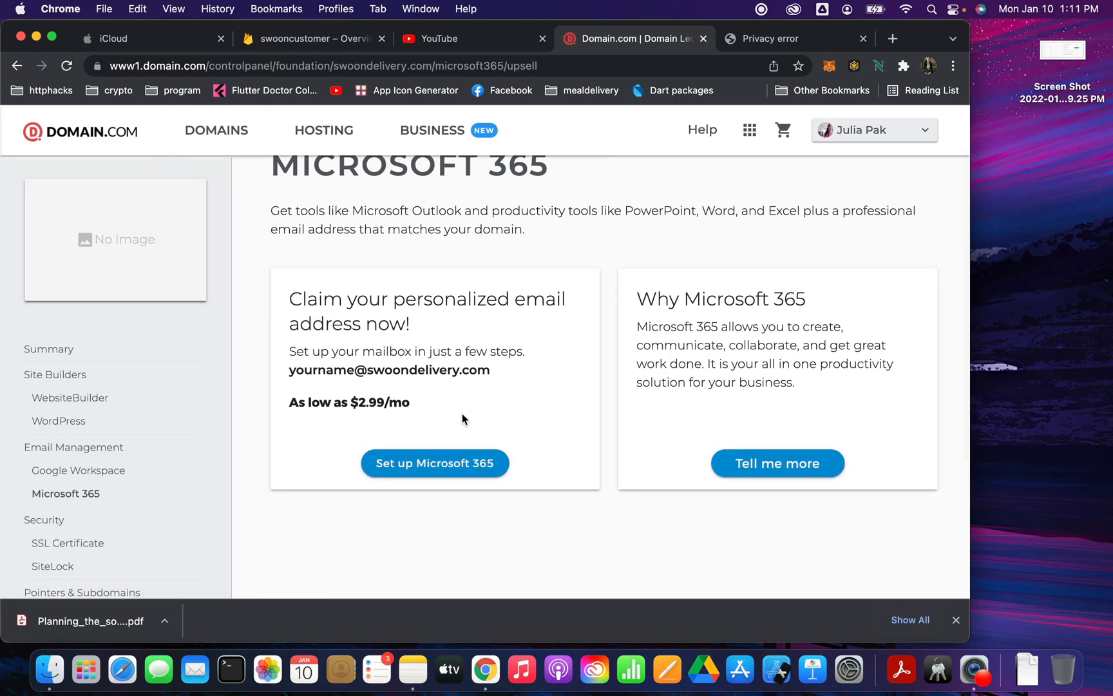
mouse_move(553, 635)
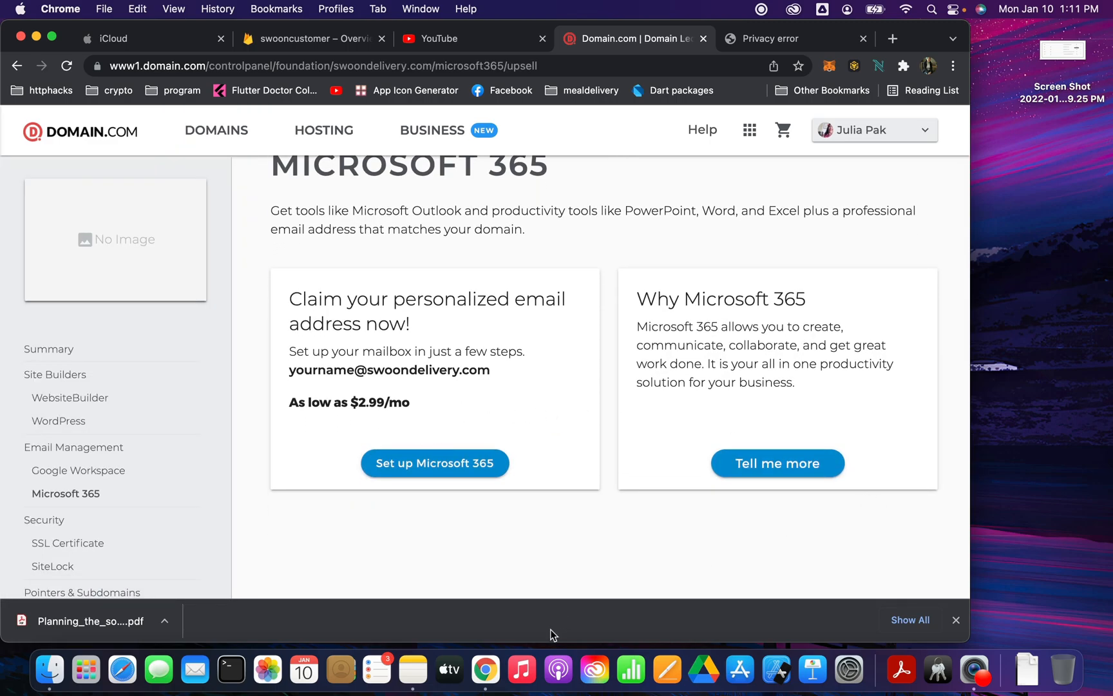
scroll("down", 3)
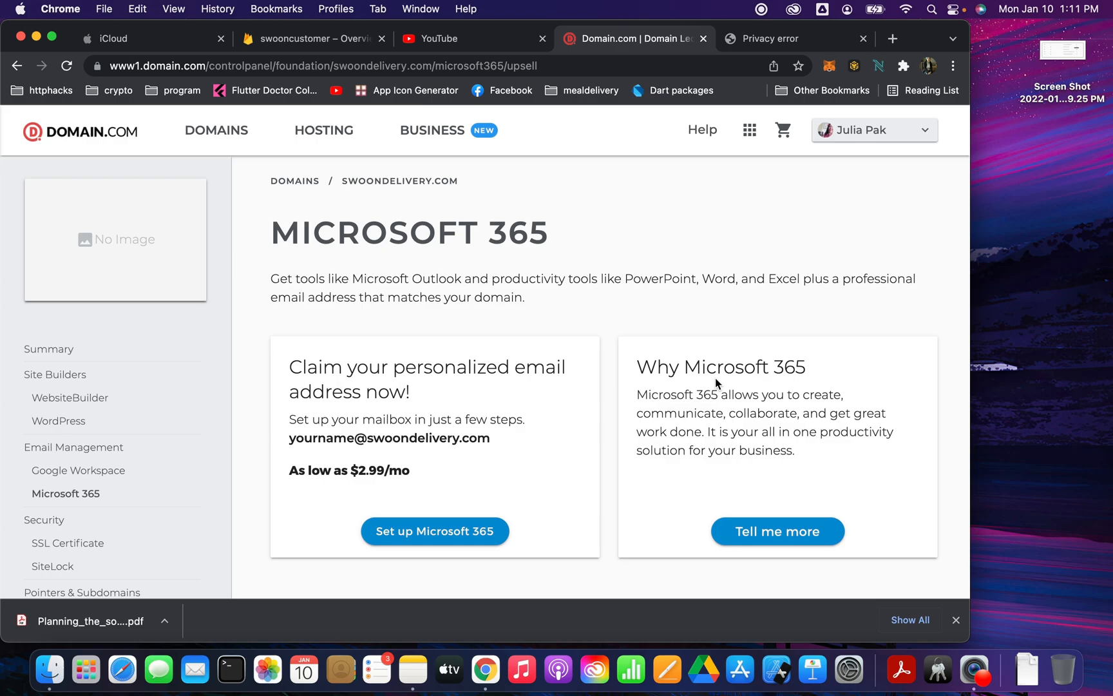
mouse_move(503, 396)
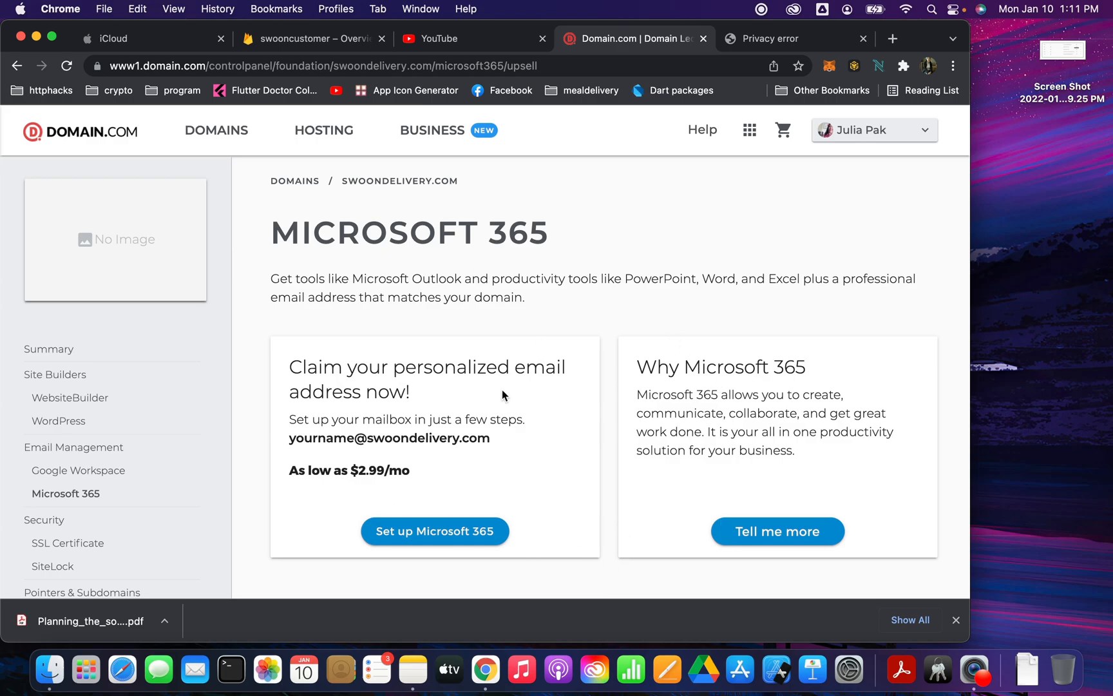
scroll("down", 3)
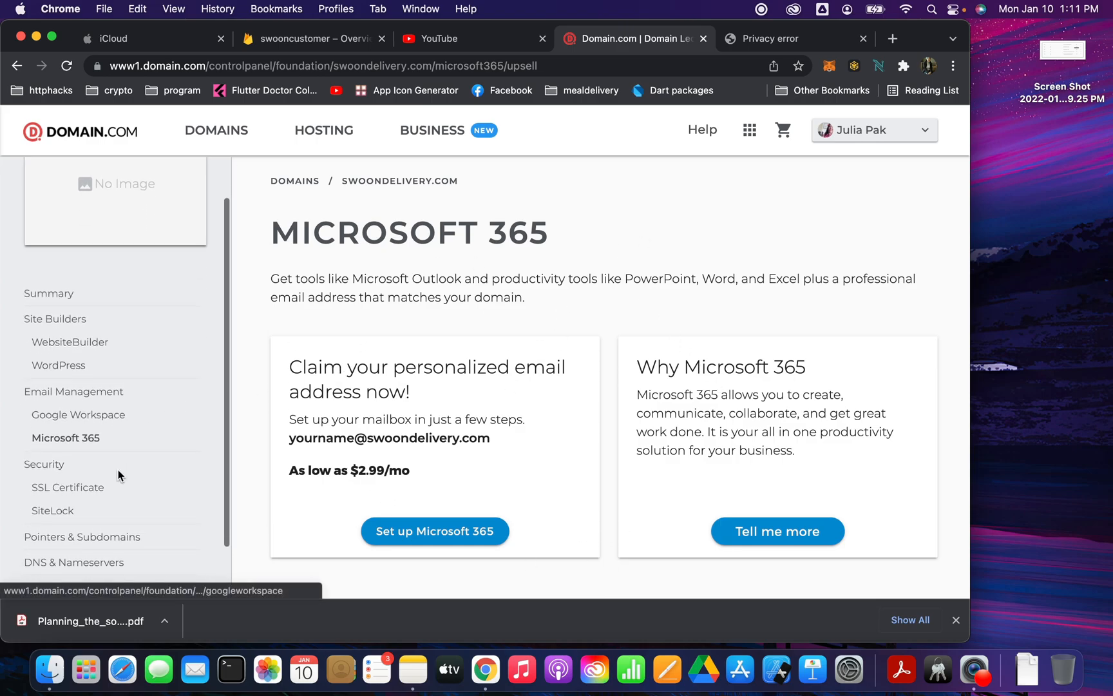
scroll("down", 3)
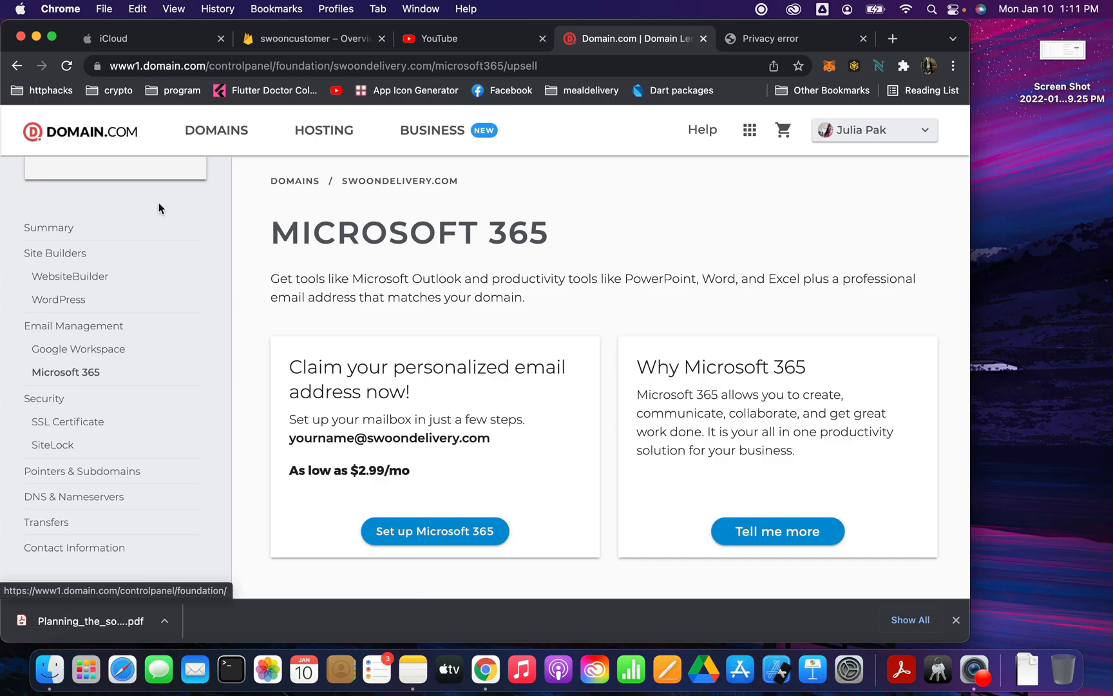
mouse_move(104, 510)
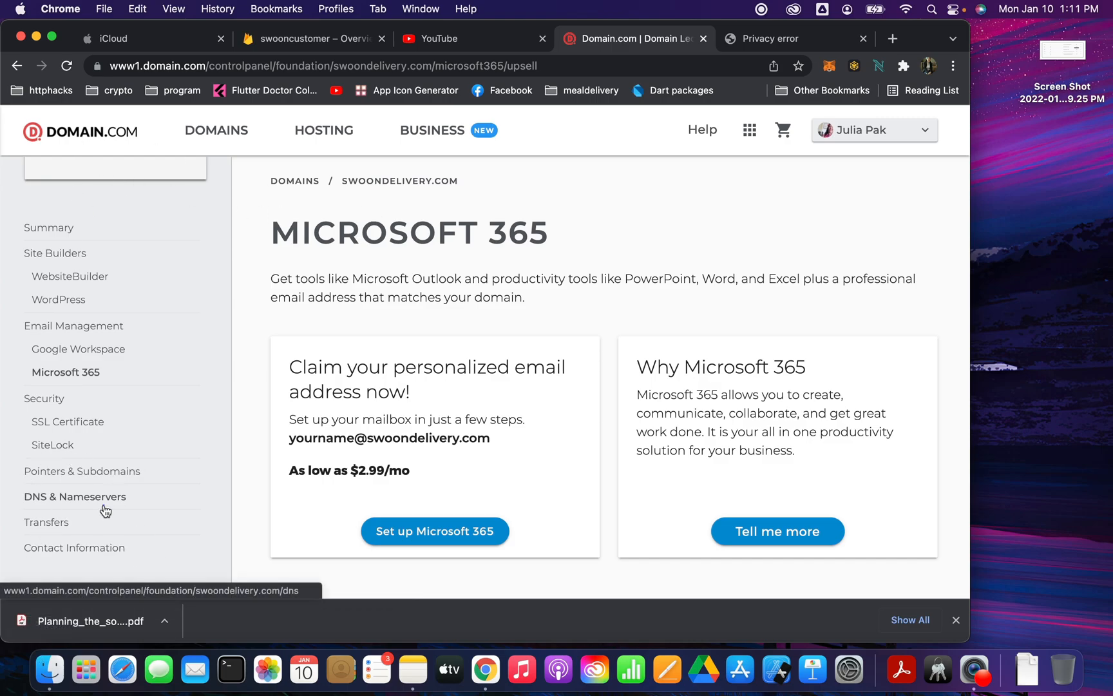
- View swoondelivery.com's DNS Records under DNS & Nameservers, then switch to the iCloud tab
left_click(75, 496)
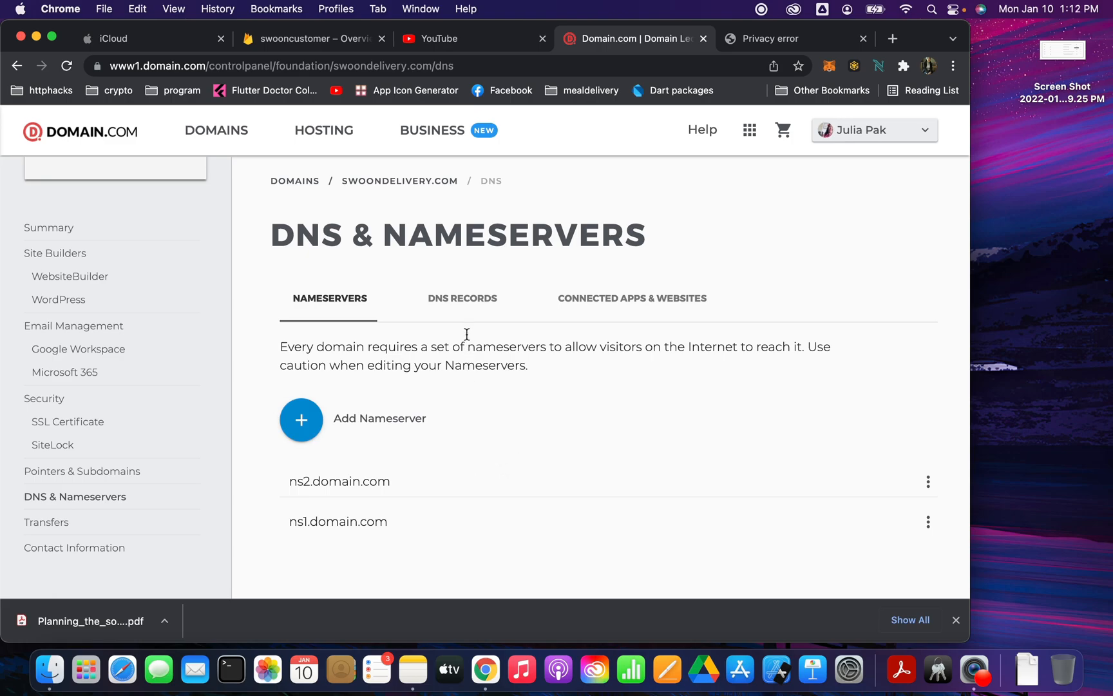
left_click(462, 298)
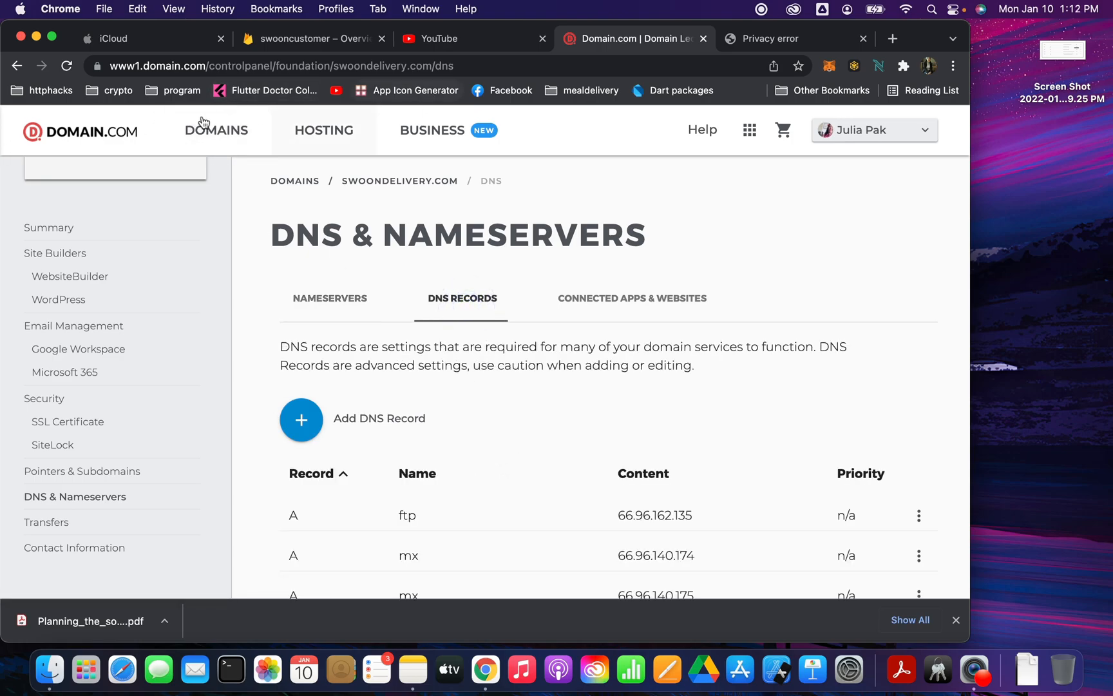
left_click(141, 39)
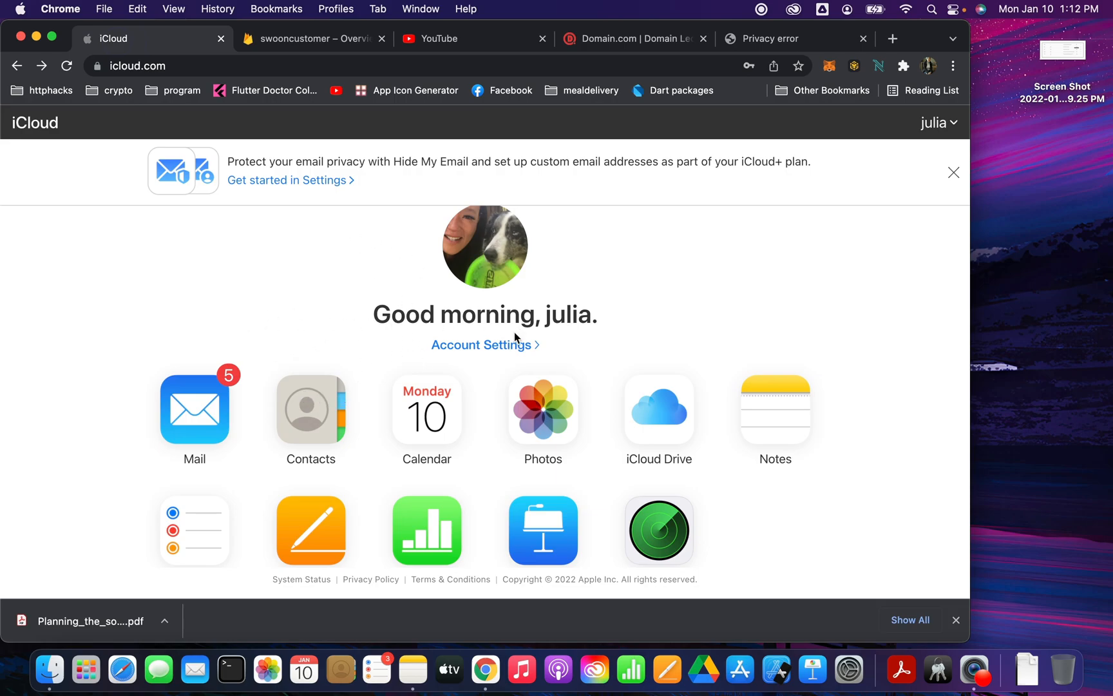
- From iCloud Account Settings, start managing a Custom Email Domain
left_click(485, 344)
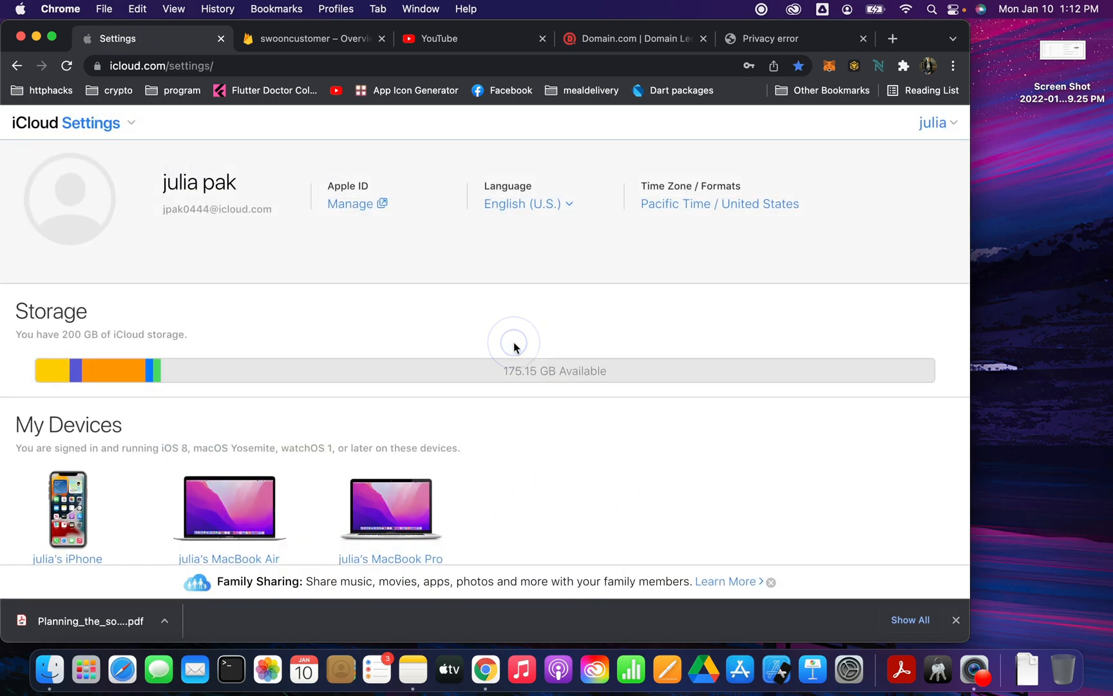
scroll("down", 3)
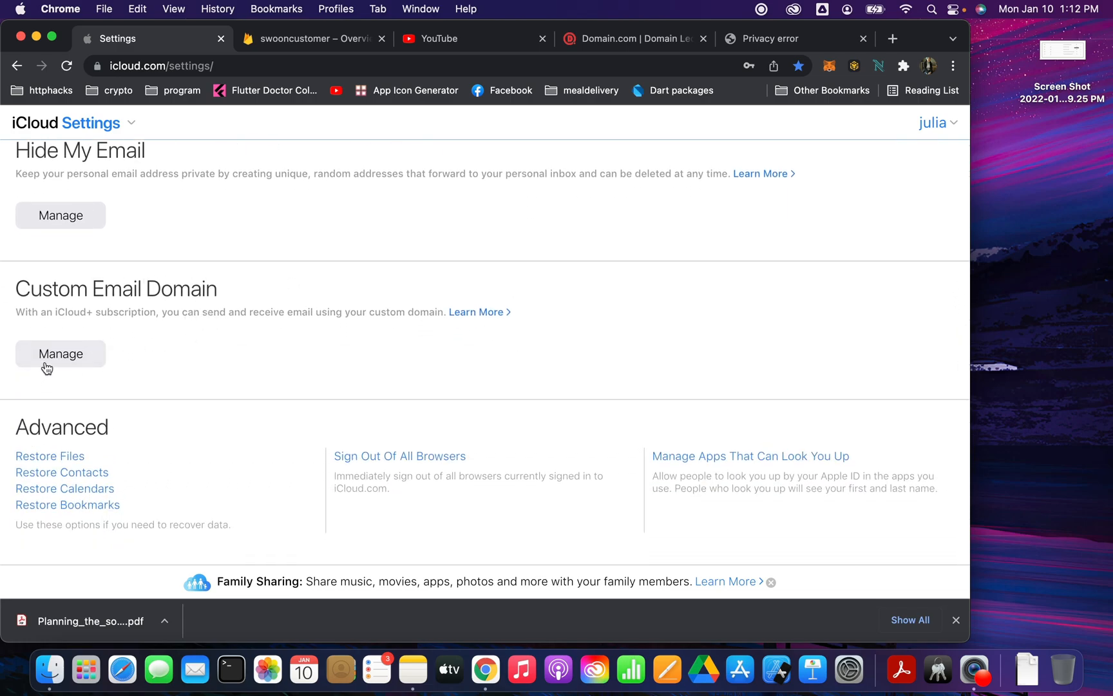
left_click(61, 353)
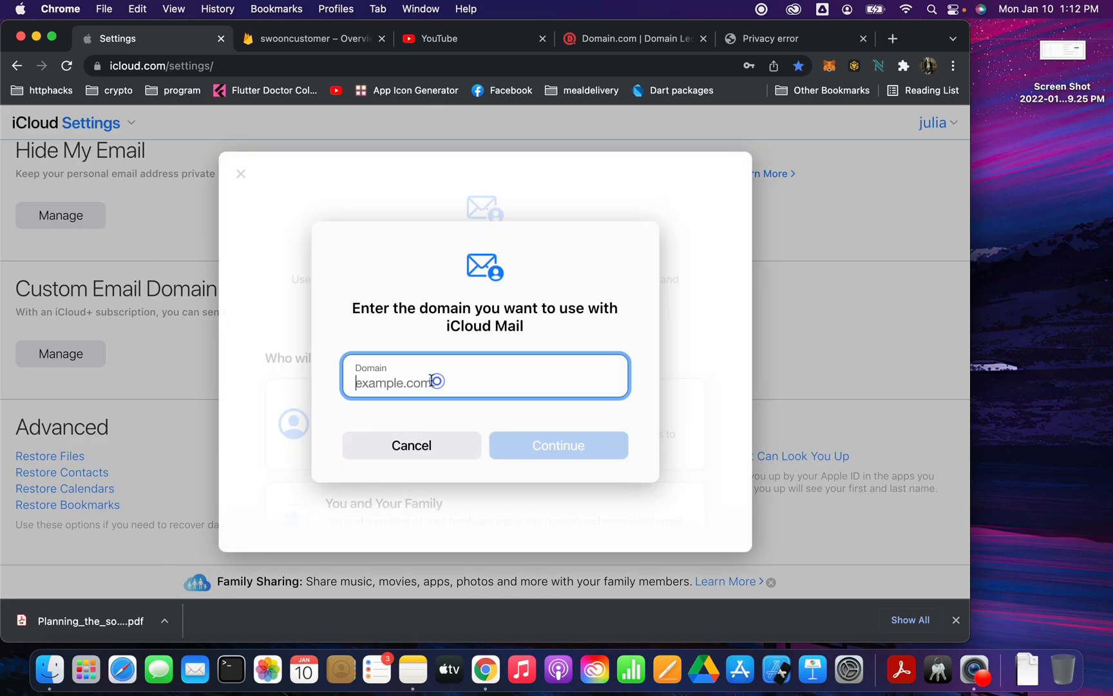
- Enter swoondelivery.com as the custom mail domain and continue
type("SW")
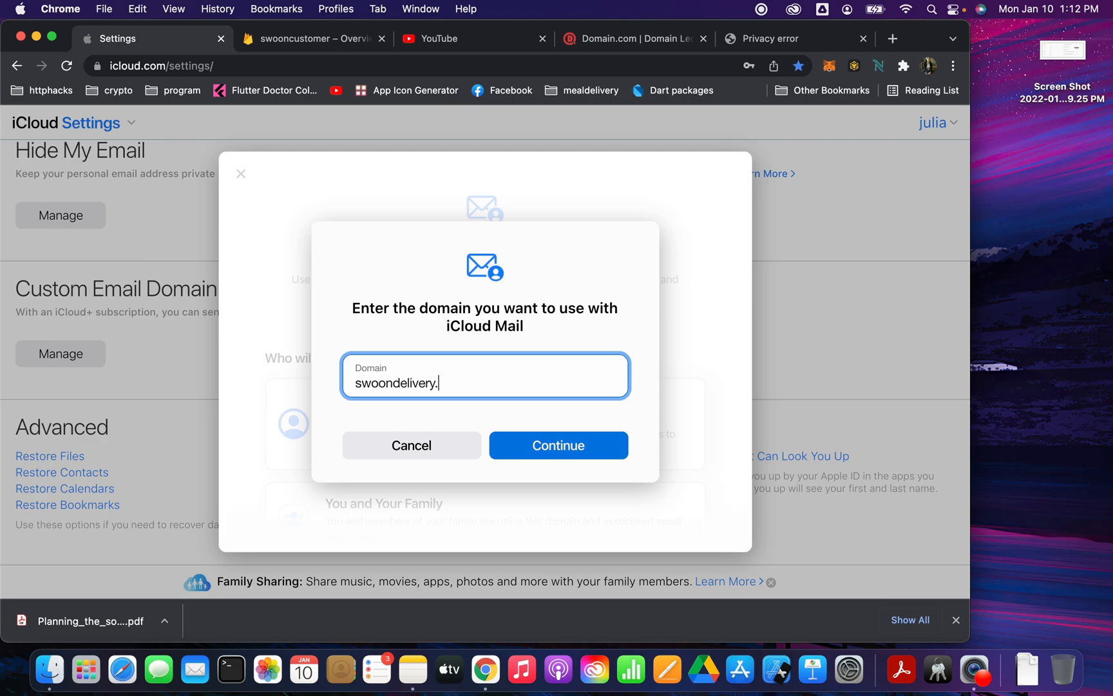
type("com")
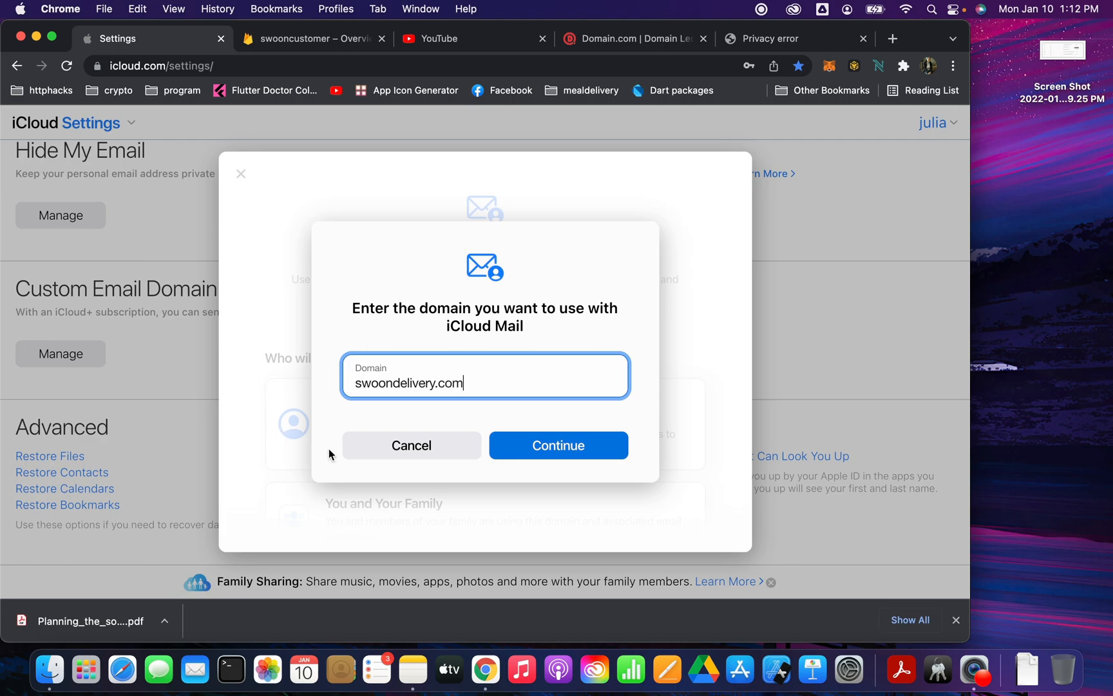
left_click(558, 445)
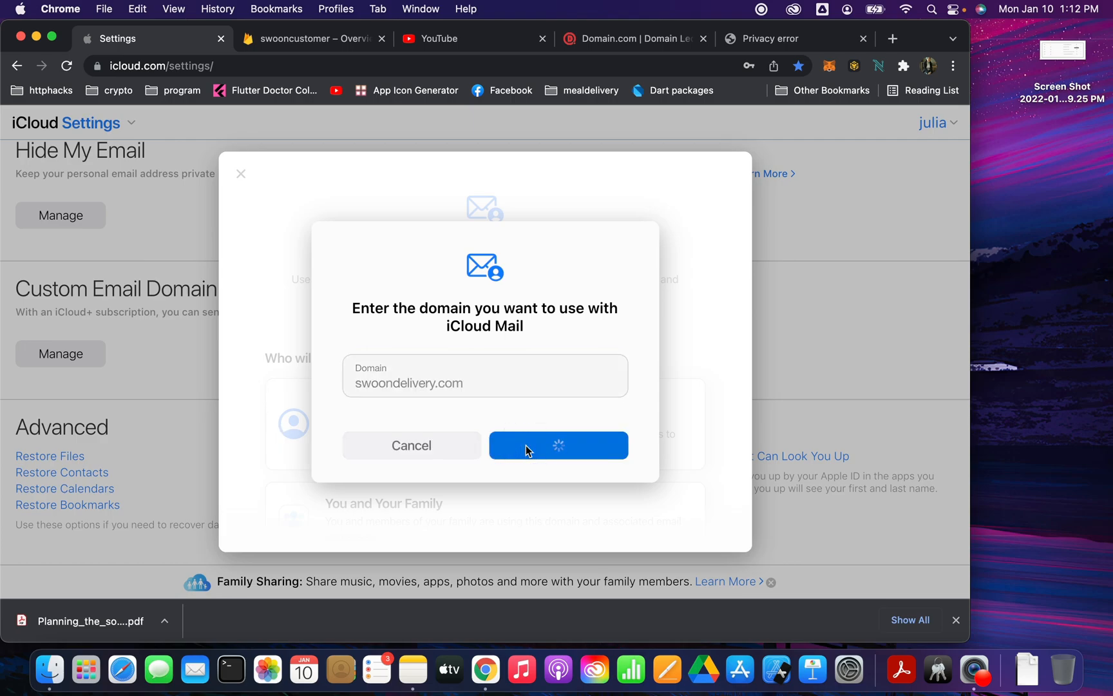
left_click(558, 444)
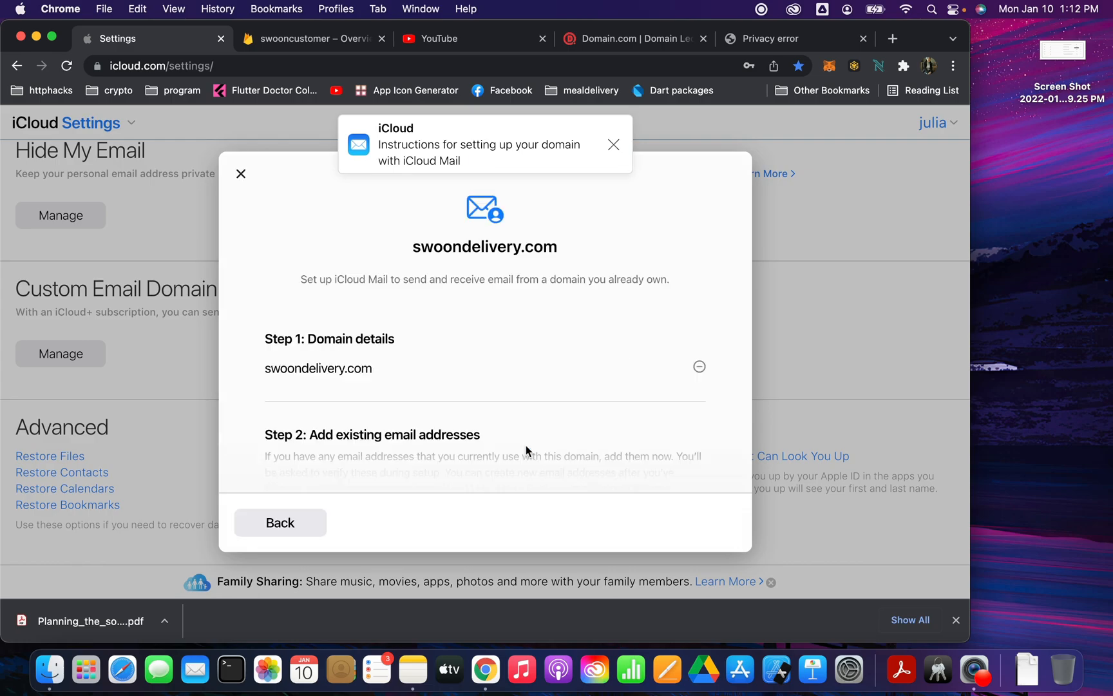
- Choose No email addresses, skipping existing addresses to reach the registrar-settings step
scroll("down", 3)
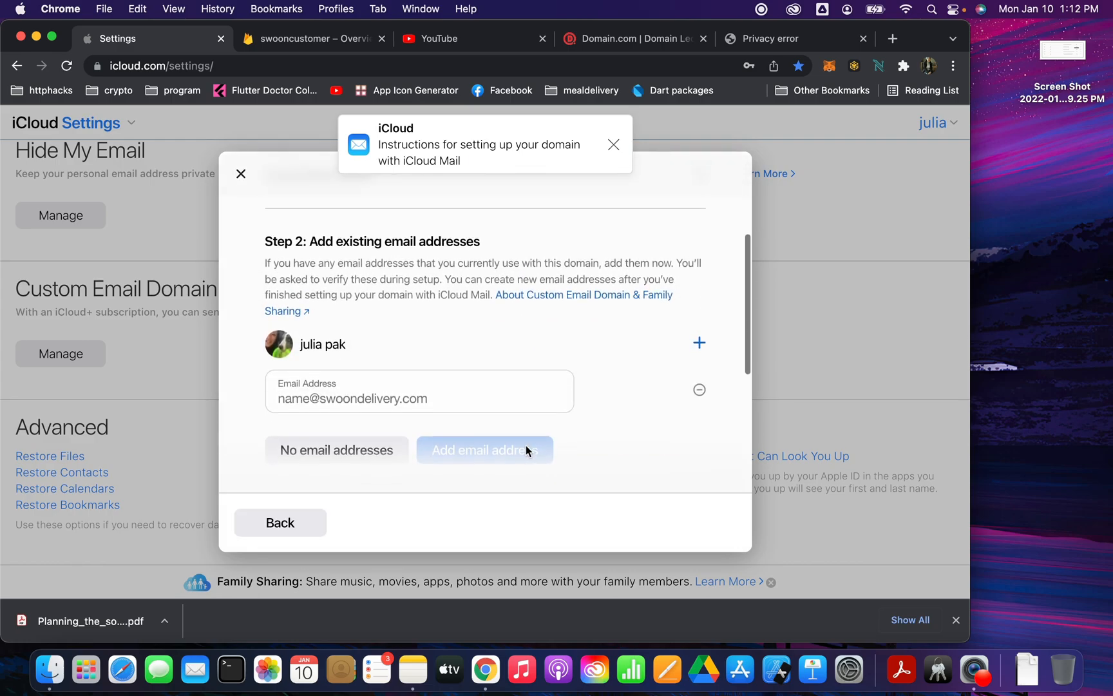
scroll("down", 3)
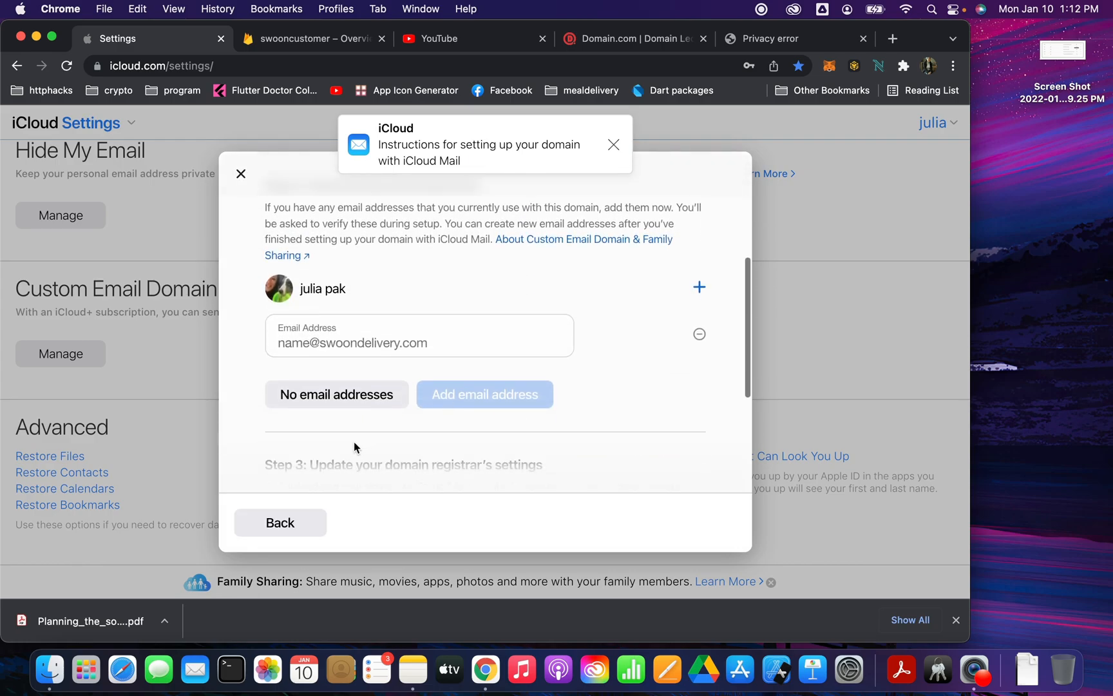
left_click(336, 395)
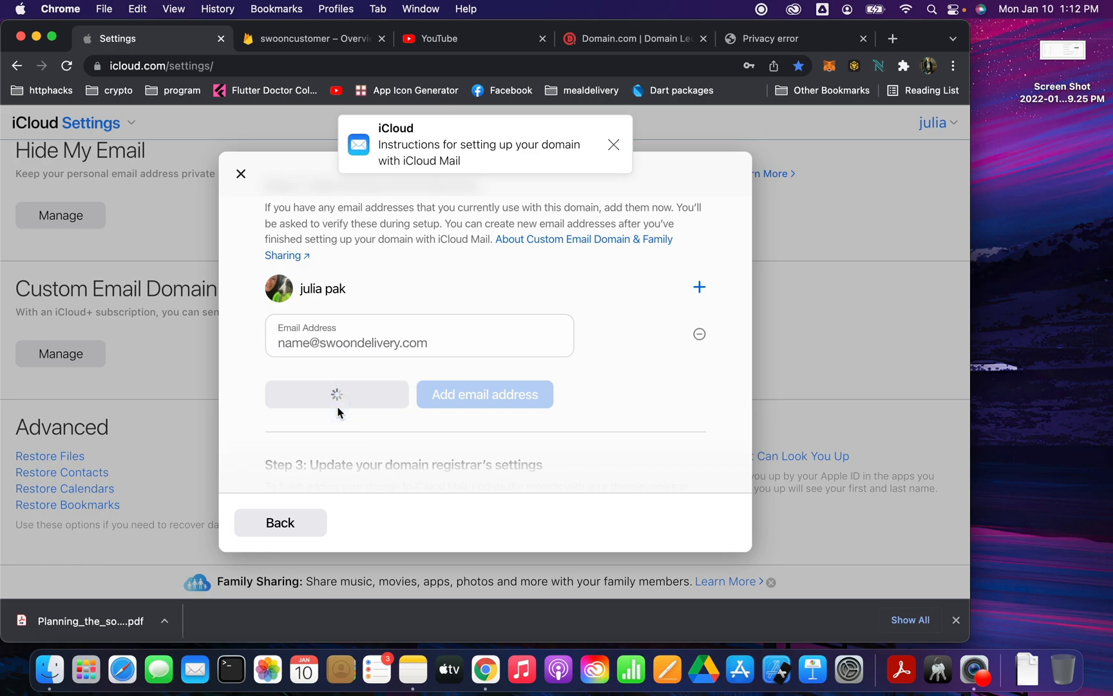
left_click(484, 394)
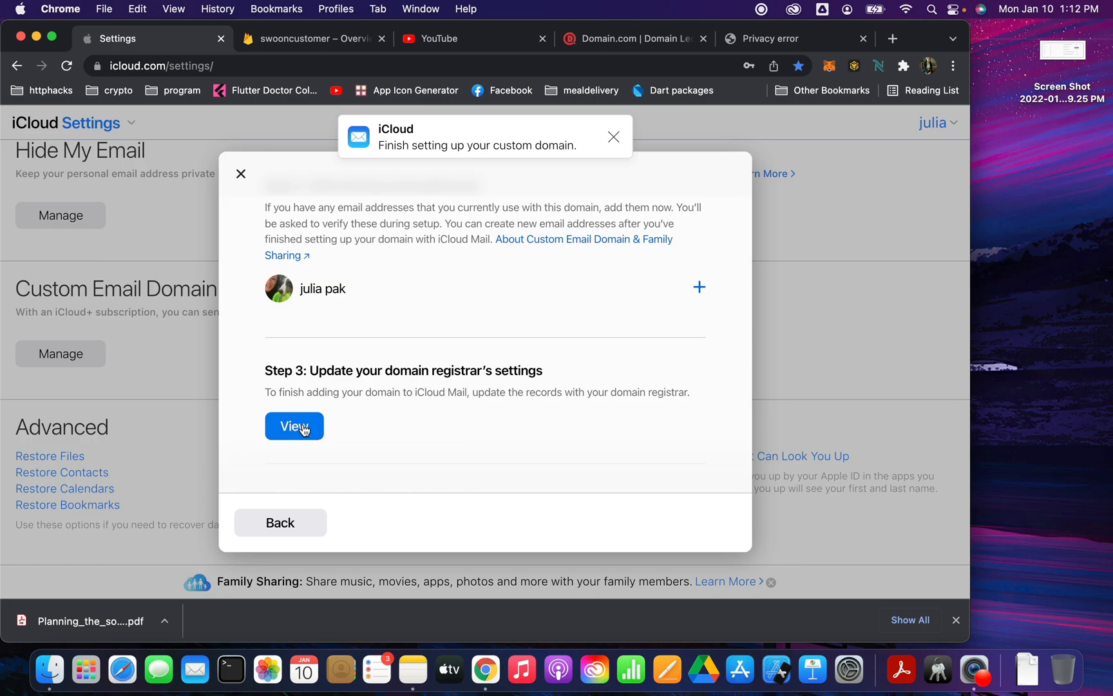
- View the records iCloud Mail requires, starting with the mx01.mail.icloud.com MX record
left_click(294, 426)
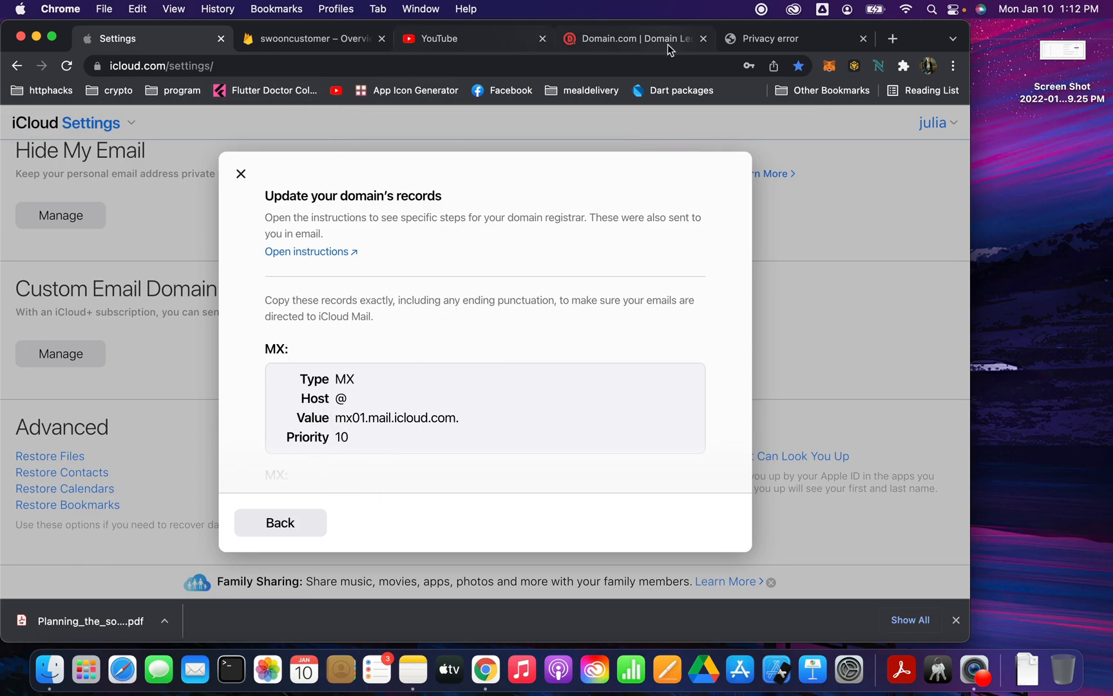
- Back on Domain.com, delete the DNS record named * from swoondelivery.com
left_click(631, 38)
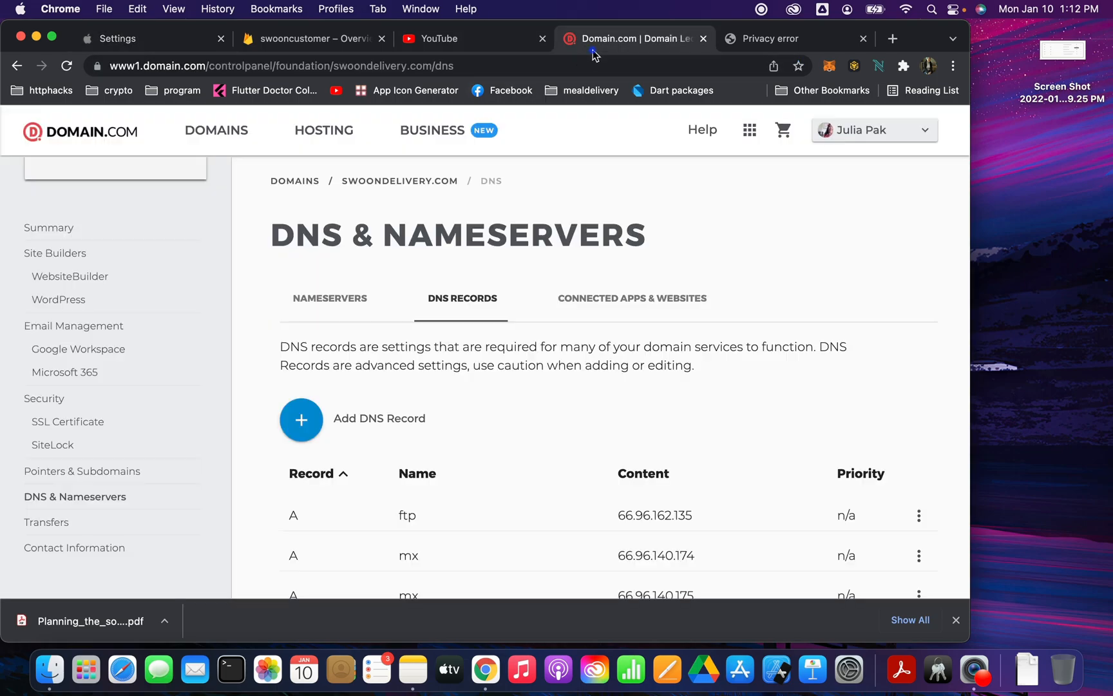
scroll("down", 3)
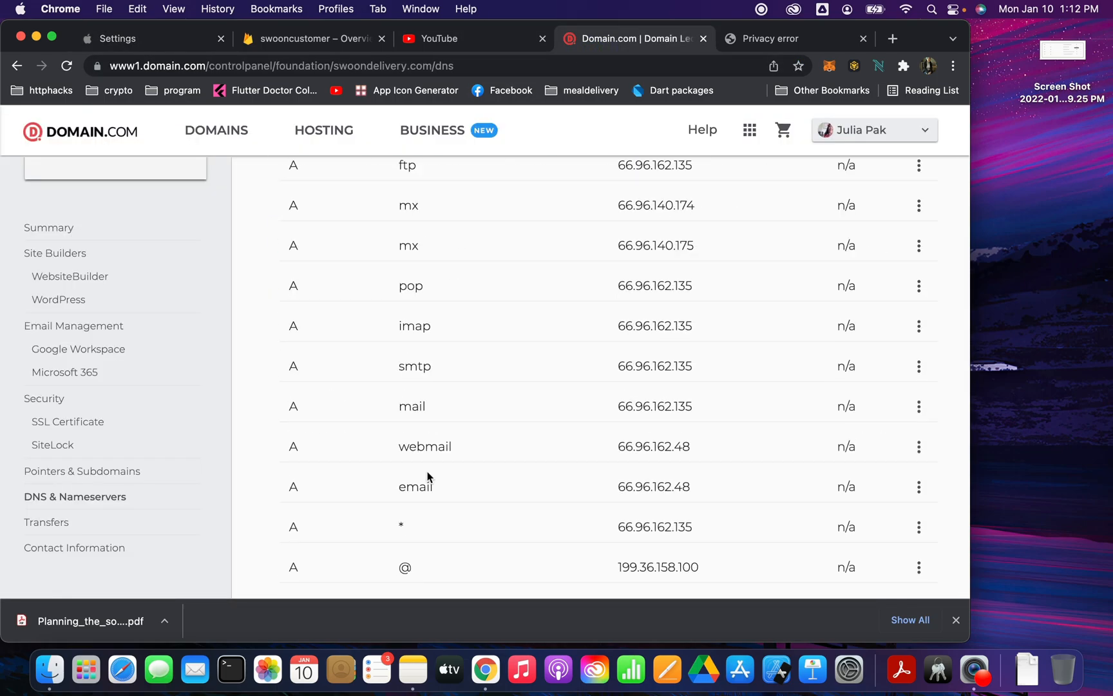
scroll("down", 3)
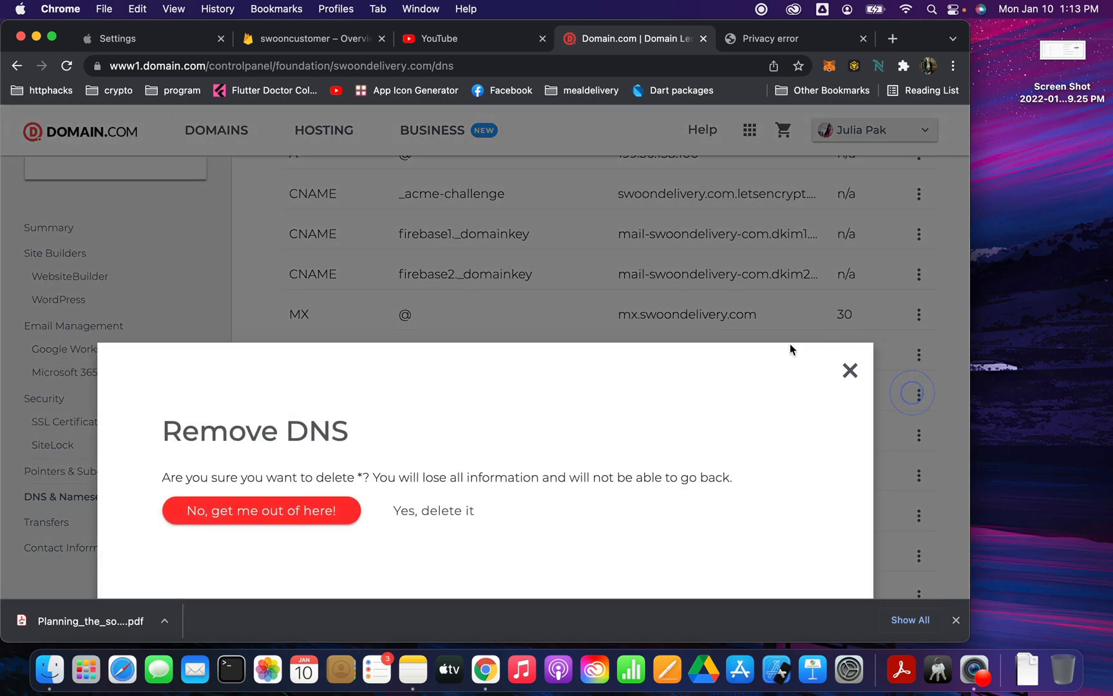
left_click(433, 510)
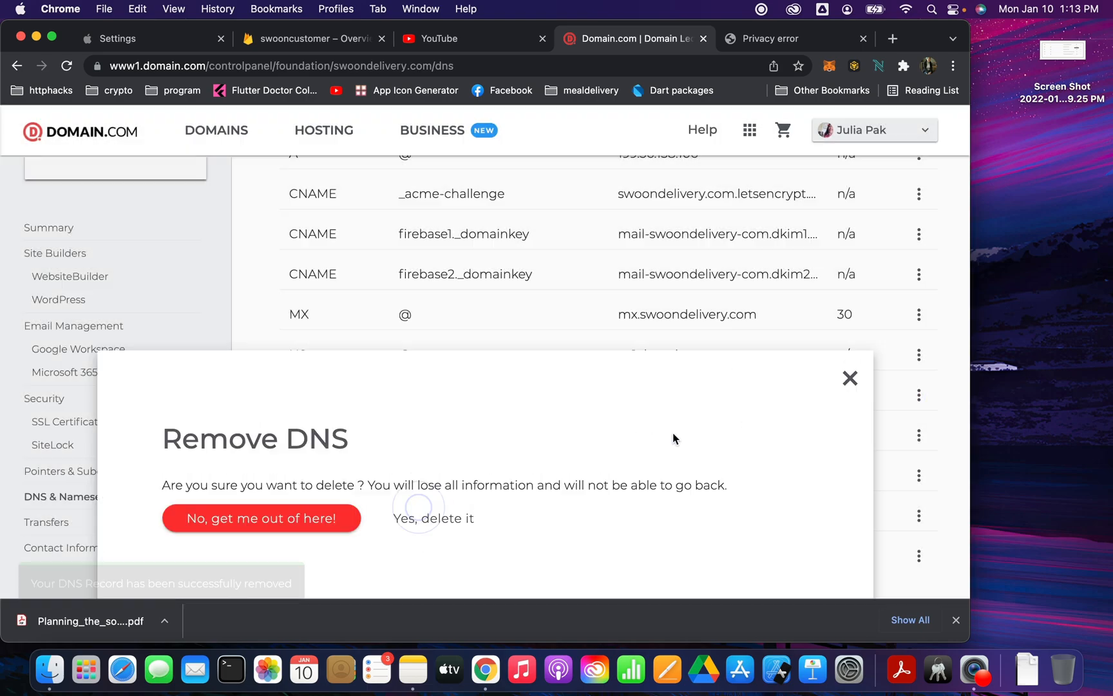
- Delete the existing MX record as well, confirming its removal
left_click(433, 518)
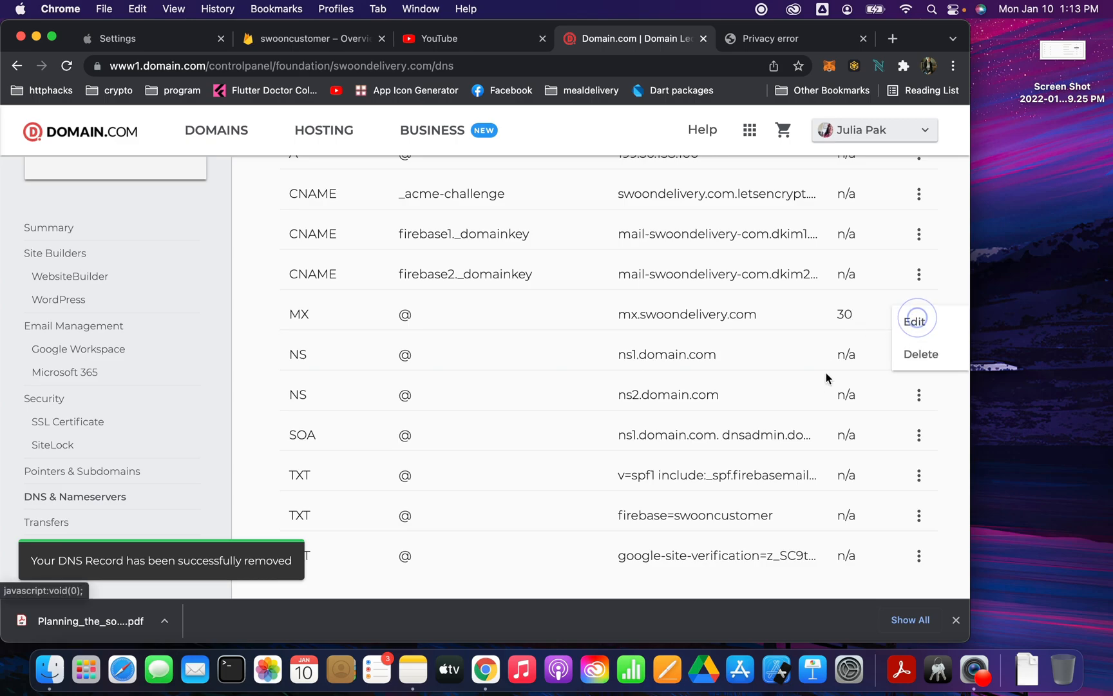
left_click(921, 353)
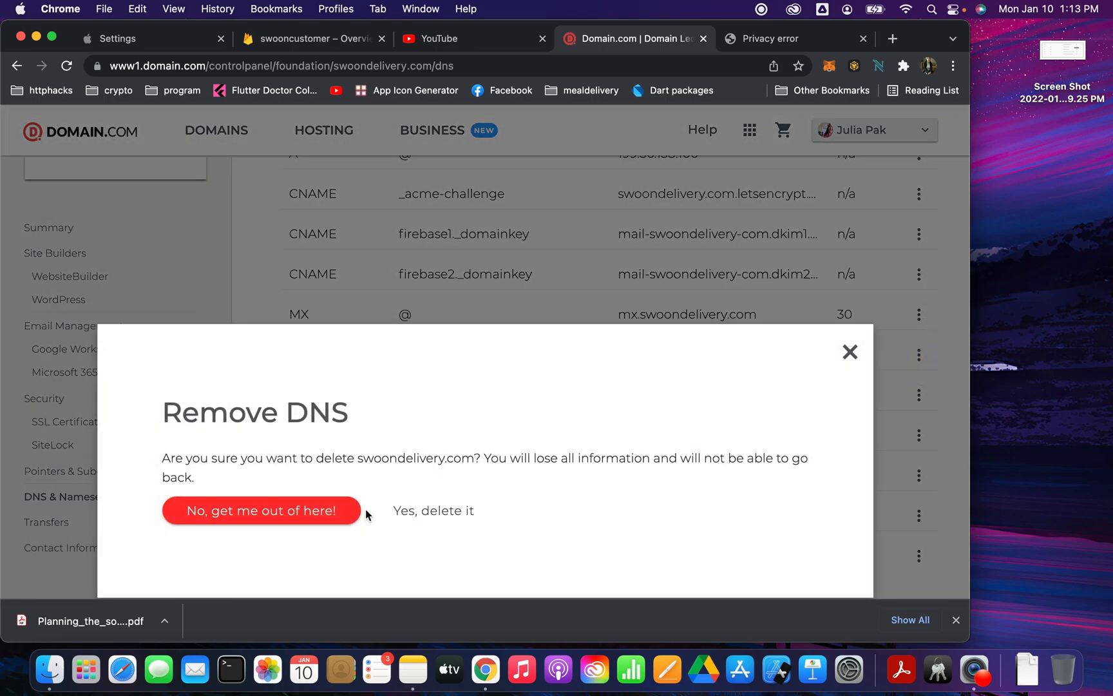
left_click(434, 510)
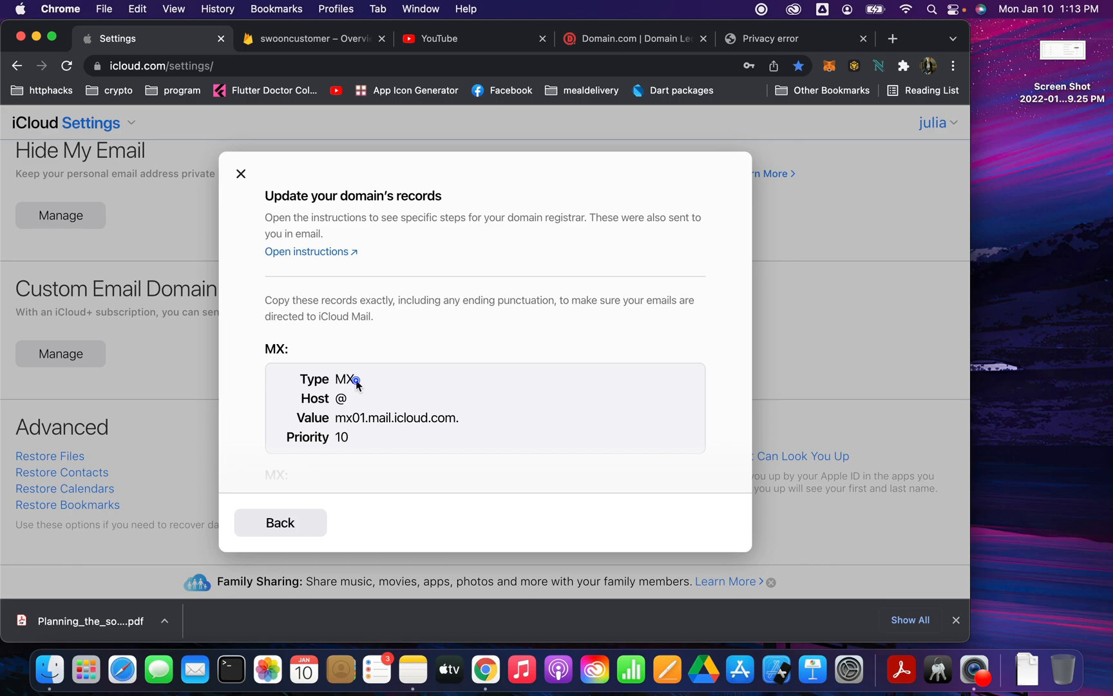
mouse_move(415, 329)
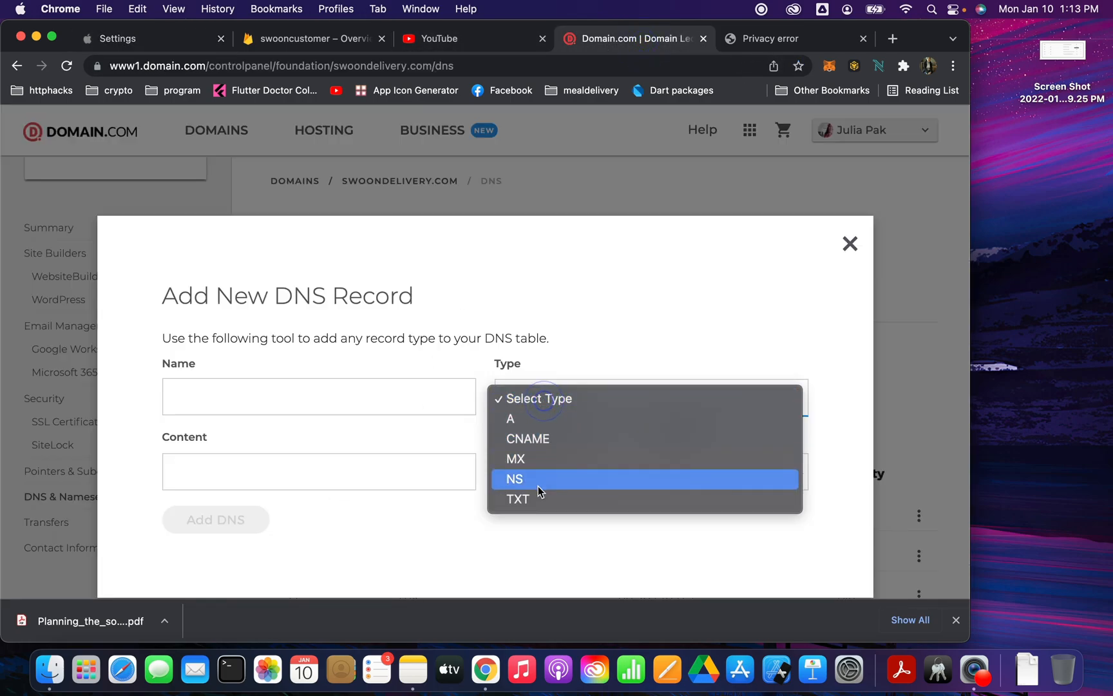
- Fill the new MX record with content mx01.mail.icloud.com and name @
left_click(515, 457)
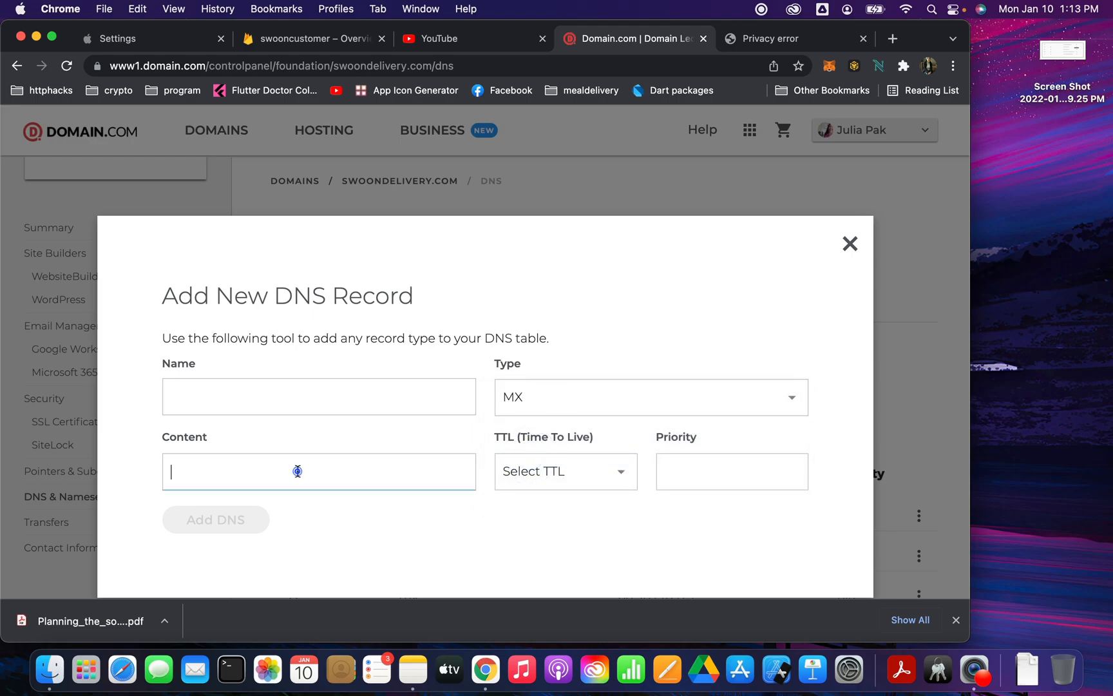
type("mx01.mail.icloud.com.")
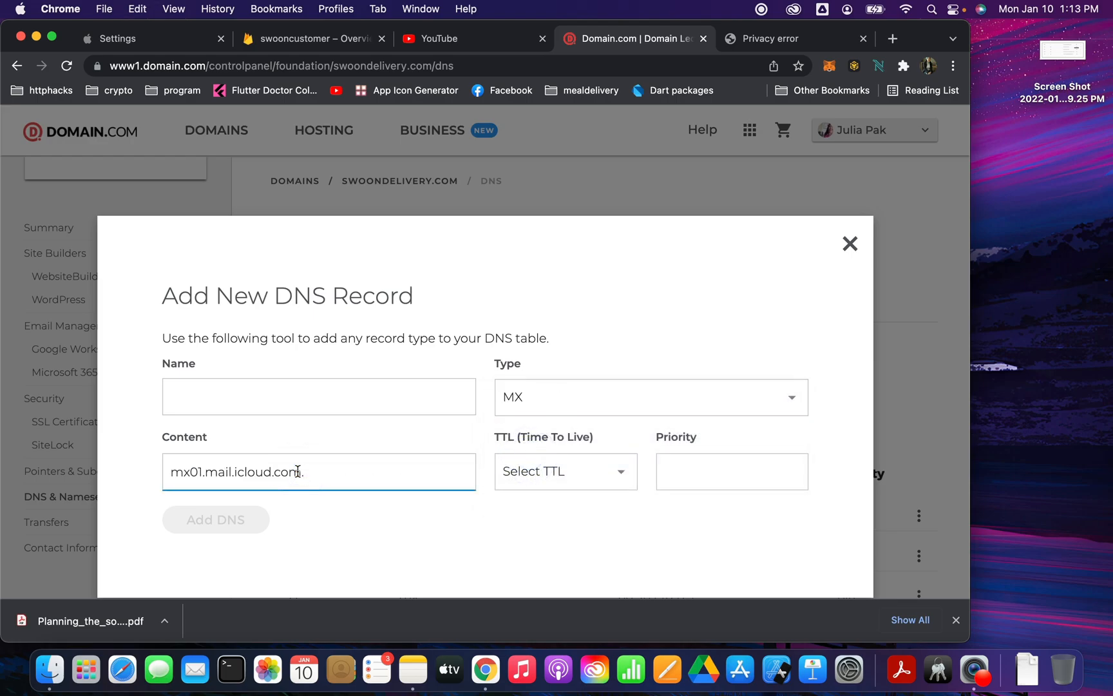
left_click(317, 397)
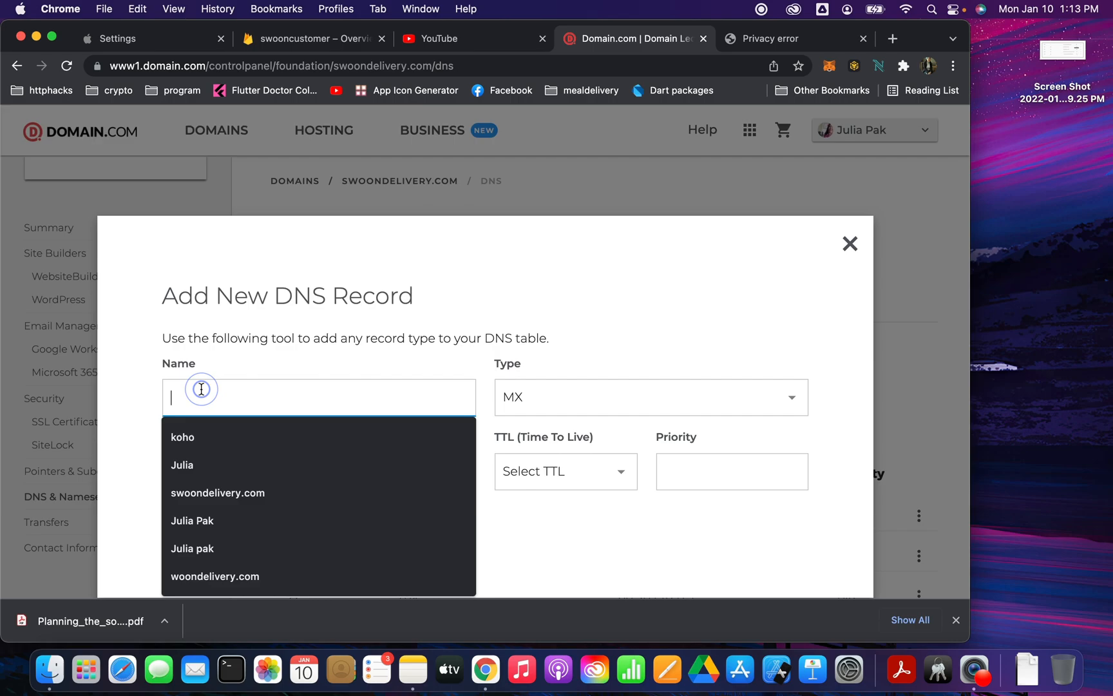
type("@")
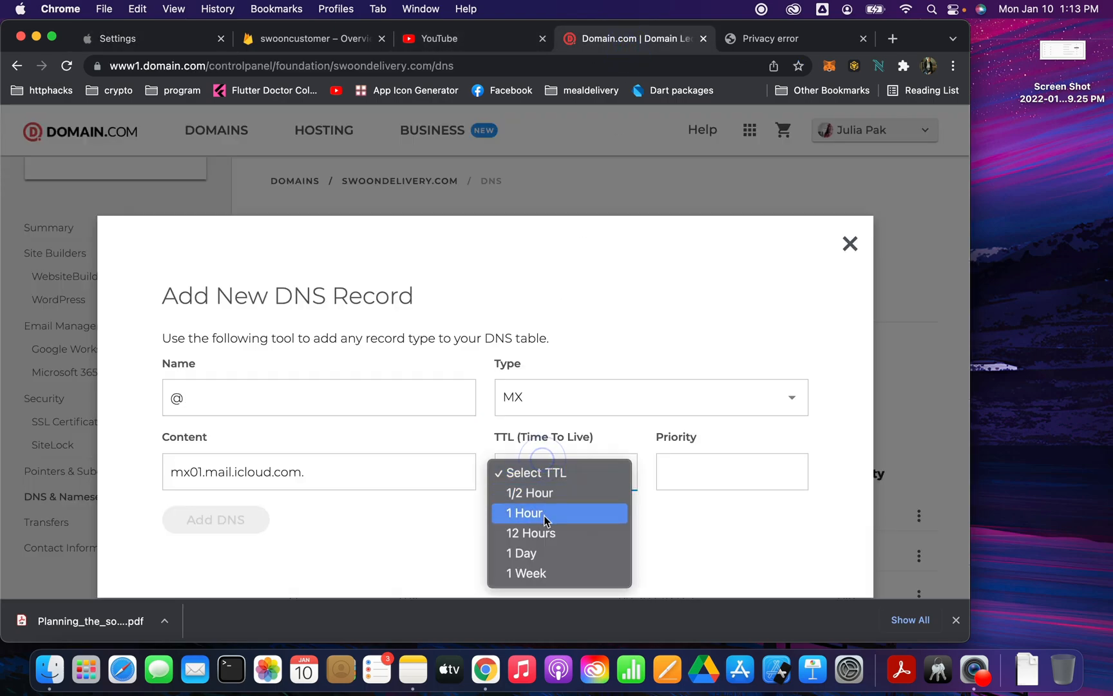
- Give it a 1-hour TTL and priority 10, add the record and return to the DNS list
left_click(526, 513)
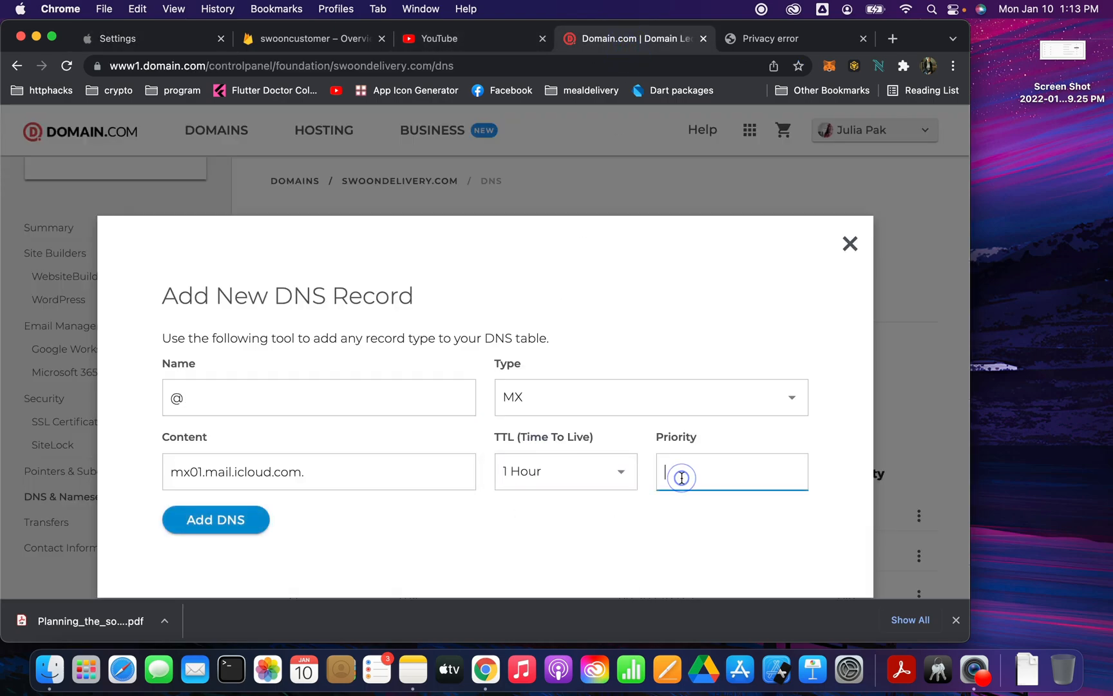
type("10")
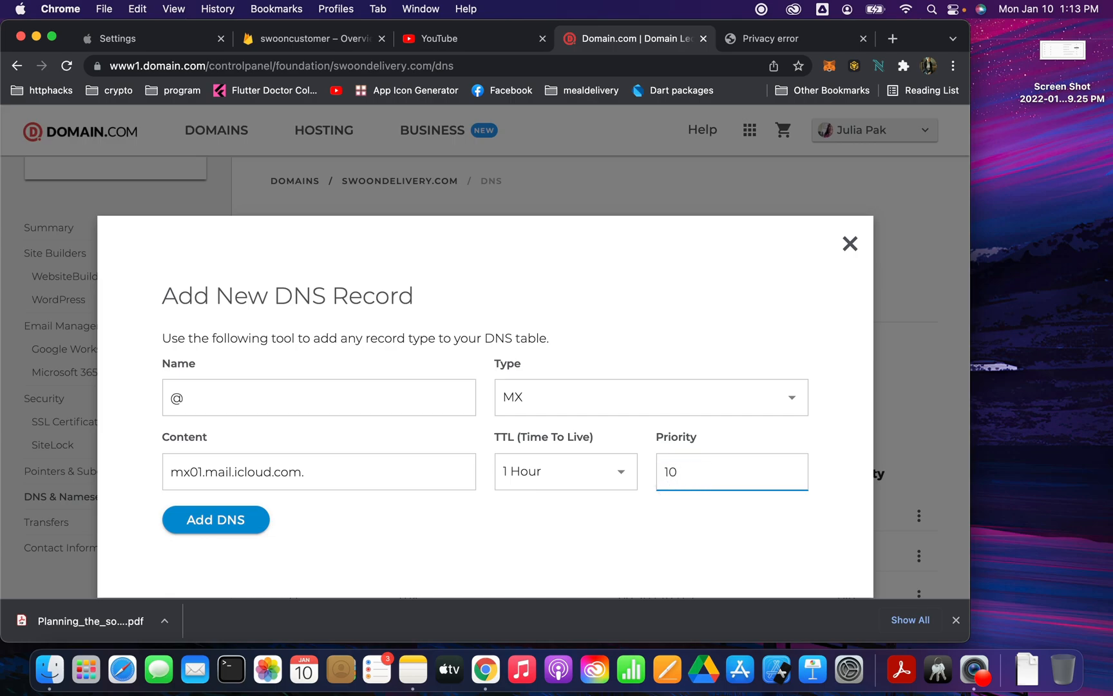
left_click(215, 519)
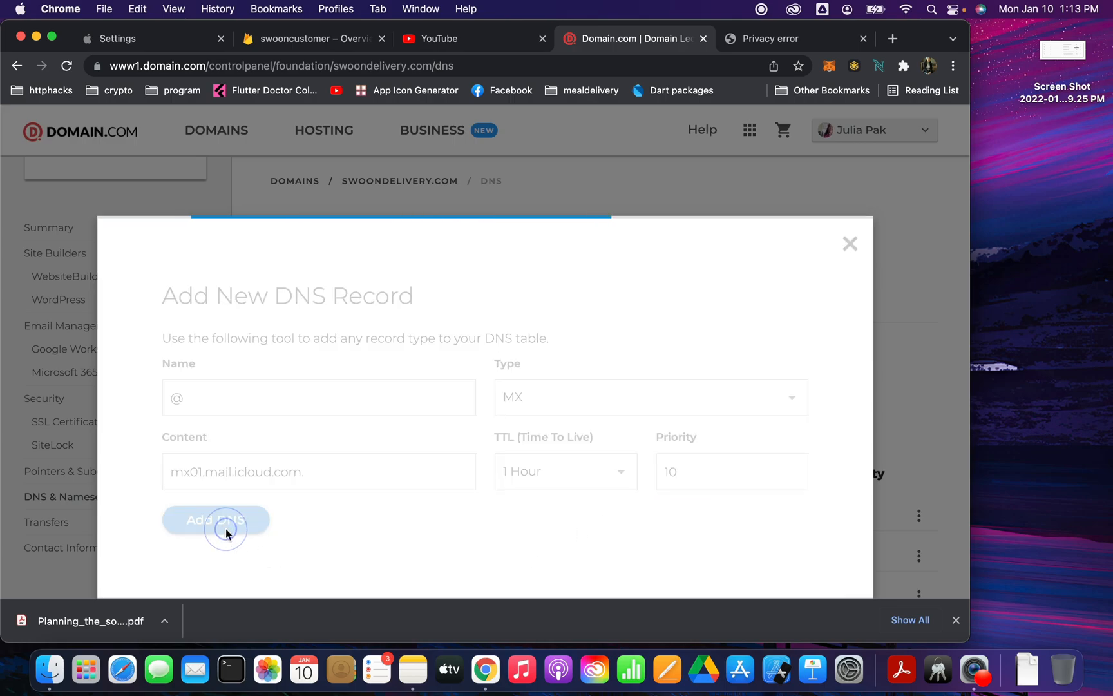
left_click(215, 520)
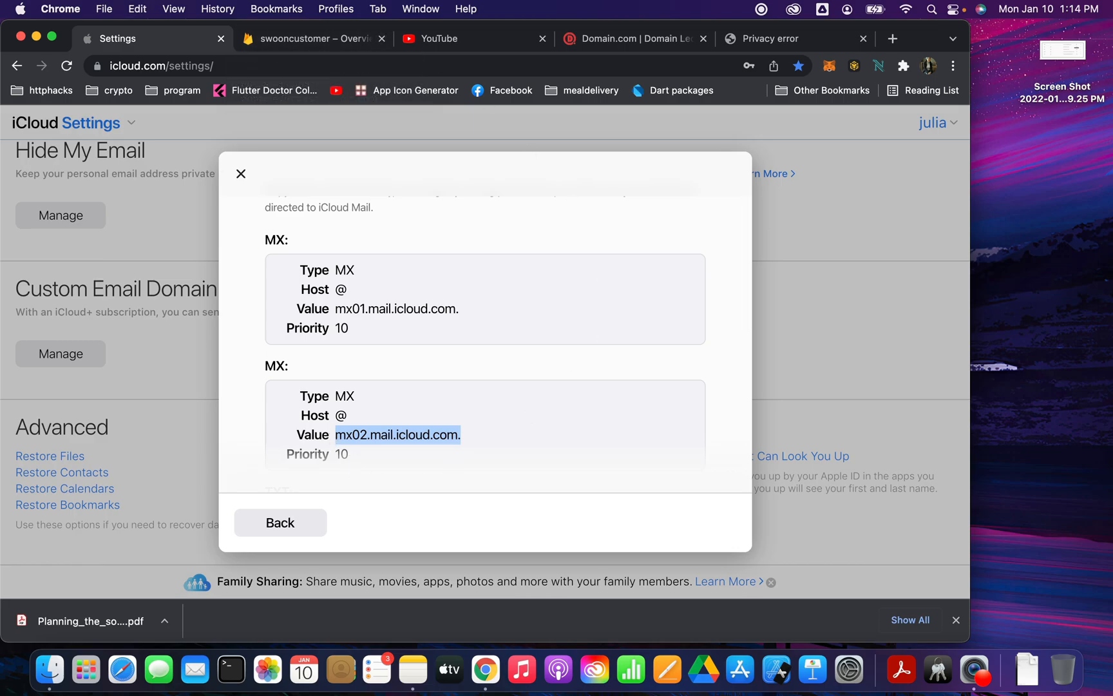
mouse_move(611, 39)
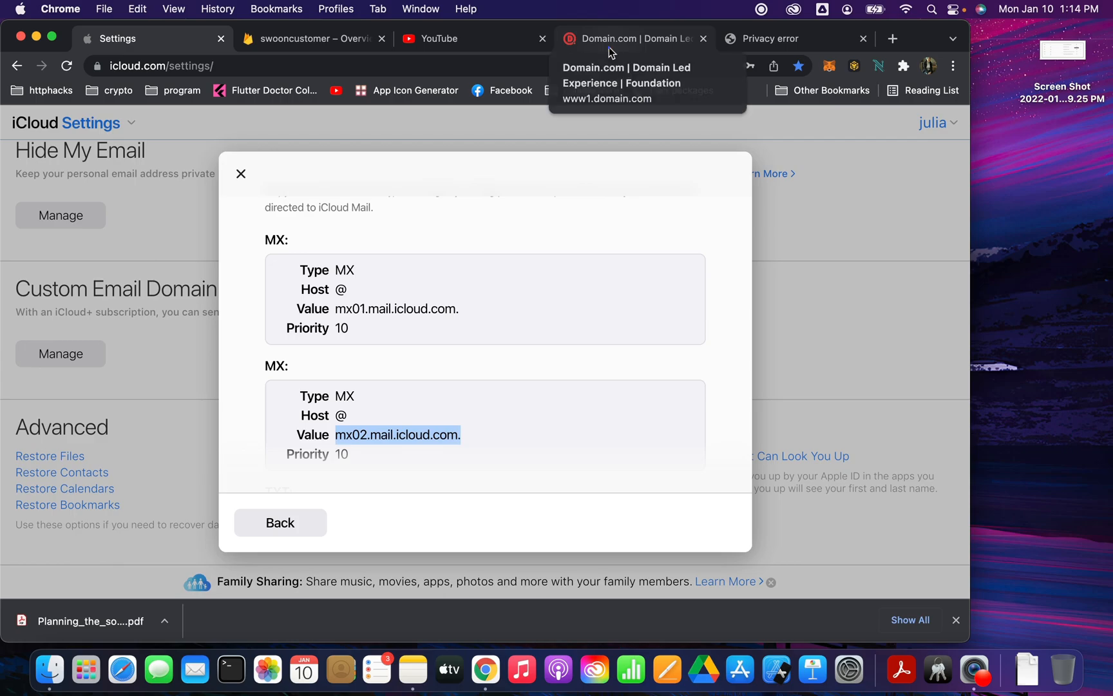
left_click(631, 39)
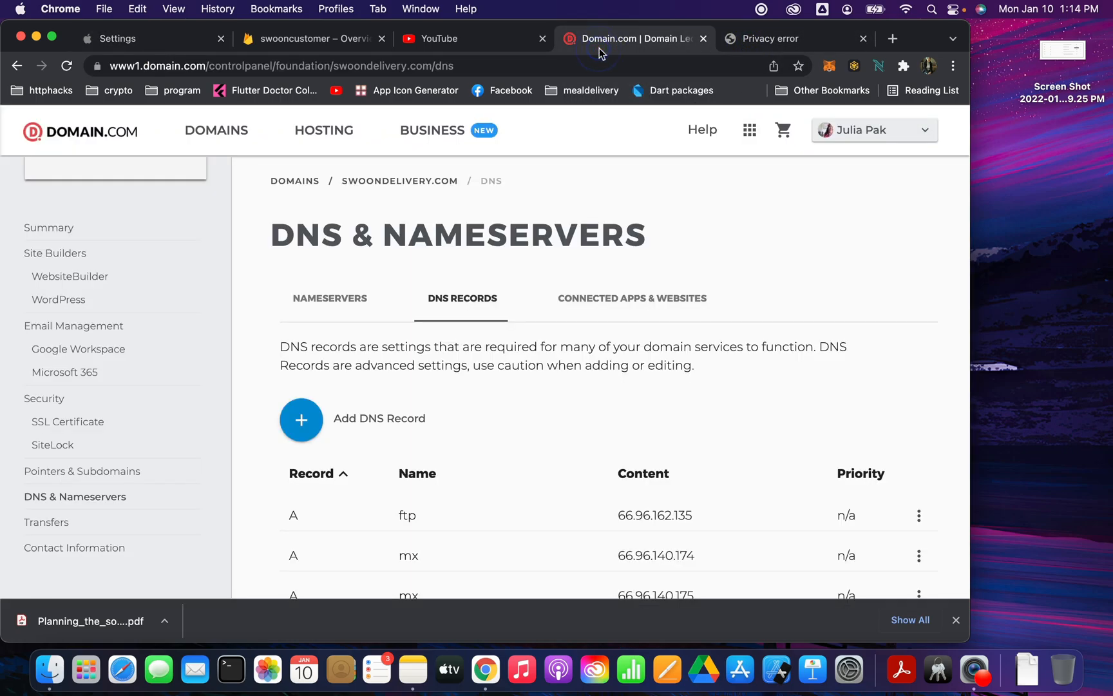
- Start a second record of type MX with content mx02.mail.icloud.com
scroll("down", 3)
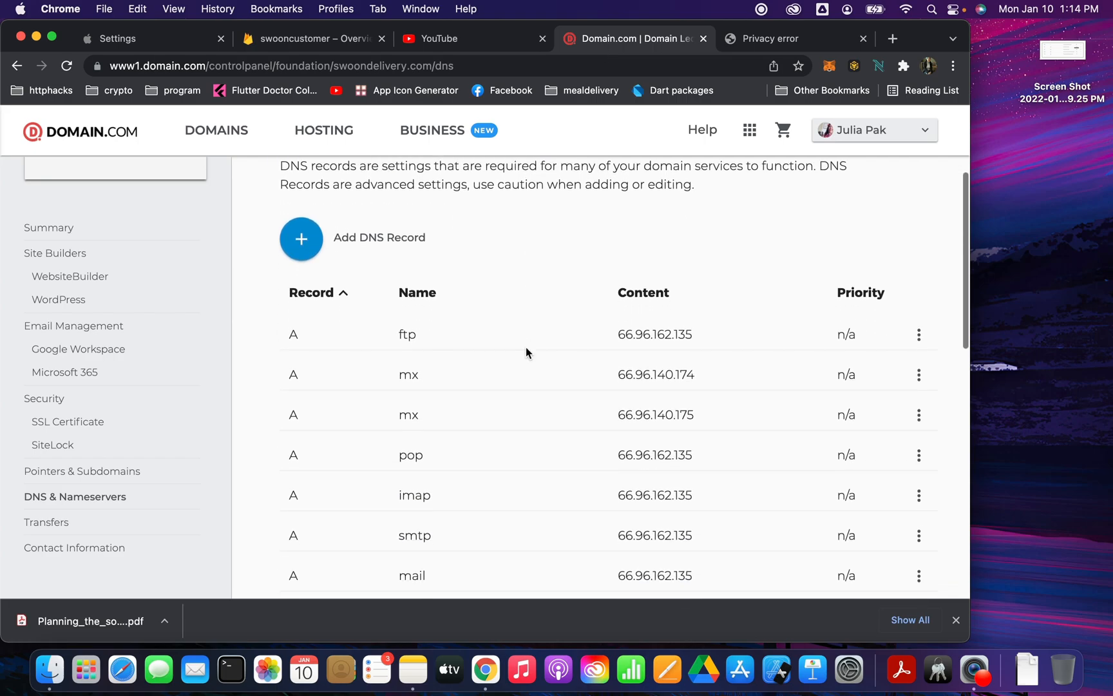
scroll("down", 3)
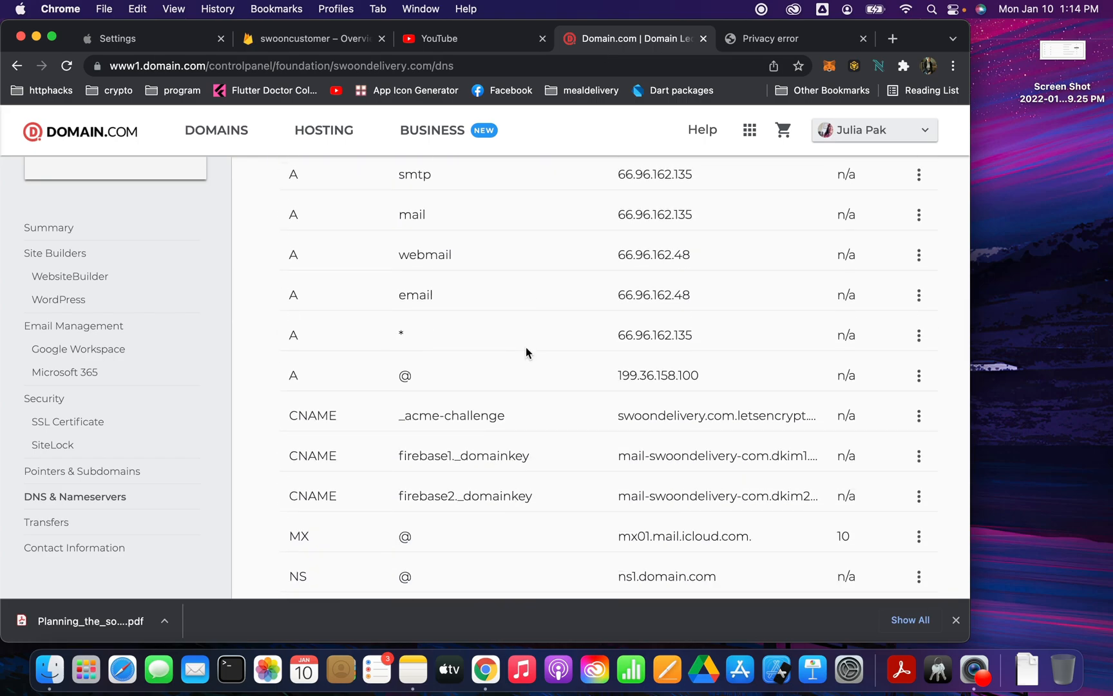
scroll("down", 3)
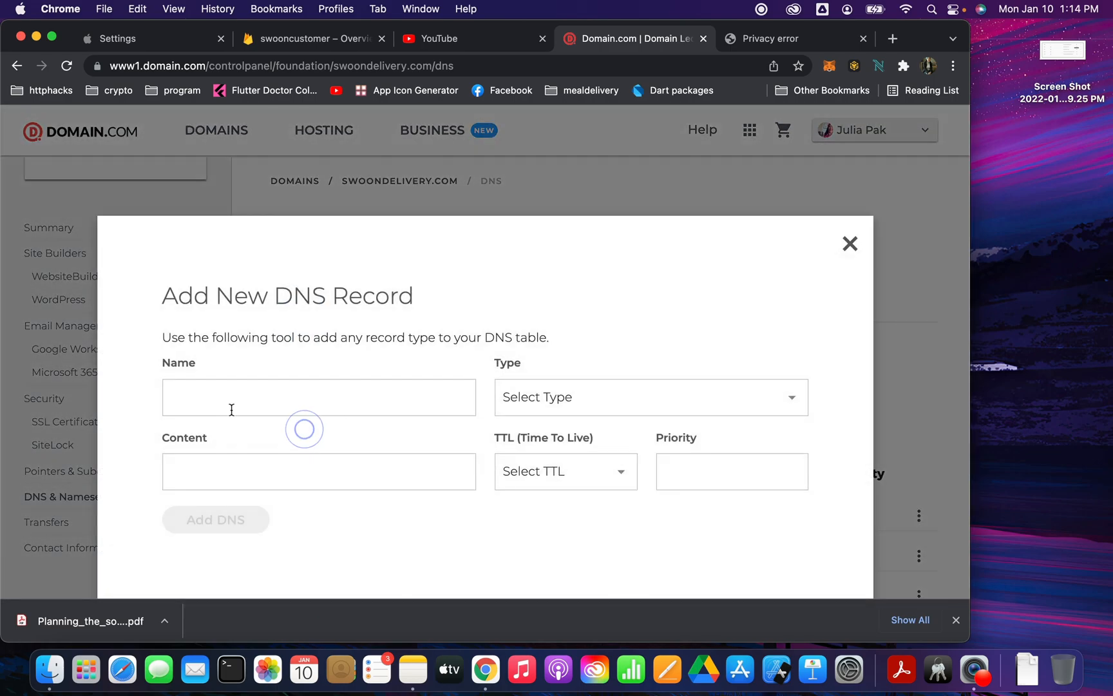
type("mx02.mail.icloud.com.")
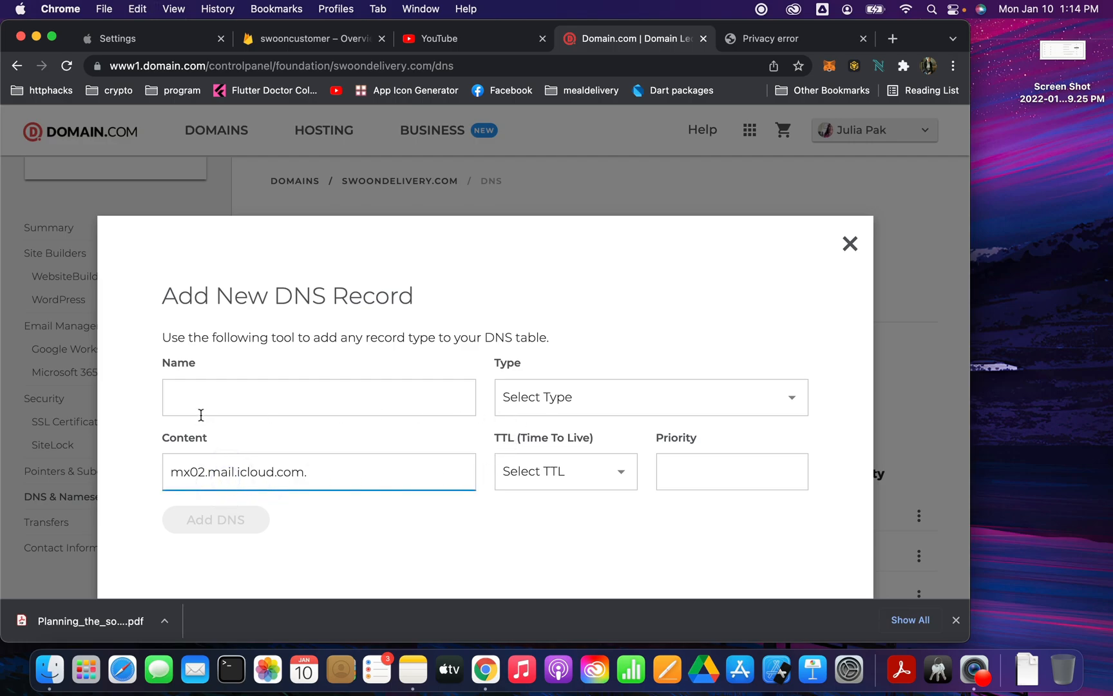
left_click(646, 397)
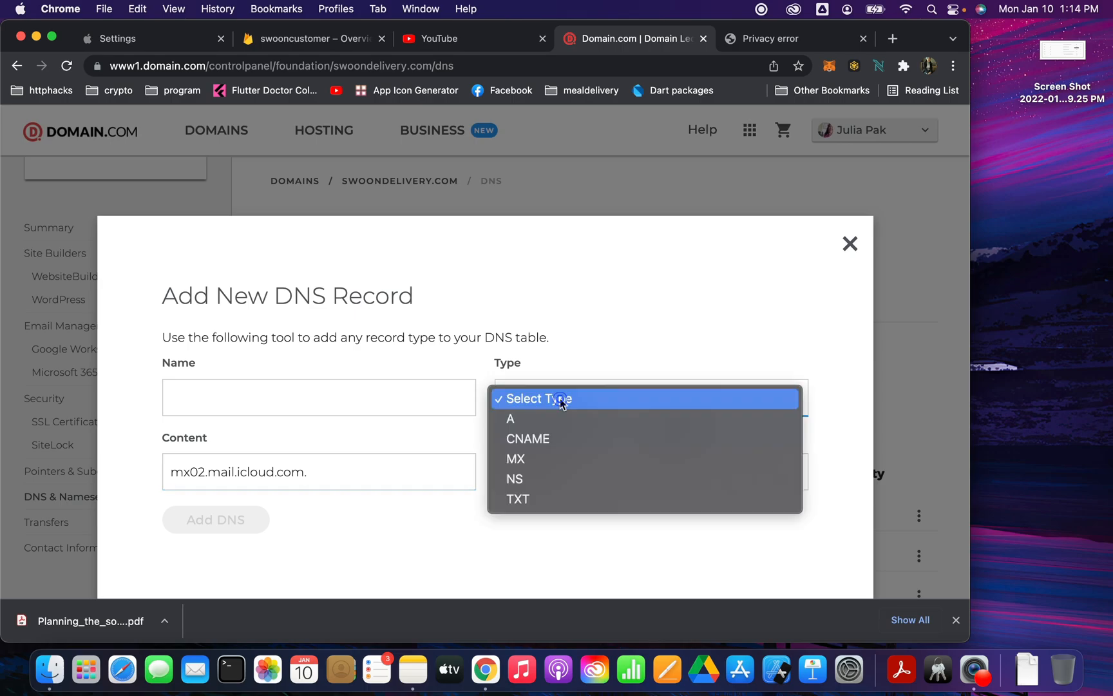
left_click(517, 458)
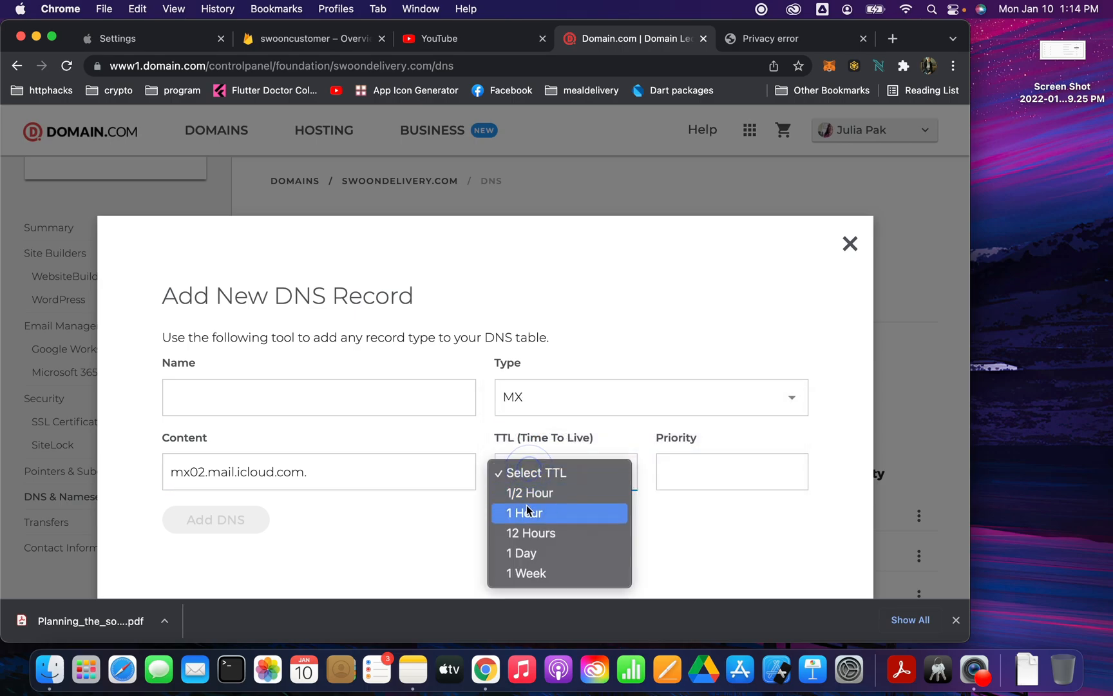
- Set TTL 1 Hour, priority 10 and name @, then add the second MX record
left_click(524, 513)
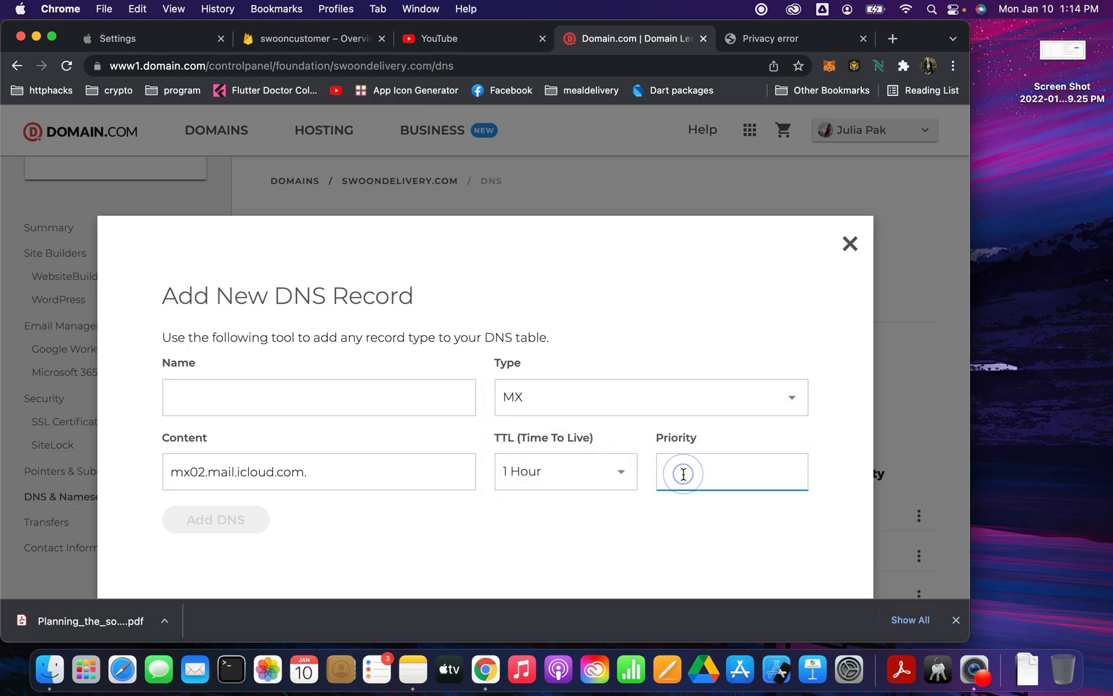
type("10")
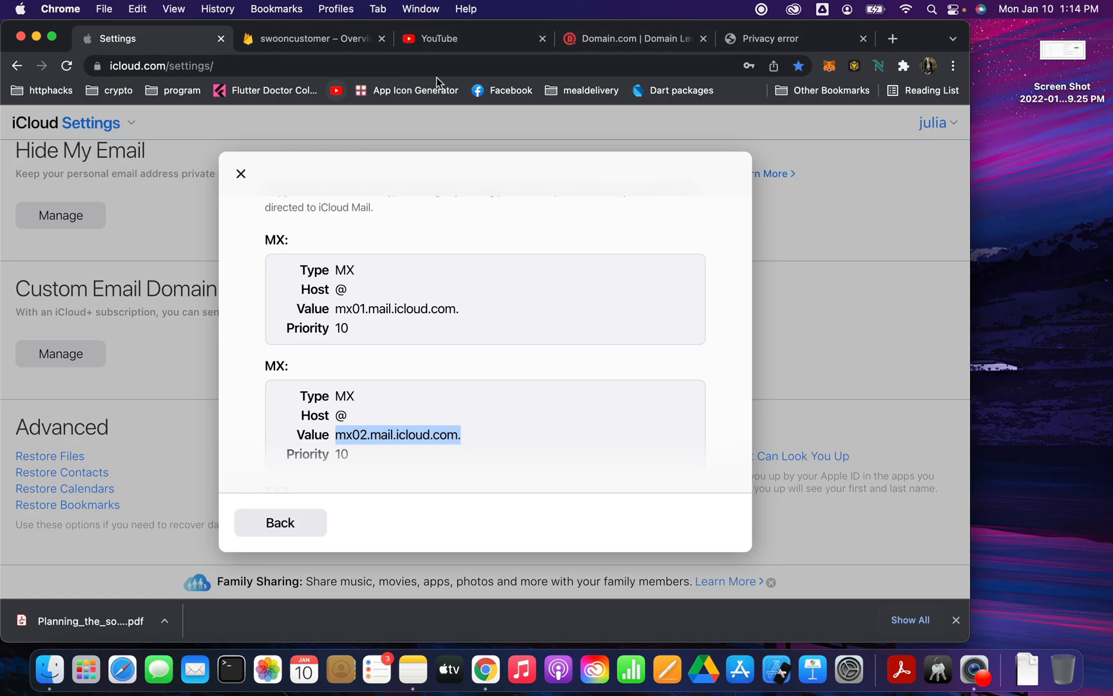
left_click(630, 38)
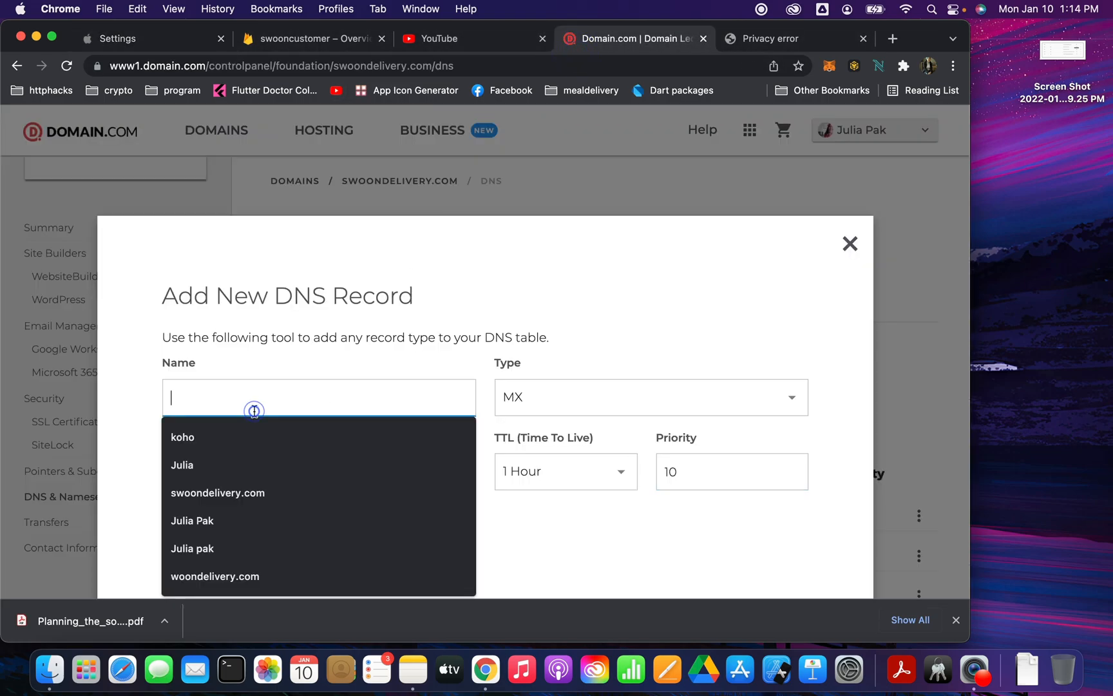
type("@")
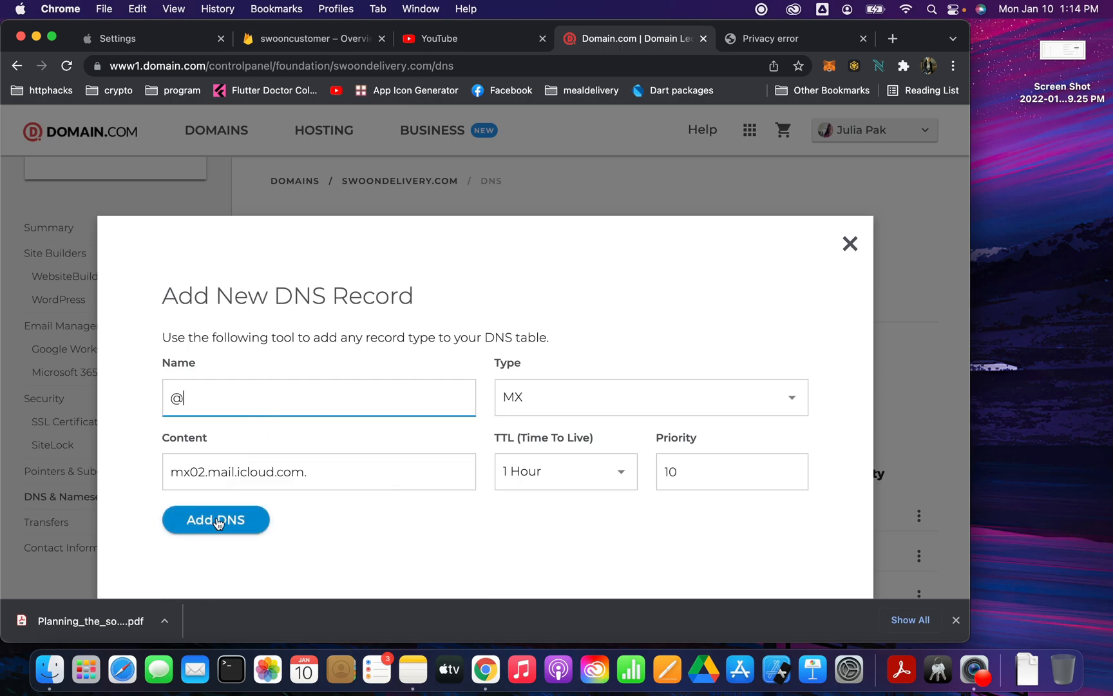
left_click(215, 519)
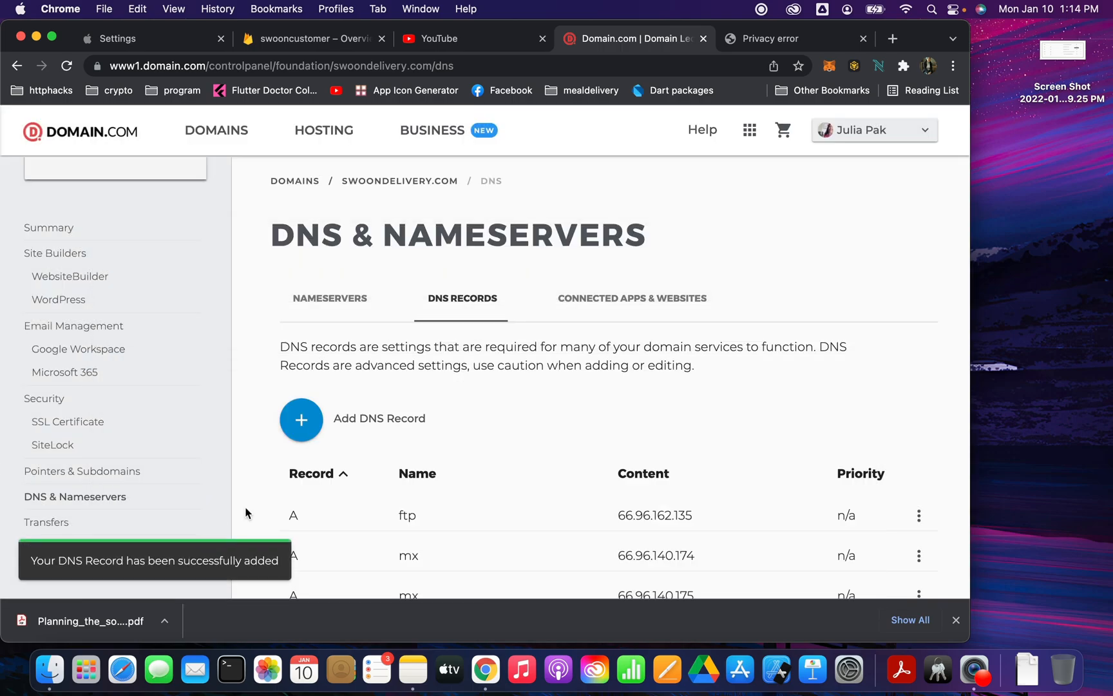
scroll("down", 3)
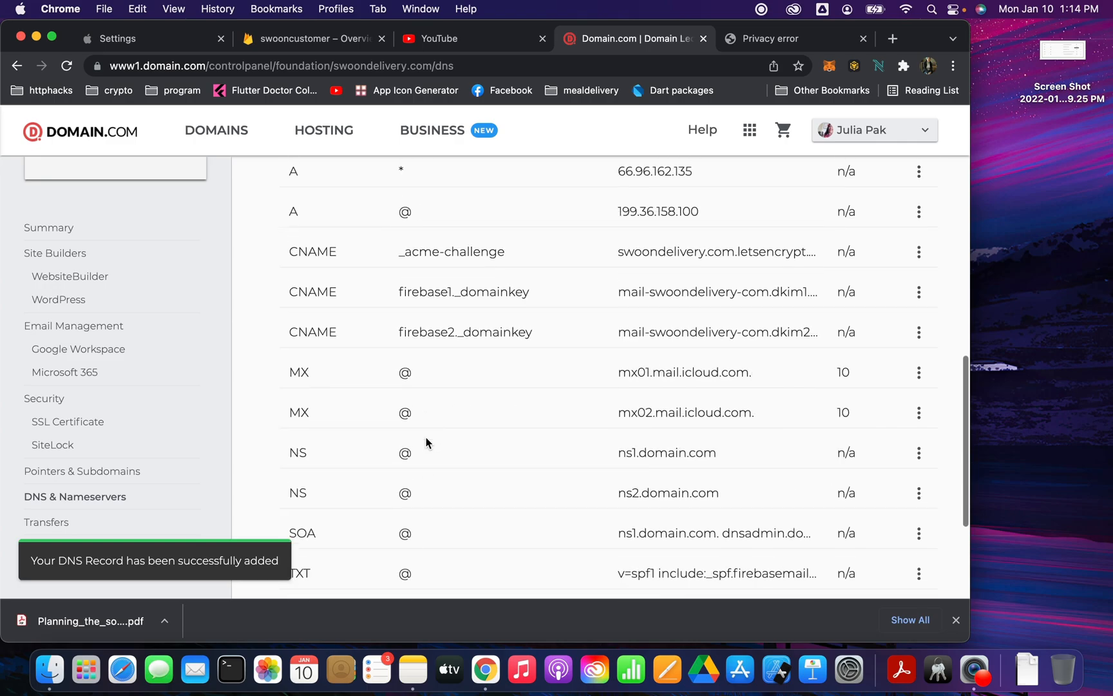
scroll("down", 3)
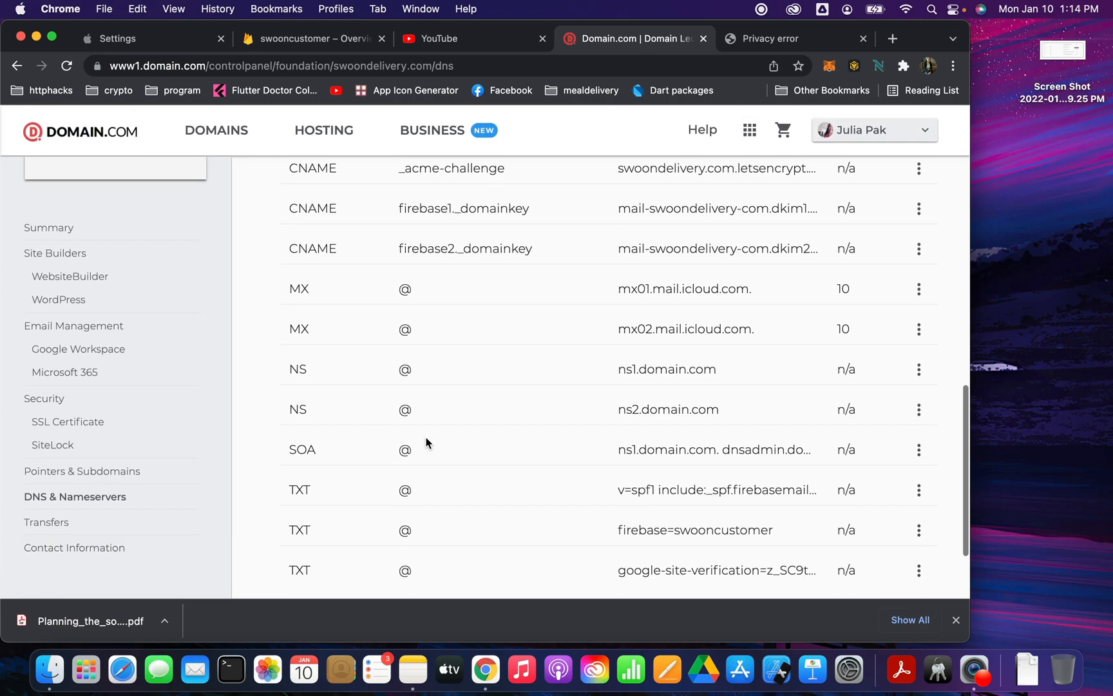
scroll("up", 3)
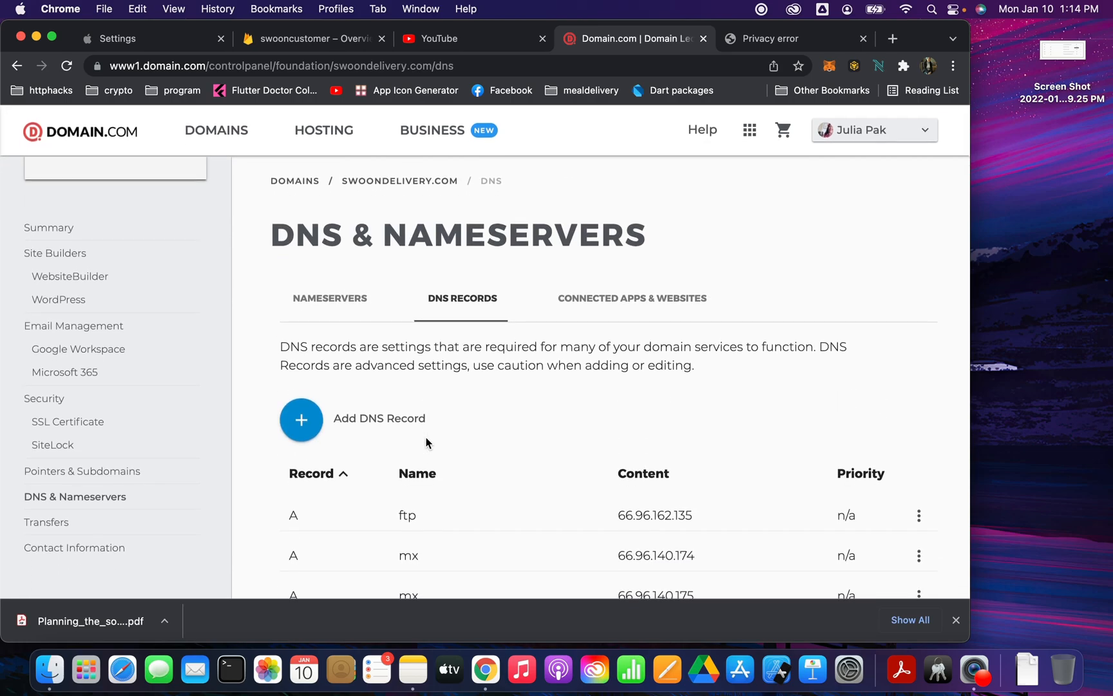
left_click(311, 38)
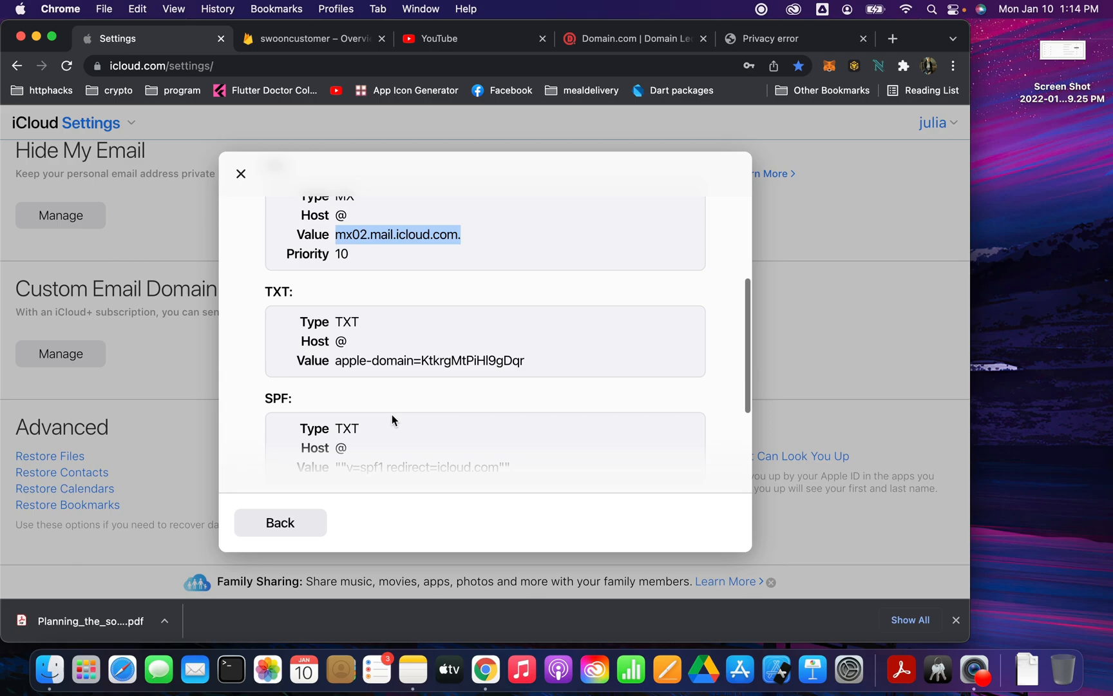
- Paste iCloud's apple-domain=KtkrgMtPiHl9gDqr TXT value into the new Domain.com record's content
scroll("down", 3)
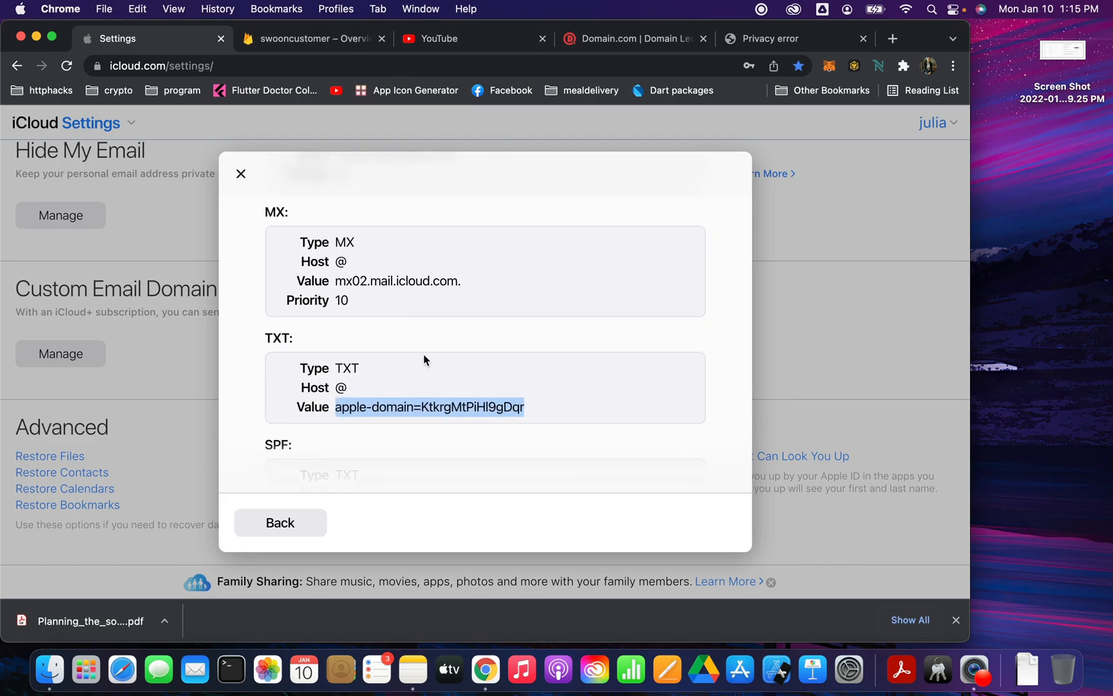
scroll("down", 3)
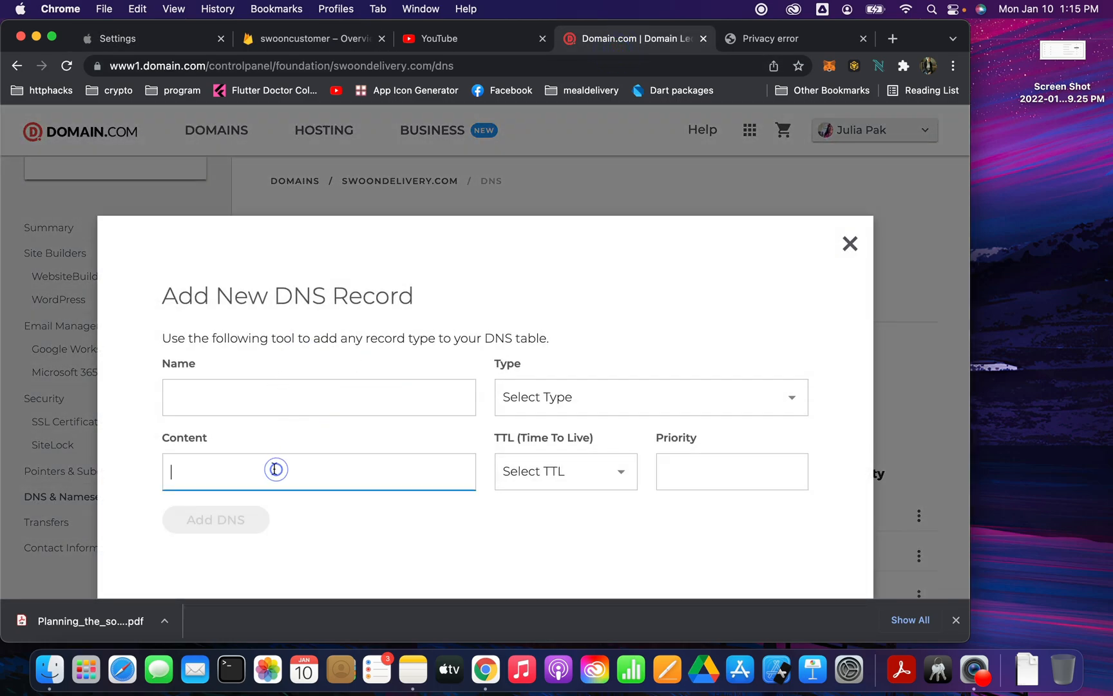
type("apple-domain=KtkrgMtPiHl9gDqr")
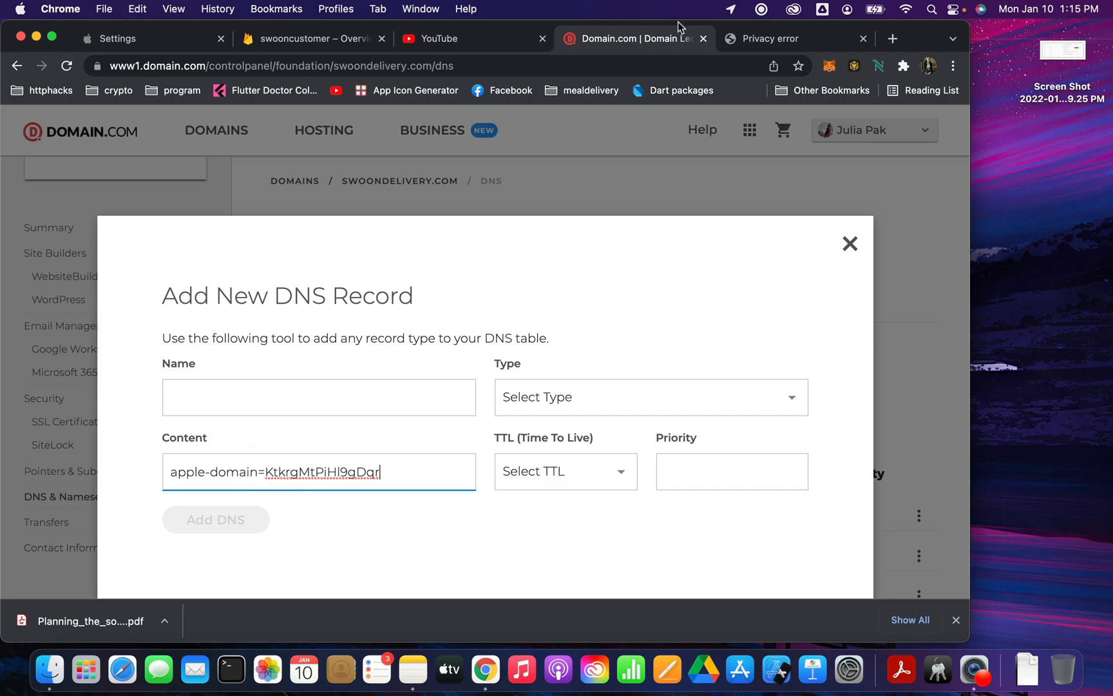
left_click(760, 9)
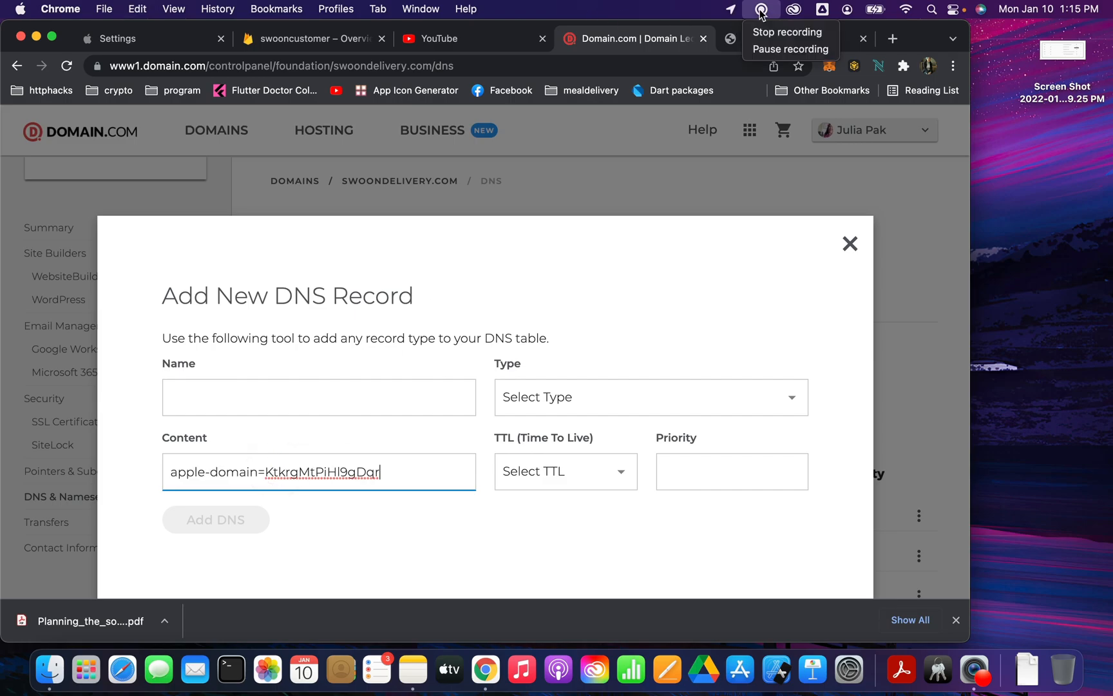
mouse_move(790, 49)
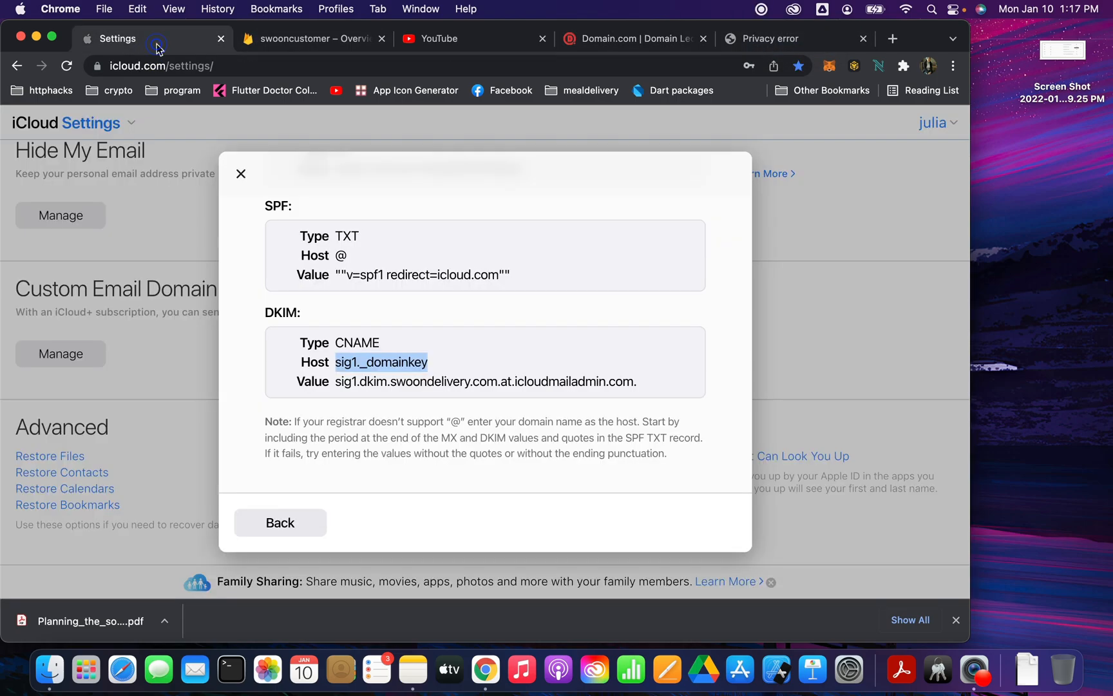
- Return to the iCloud setup steps and choose Finish set up
left_click(280, 522)
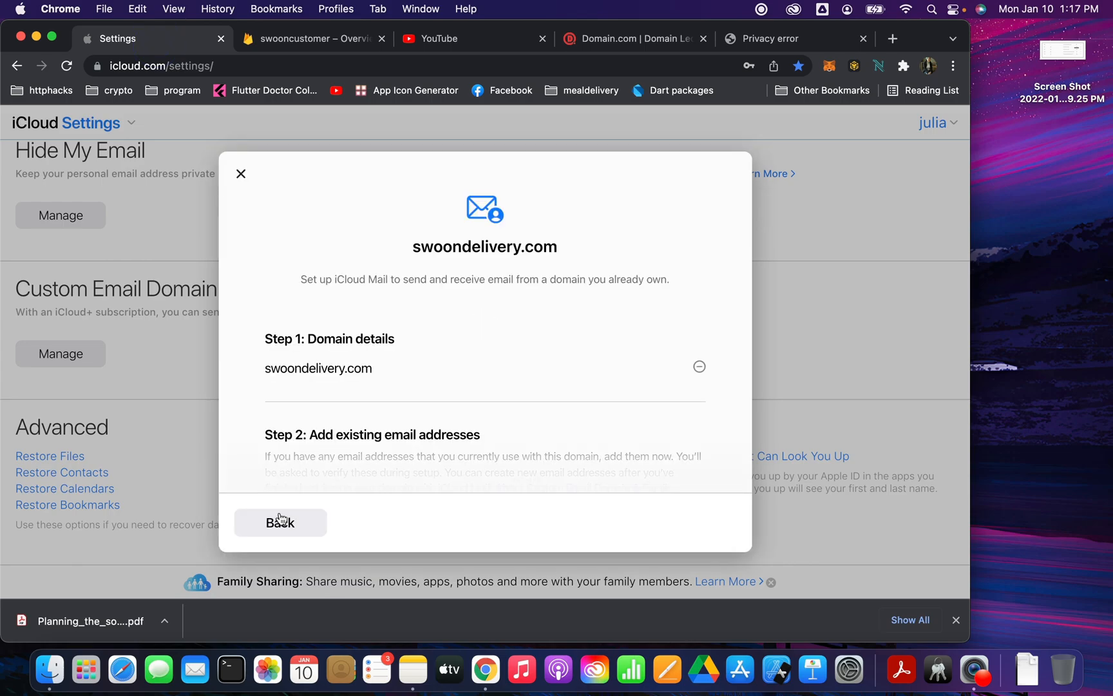
scroll("down", 3)
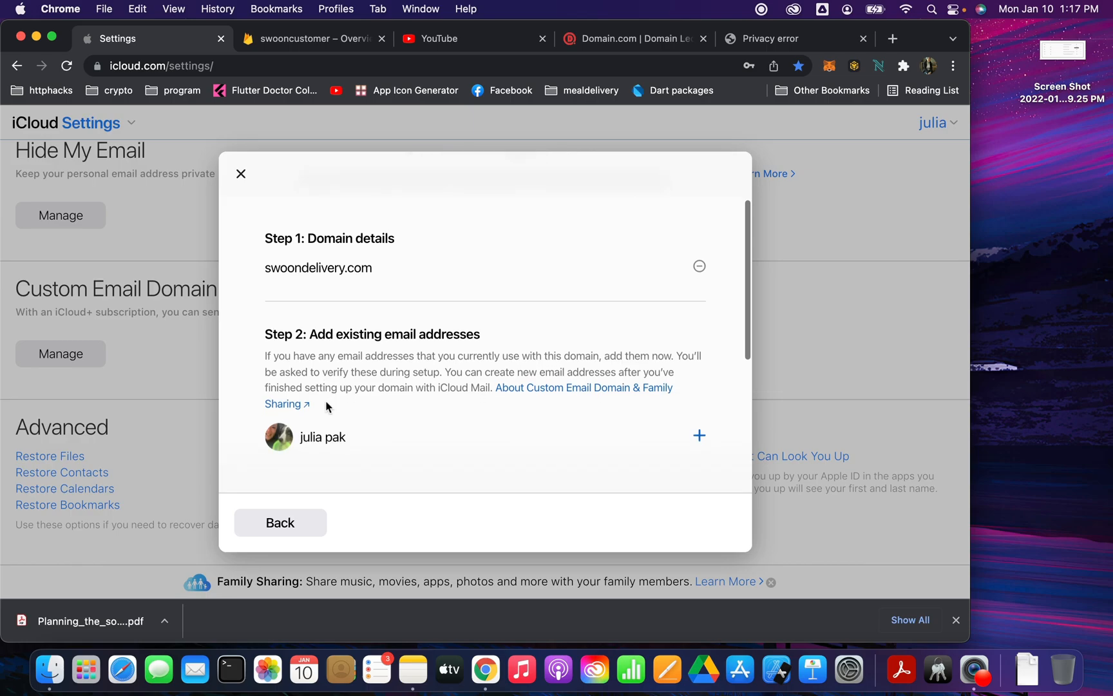
scroll("down", 3)
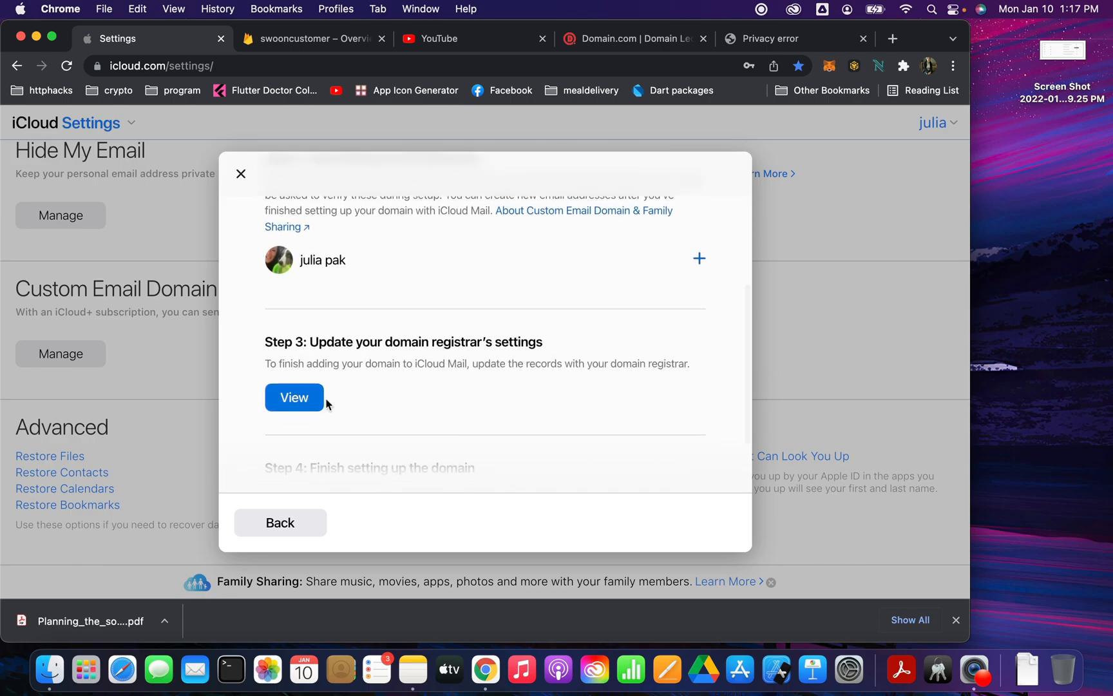
scroll("down", 3)
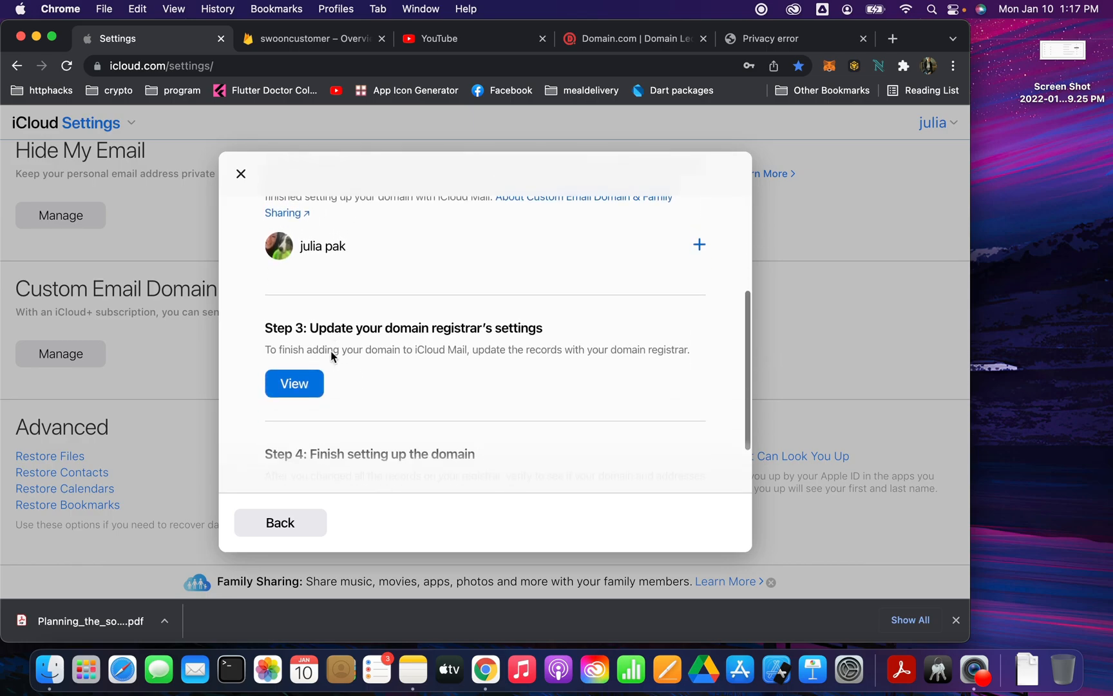
scroll("down", 3)
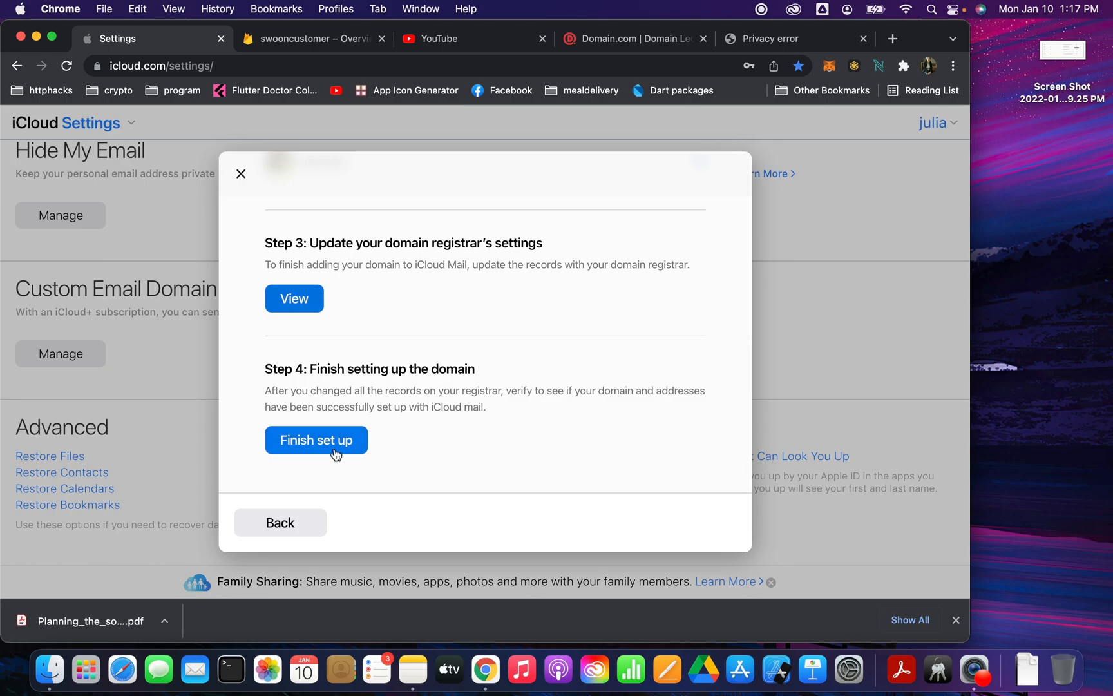
left_click(317, 439)
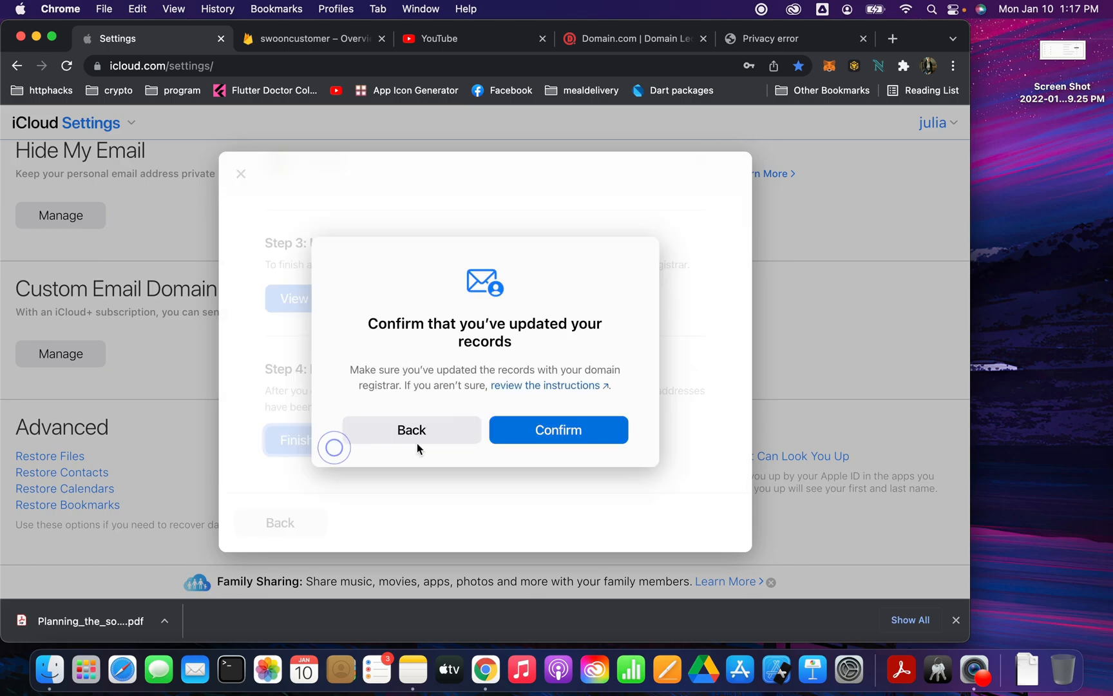
- Confirm the registrar records were updated and dismiss the Check your MX record warning
left_click(558, 429)
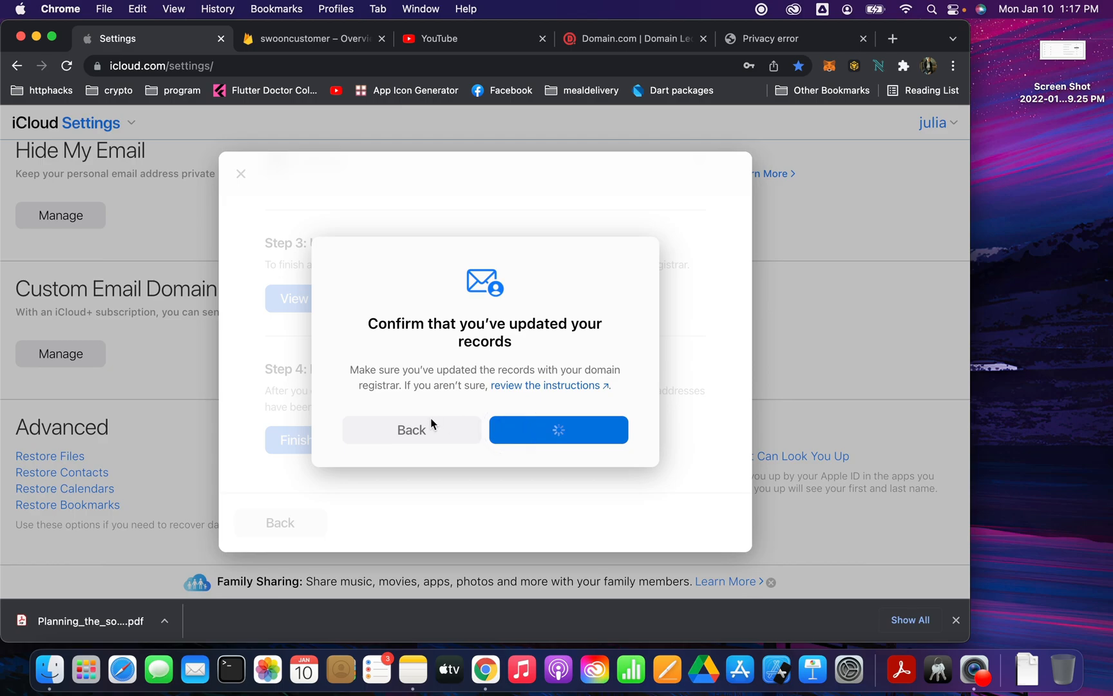
left_click(559, 429)
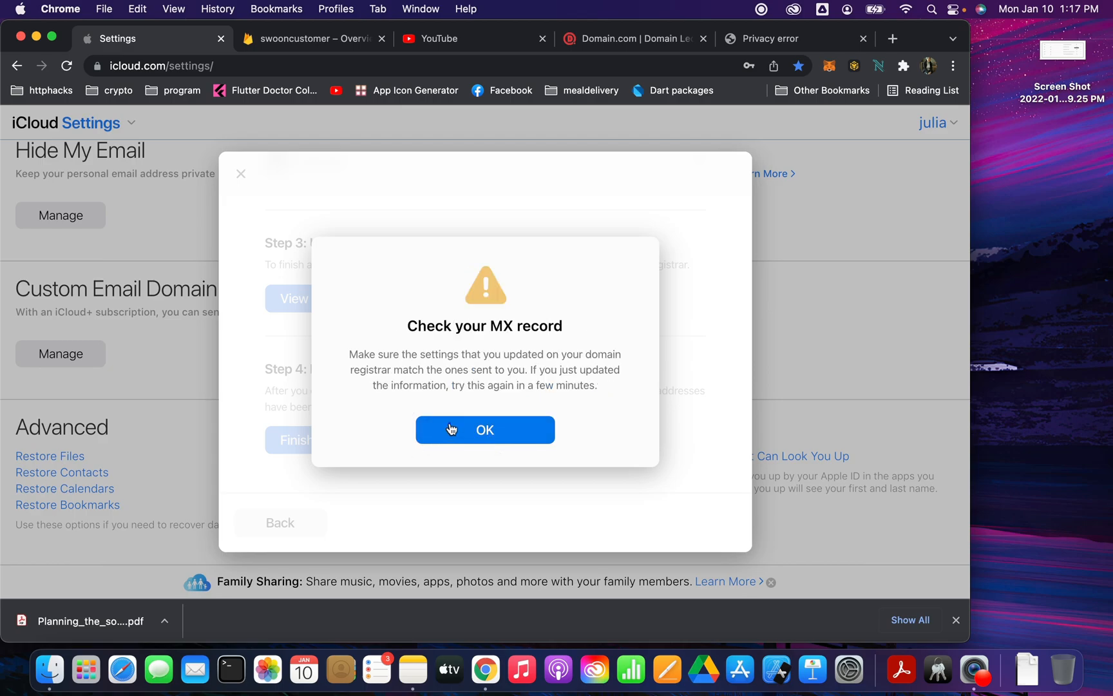
left_click(485, 429)
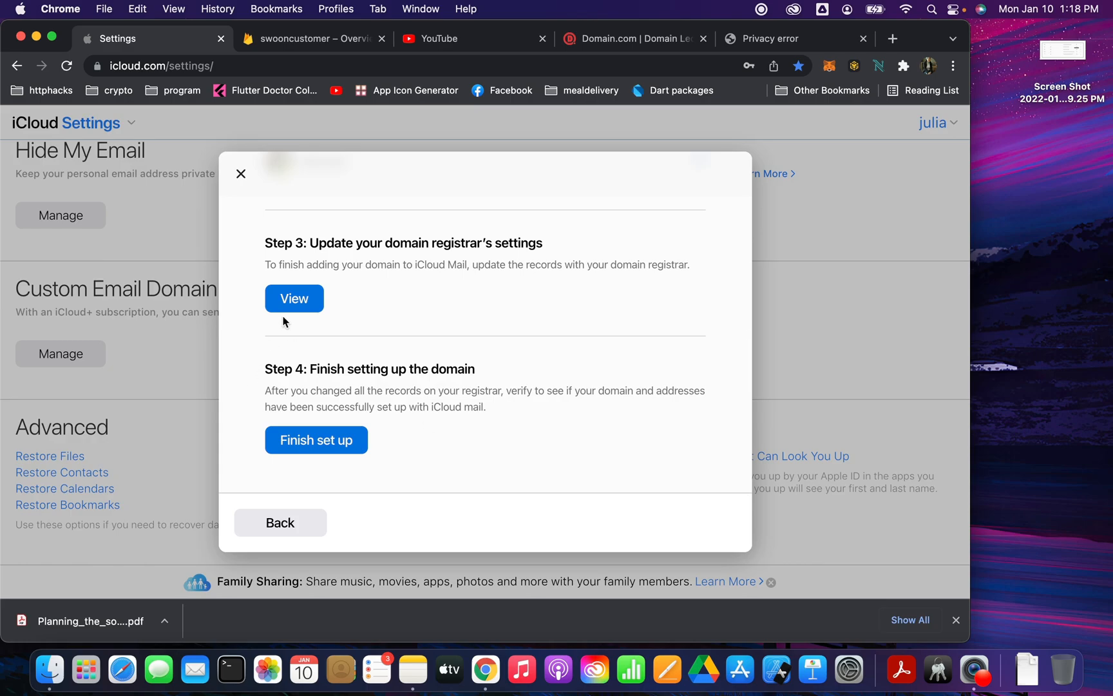
- View iCloud's required MX records under Step 3, then return to Domain.com's DNS records
left_click(294, 298)
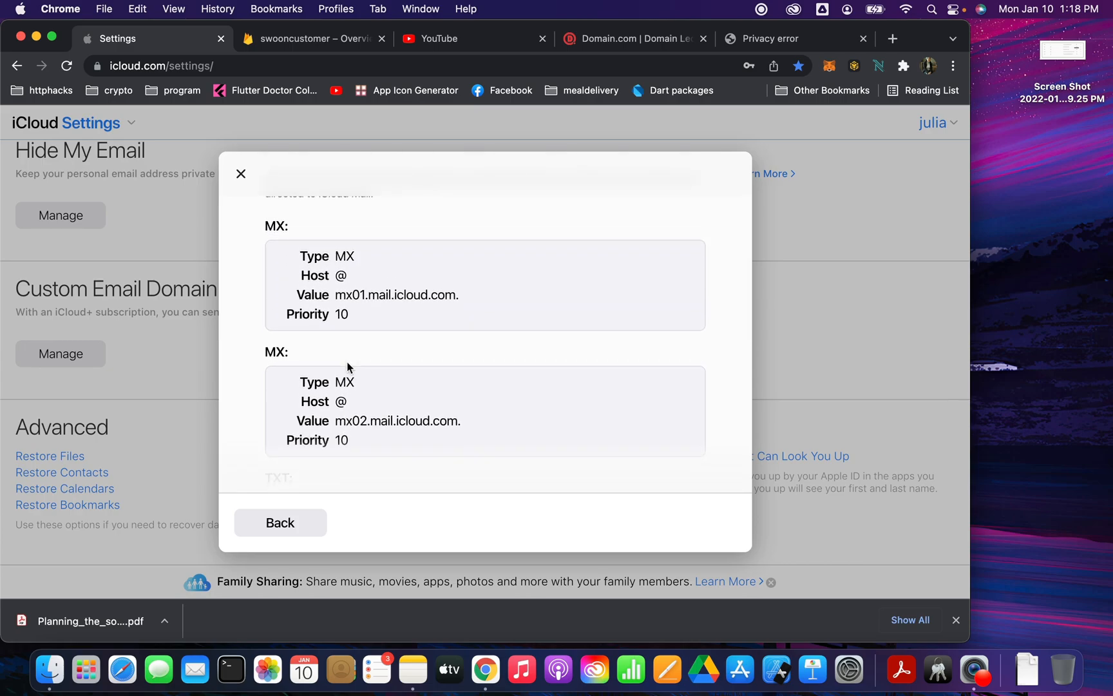
mouse_move(348, 347)
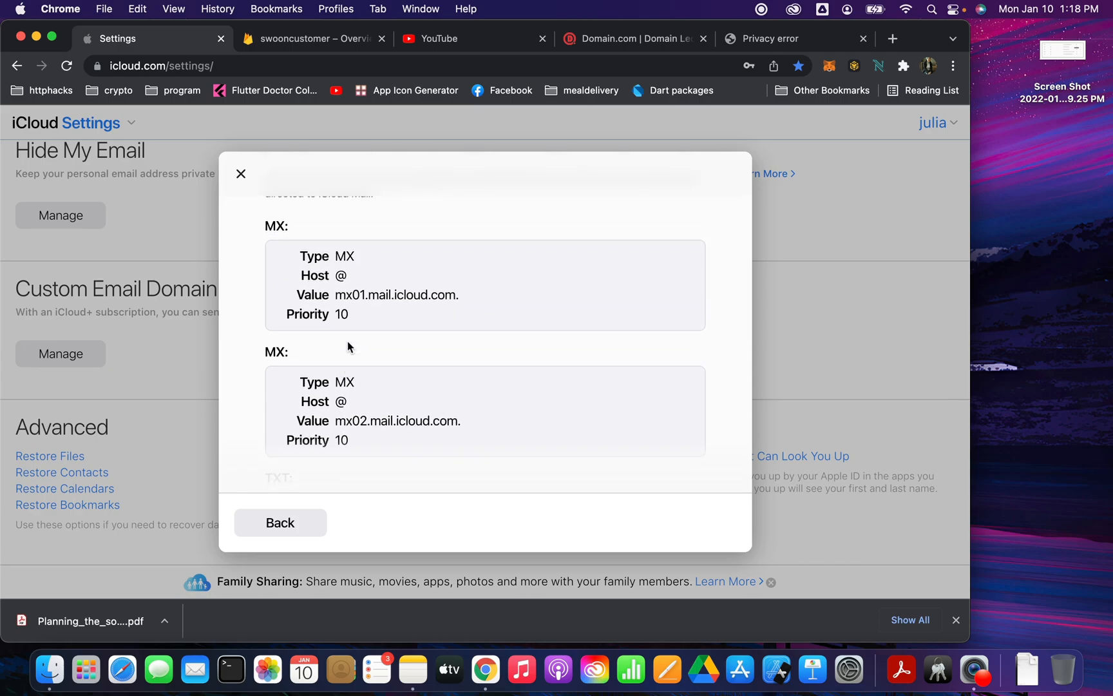
left_click(632, 39)
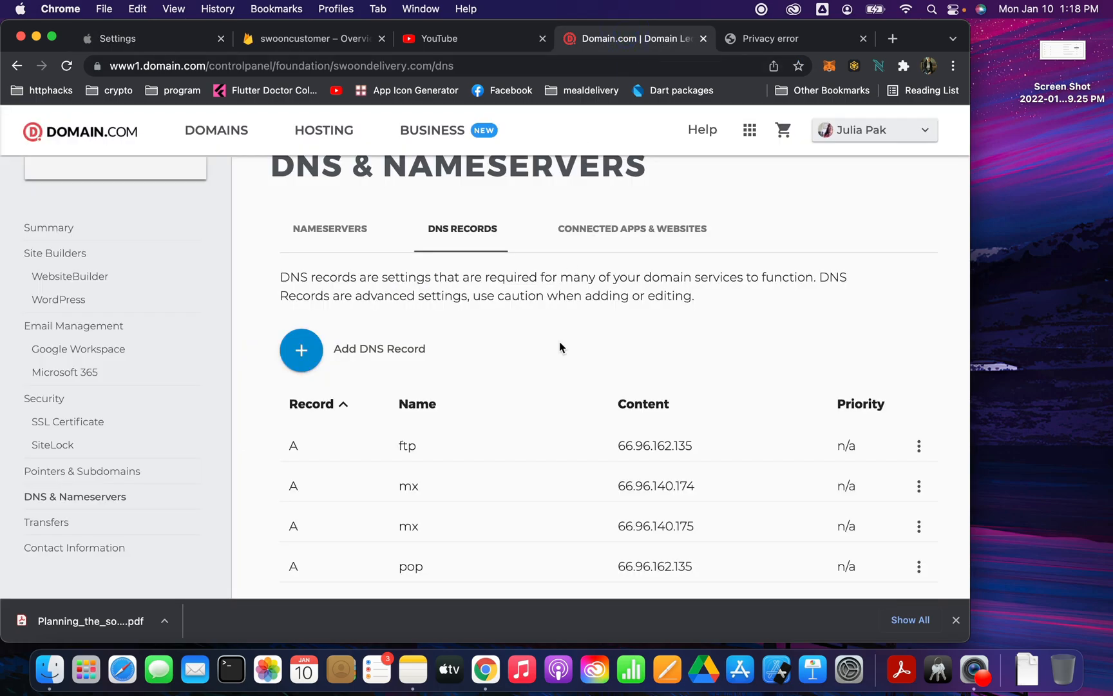
- Scroll to the iCloud MX entries and bring up the row menu for mx02.mail.icloud.com
scroll("down", 3)
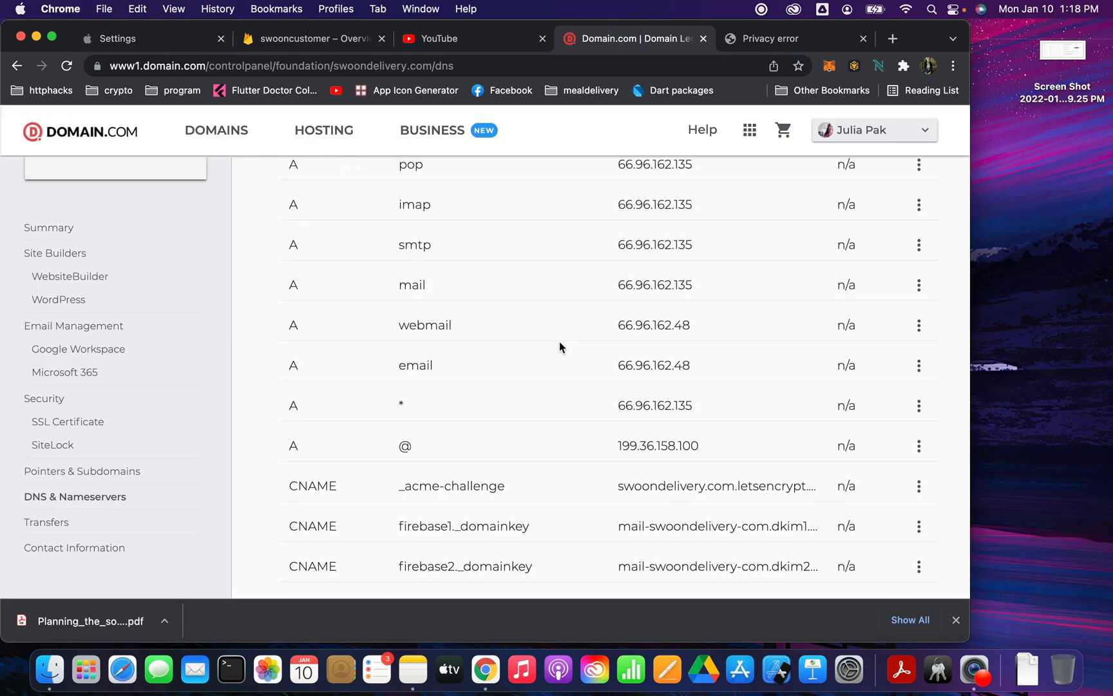
scroll("down", 3)
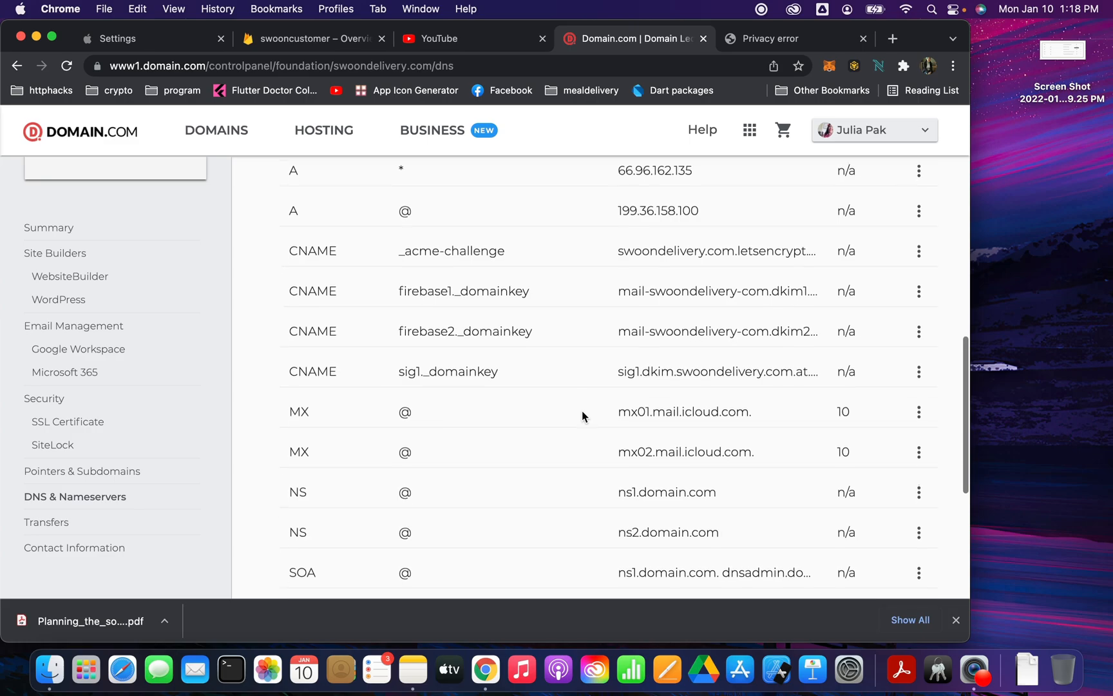
scroll("down", 3)
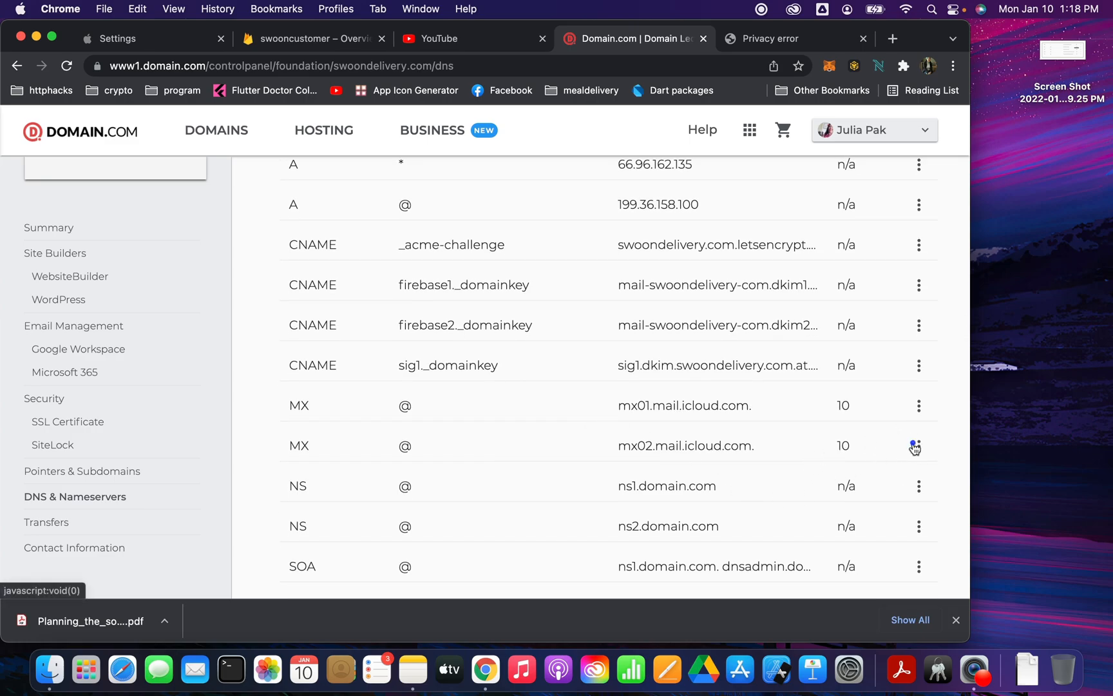
left_click(919, 445)
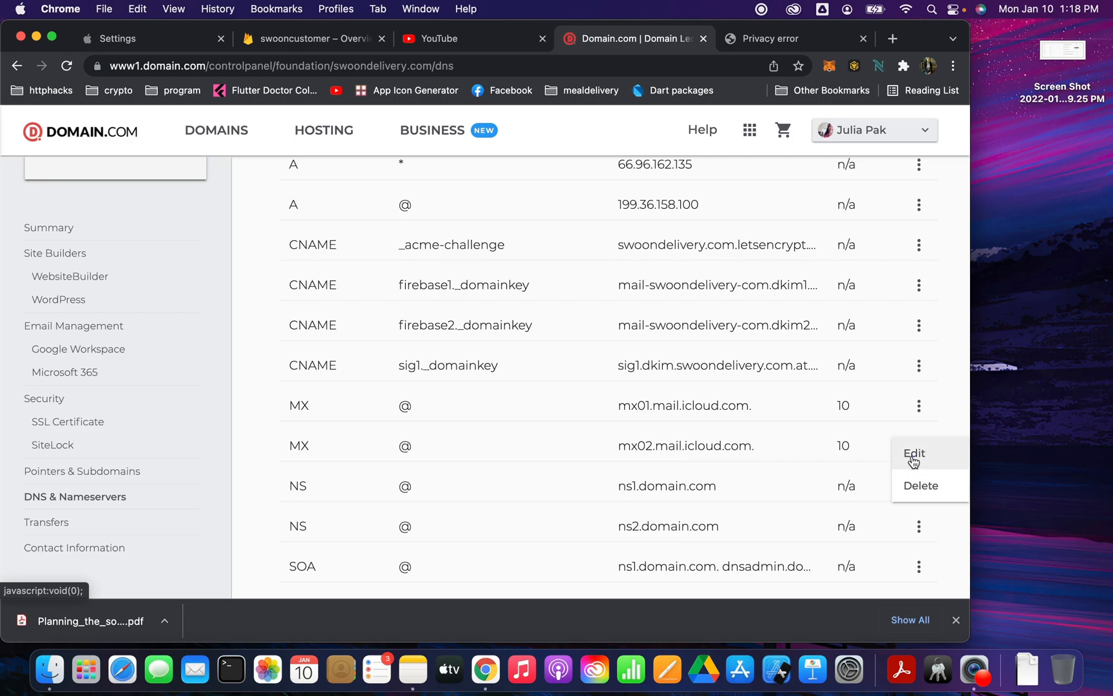
- Edit the mx02 MX record and focus its Content value
left_click(915, 454)
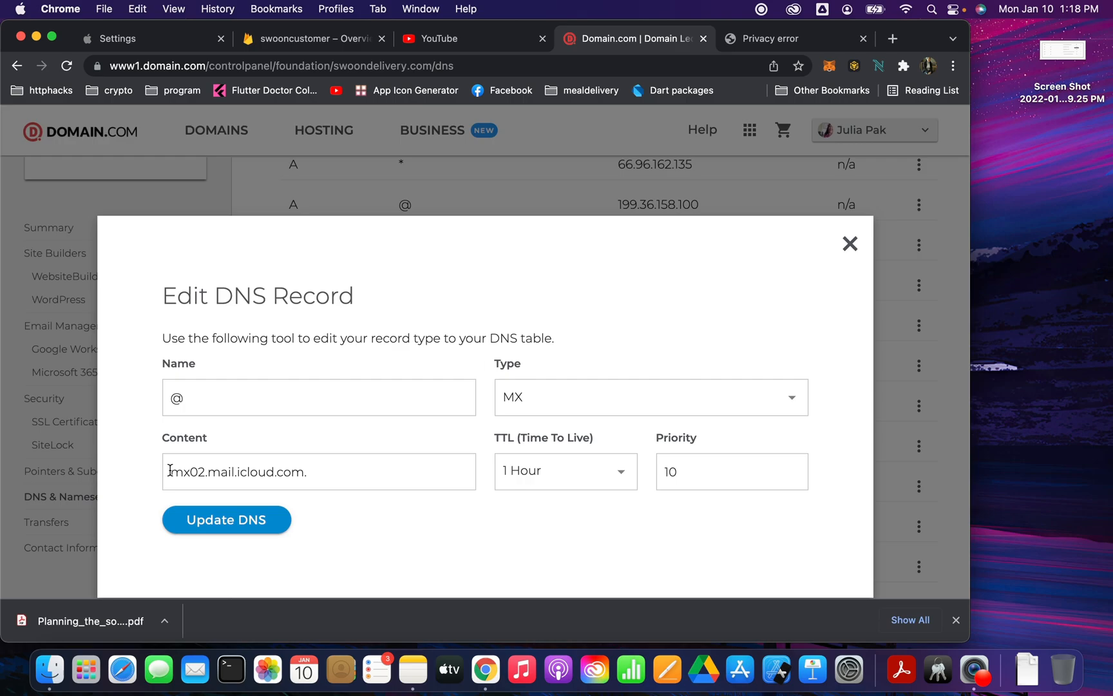
left_click(318, 471)
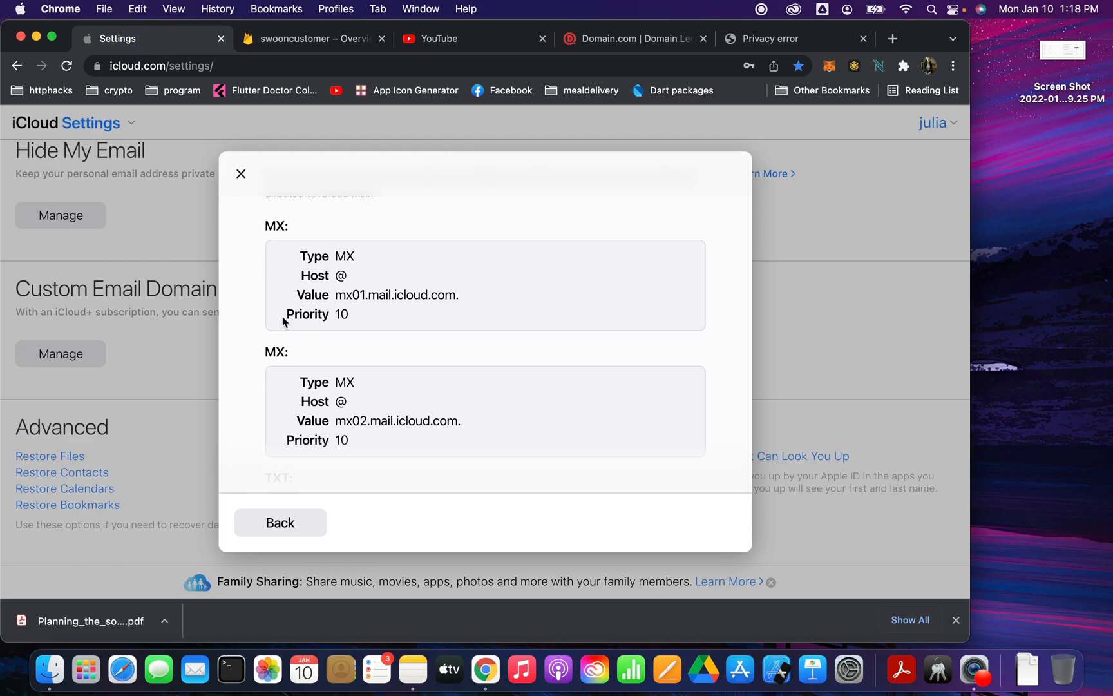
mouse_move(456, 291)
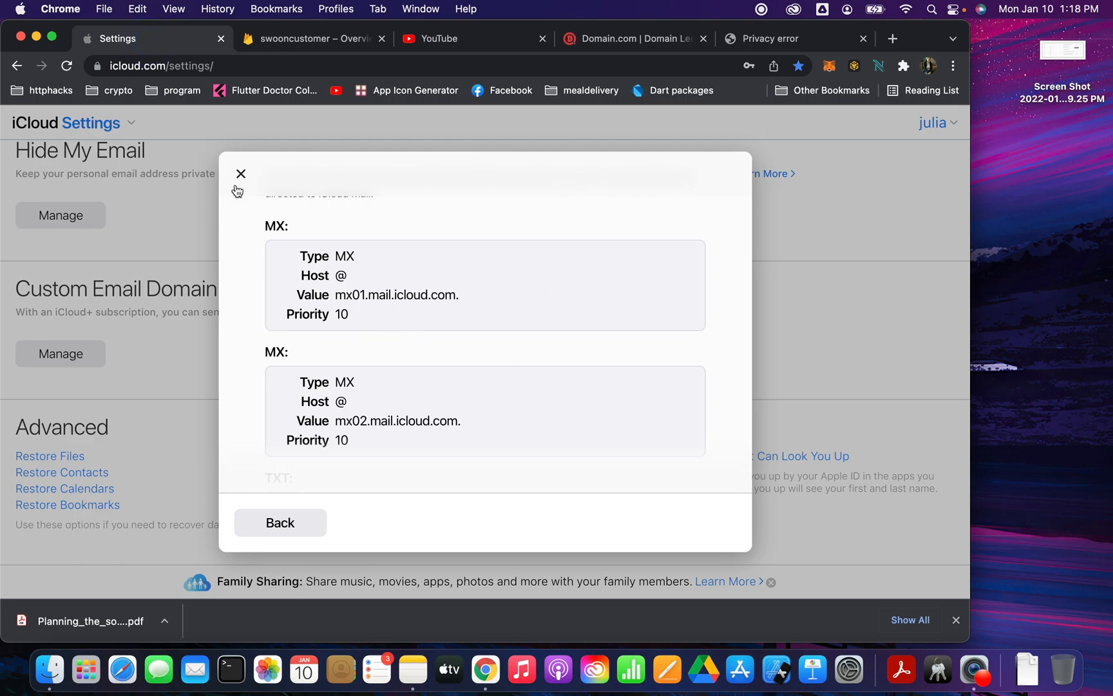
- Reopen Custom Email Domain management for swoondelivery.com, view its required records, and return to Domain.com
left_click(241, 173)
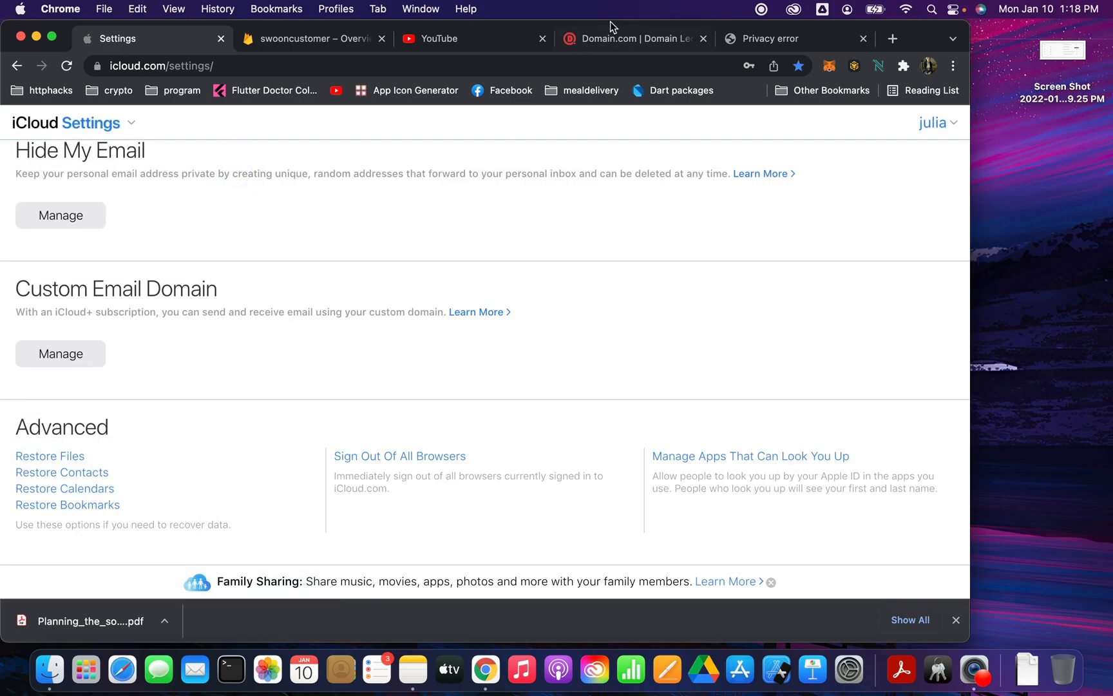
left_click(61, 353)
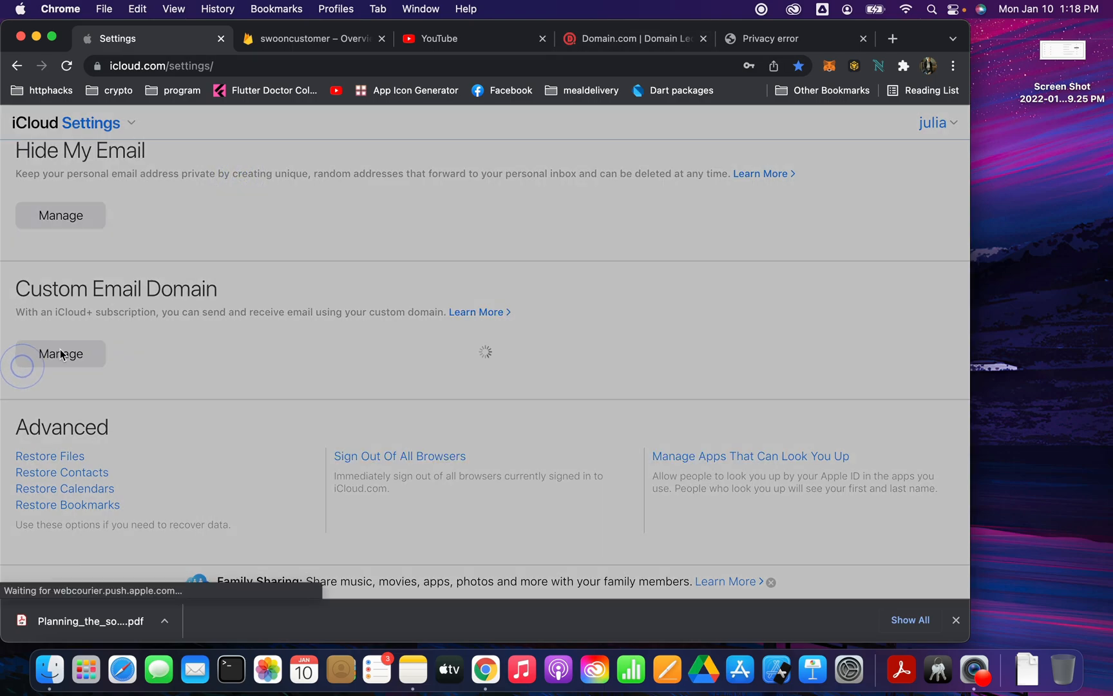
left_click(61, 353)
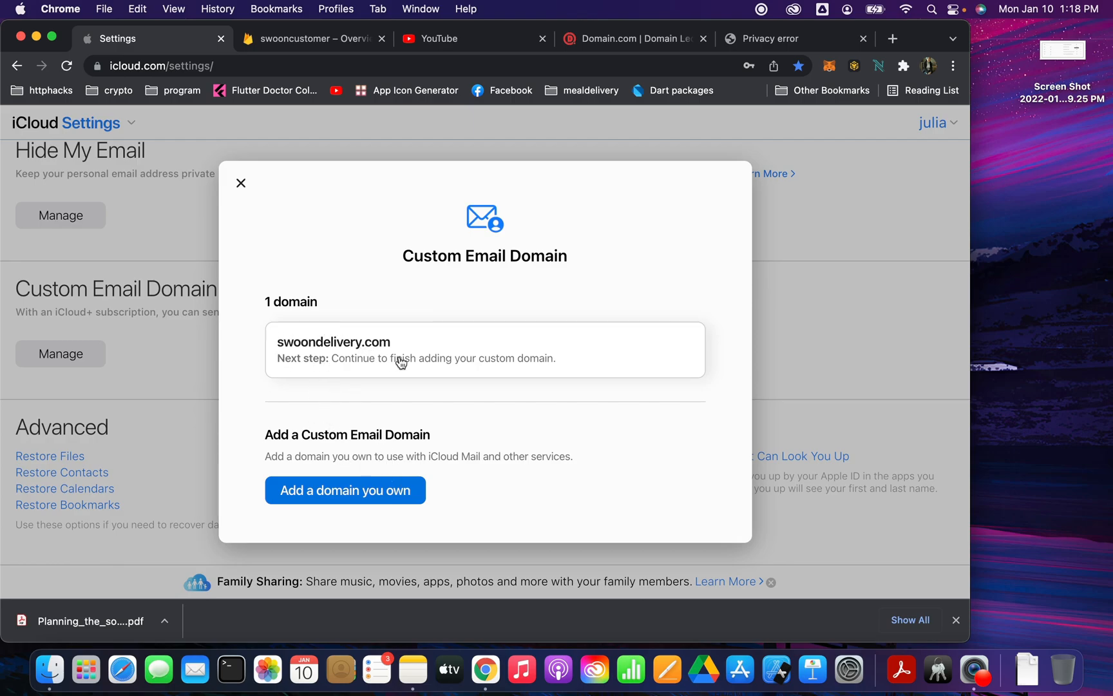
left_click(485, 350)
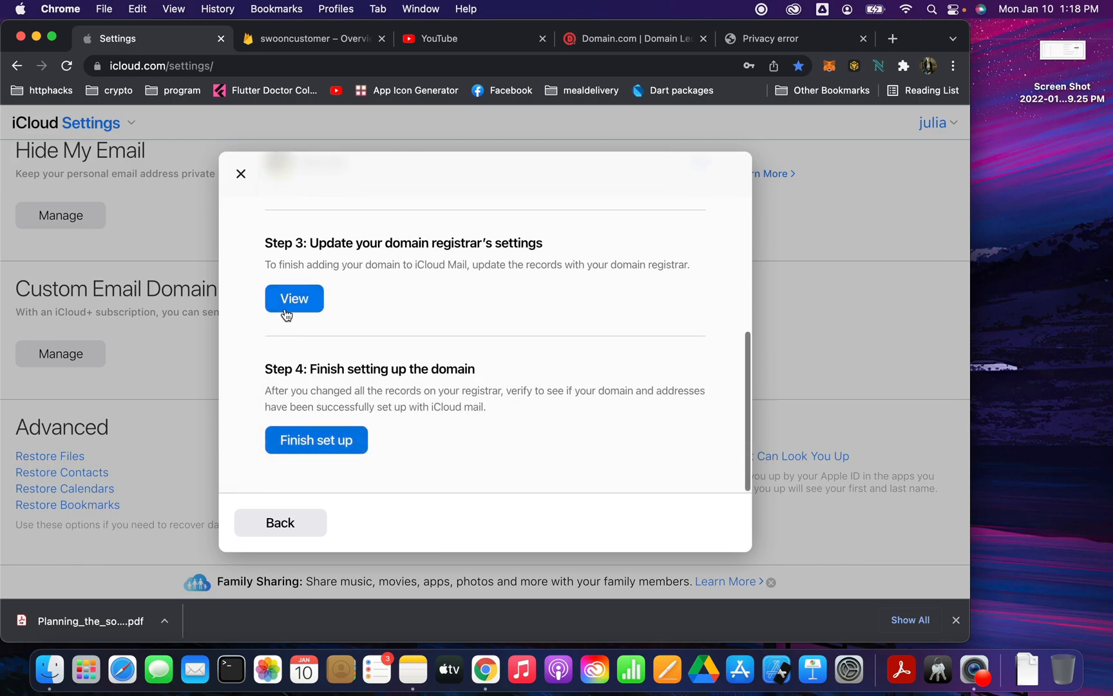
left_click(294, 298)
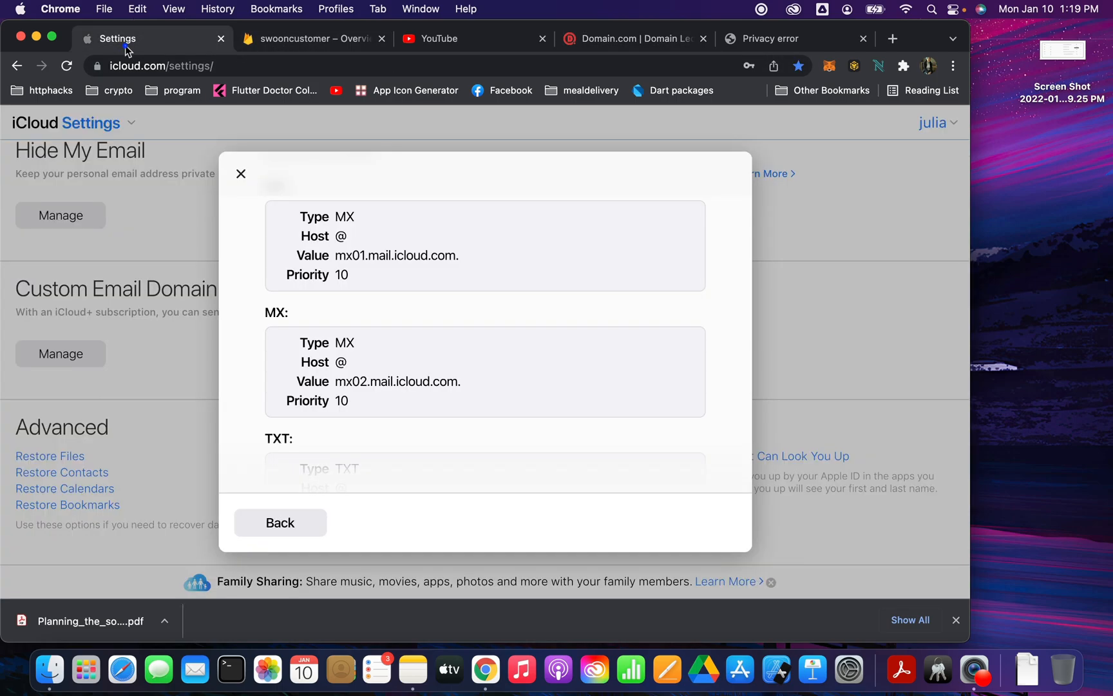
mouse_move(343, 396)
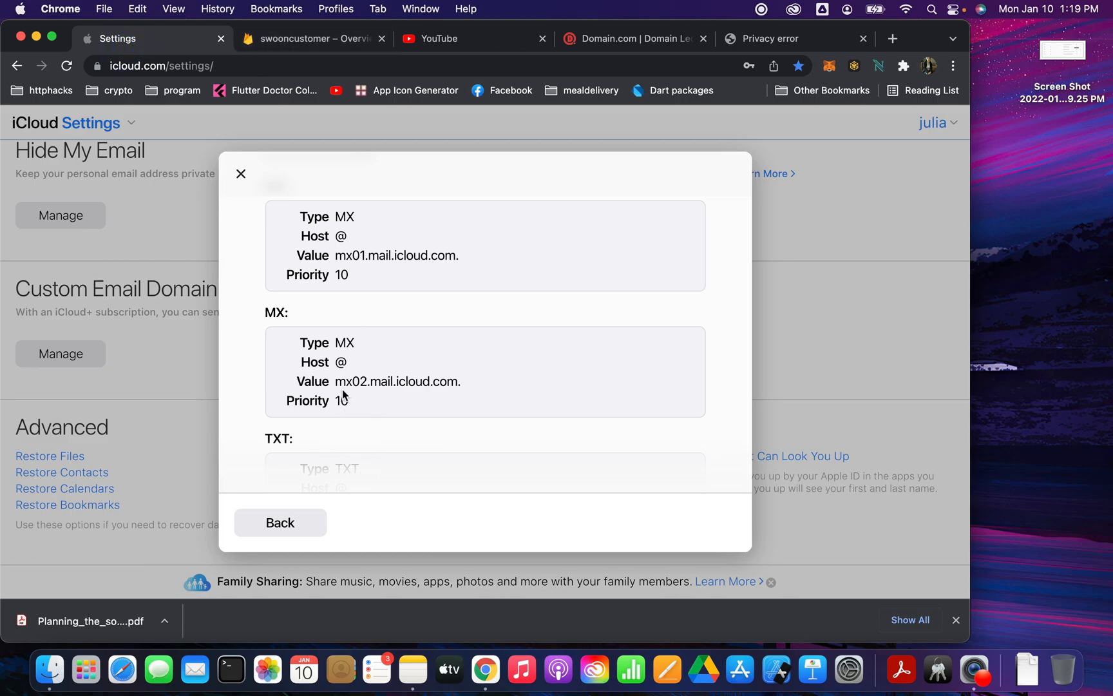
mouse_move(351, 285)
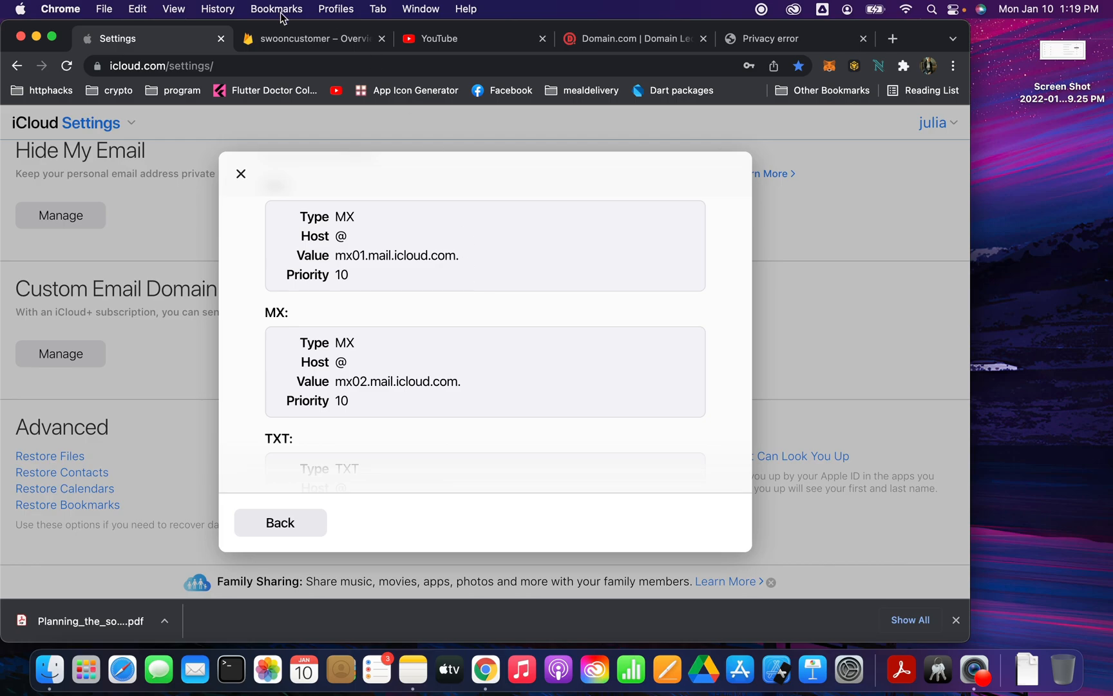
left_click(632, 39)
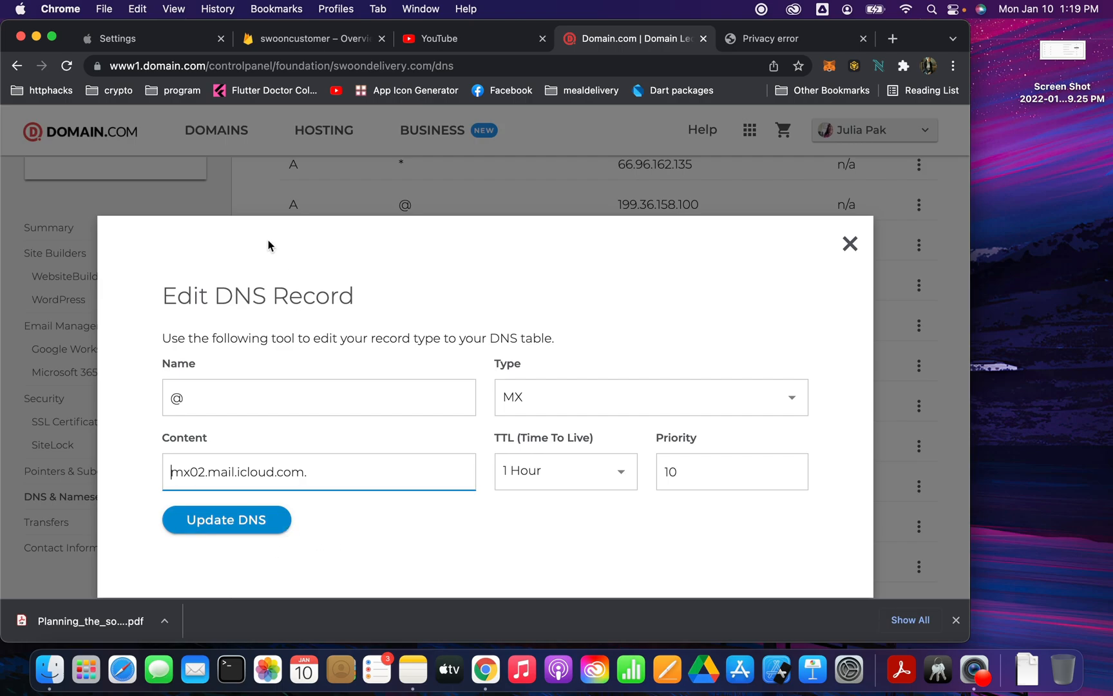
- Close the mx02 record editor and switch back to the iCloud setup records
left_click(225, 520)
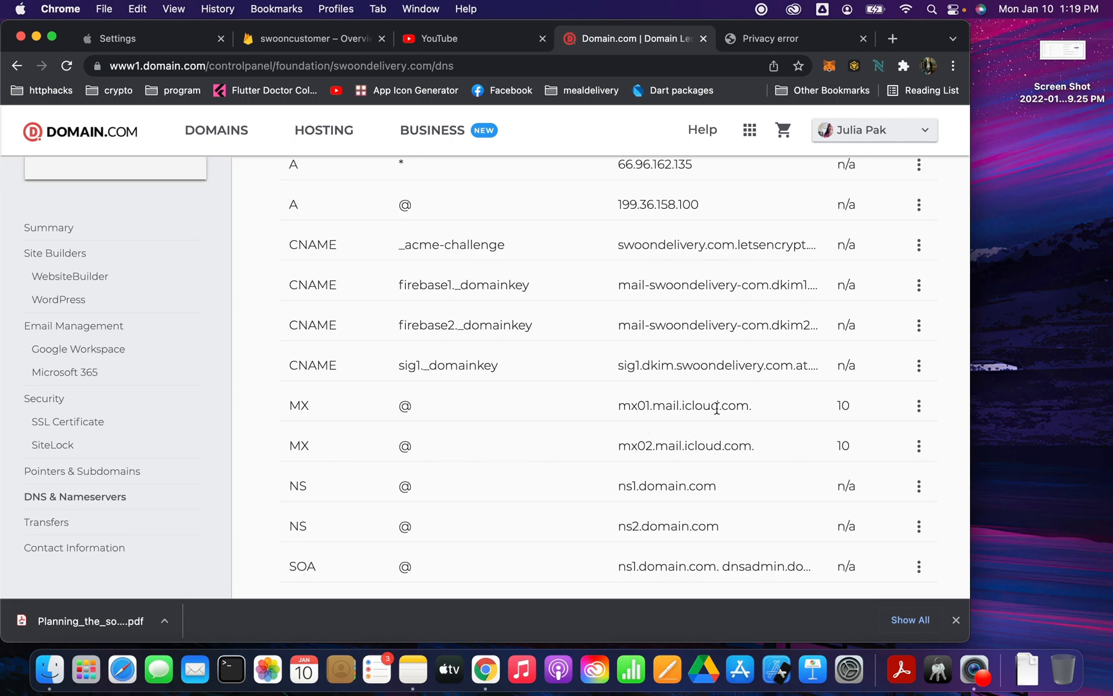
mouse_move(920, 406)
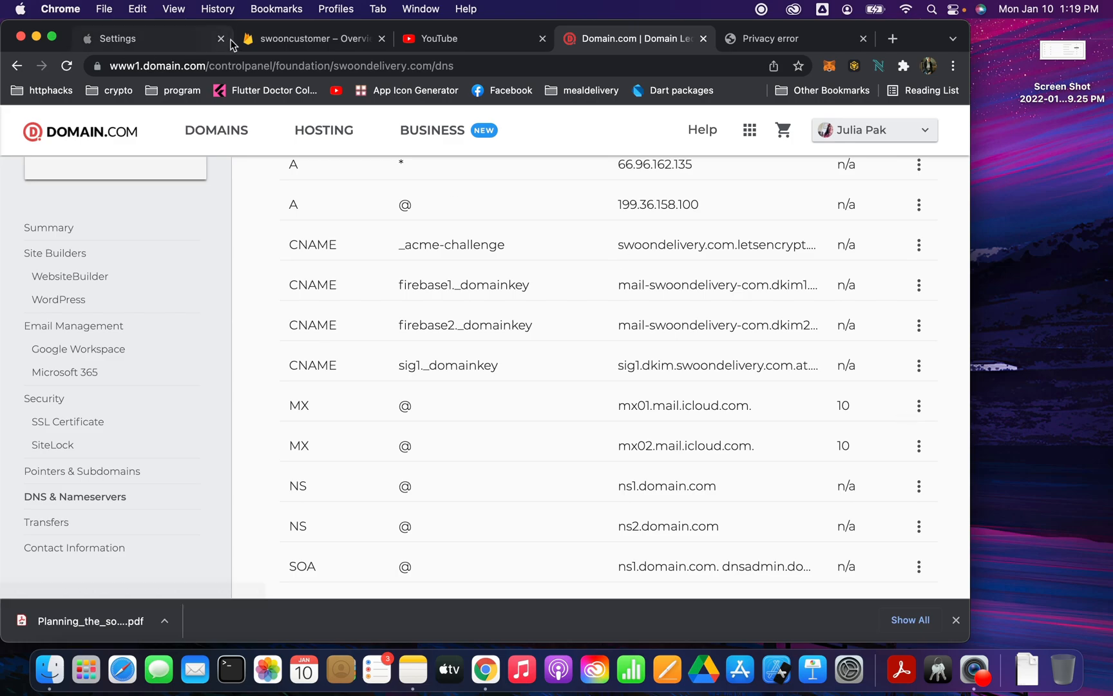
left_click(142, 39)
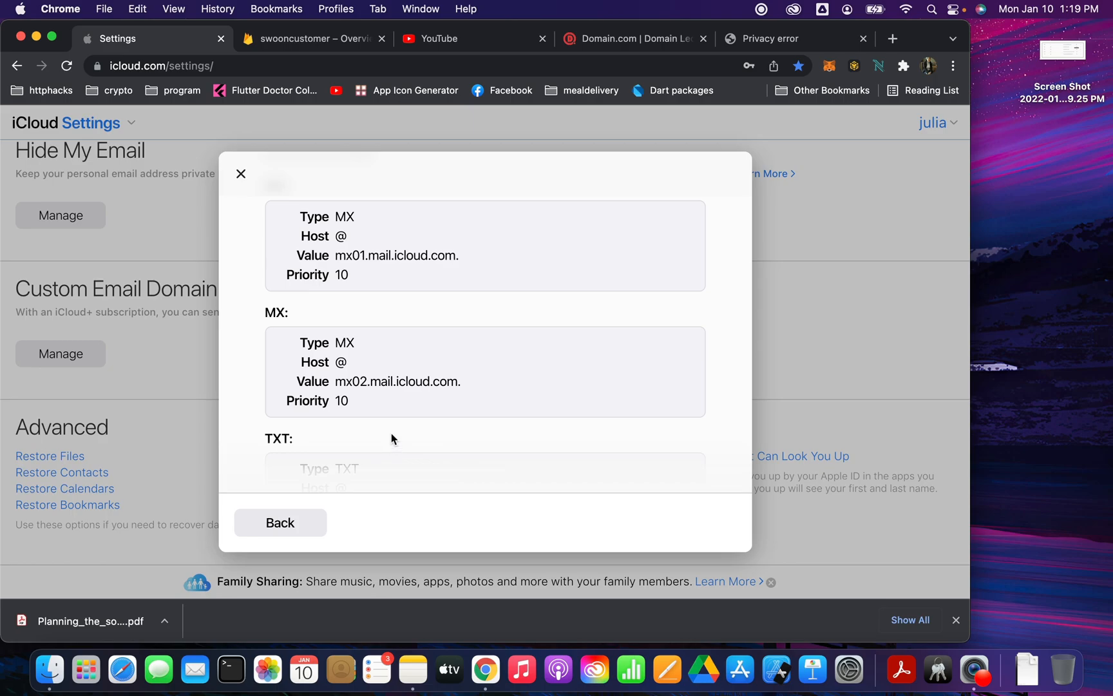
- Scroll iCloud's required records to the mx02 MX and TXT entries, then return to Domain.com
scroll("down", 3)
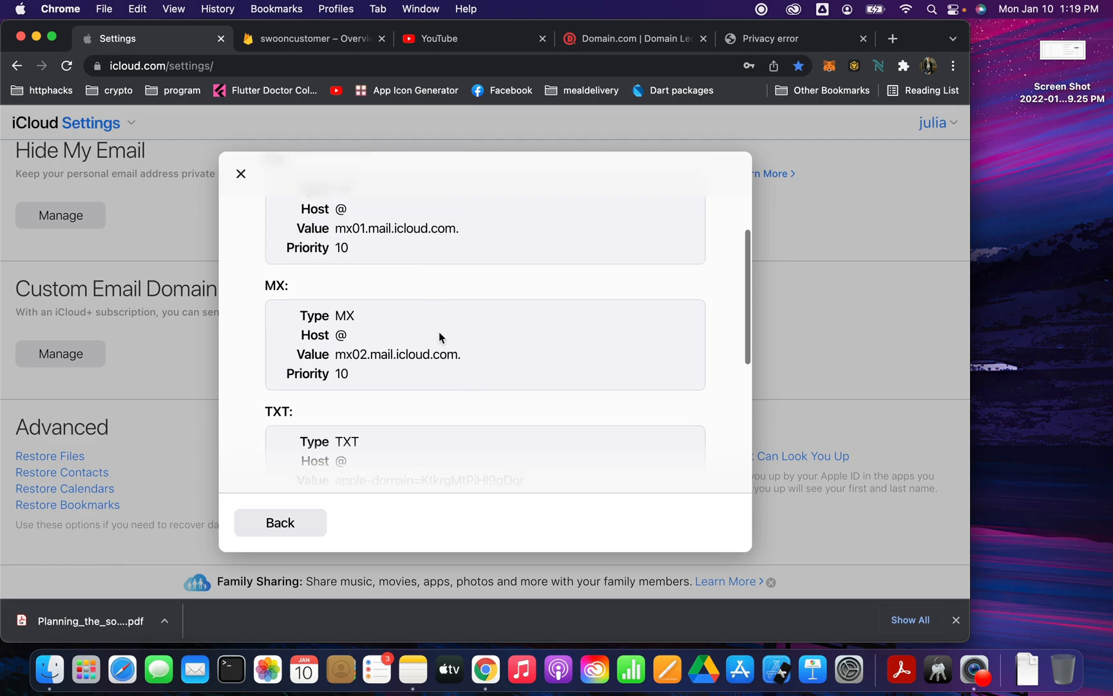
mouse_move(693, 115)
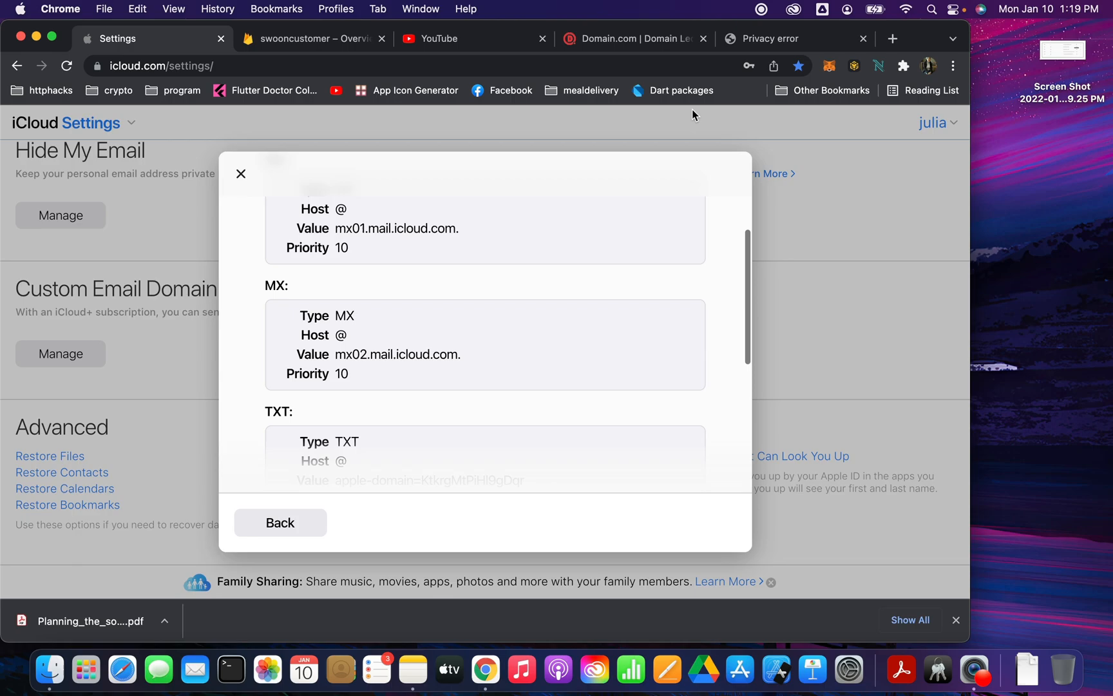
left_click(630, 39)
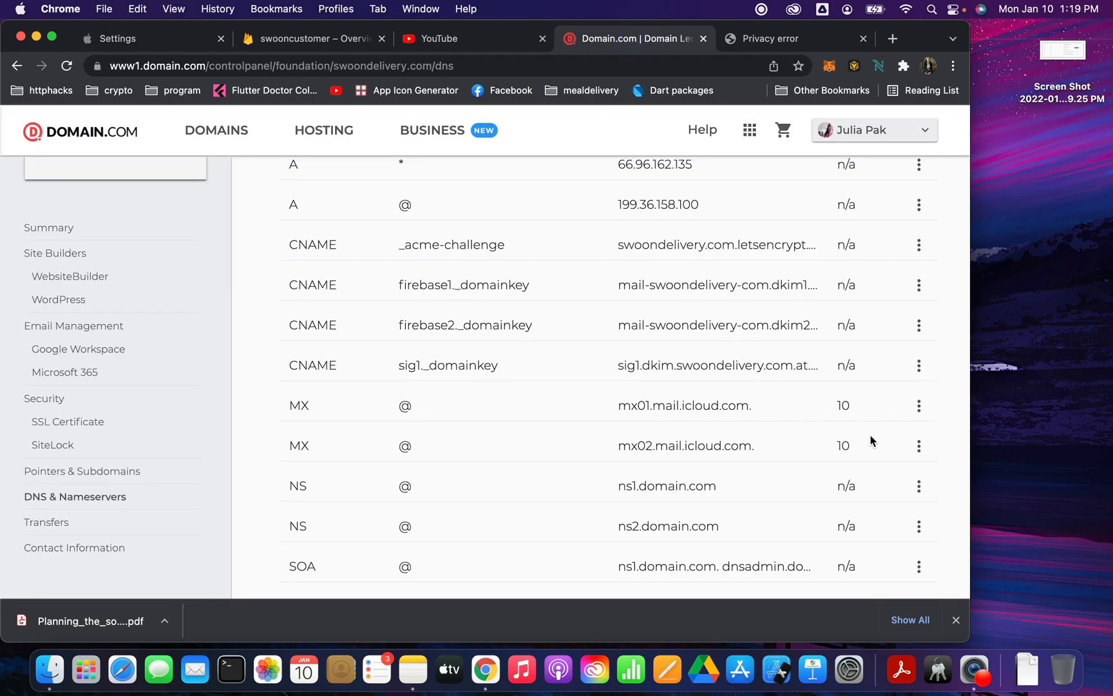
- Edit the mx02.mail.icloud.com MX record, check its mail server value, and re-save it with Update DNS
left_click(919, 445)
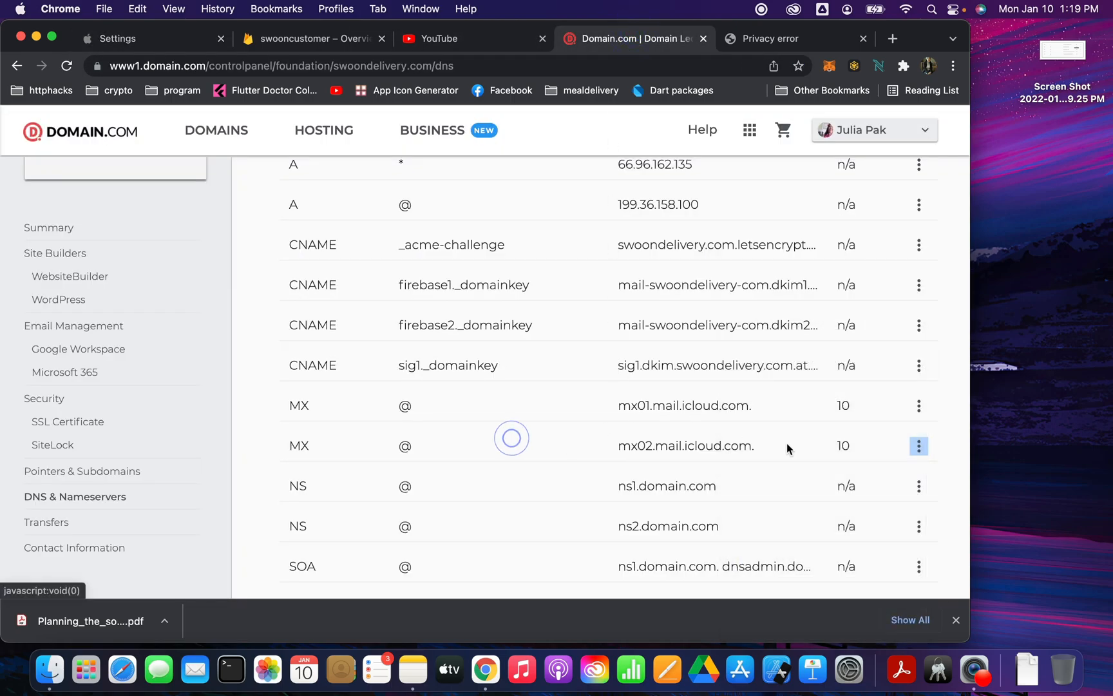
right_click(919, 446)
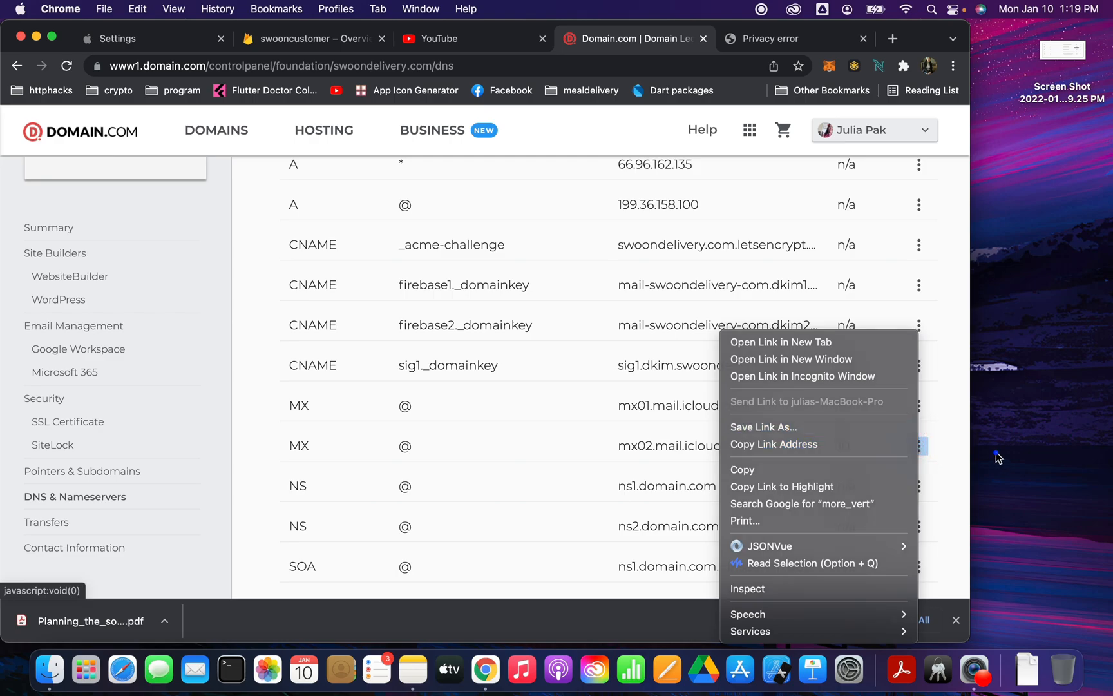
left_click(922, 442)
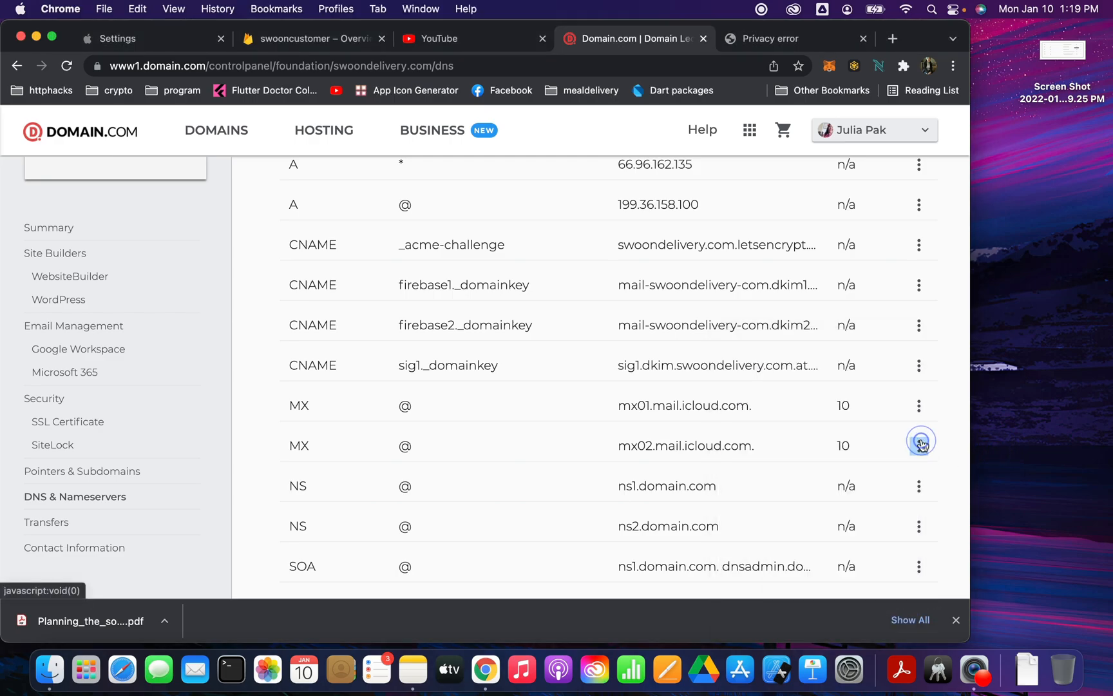
left_click(919, 445)
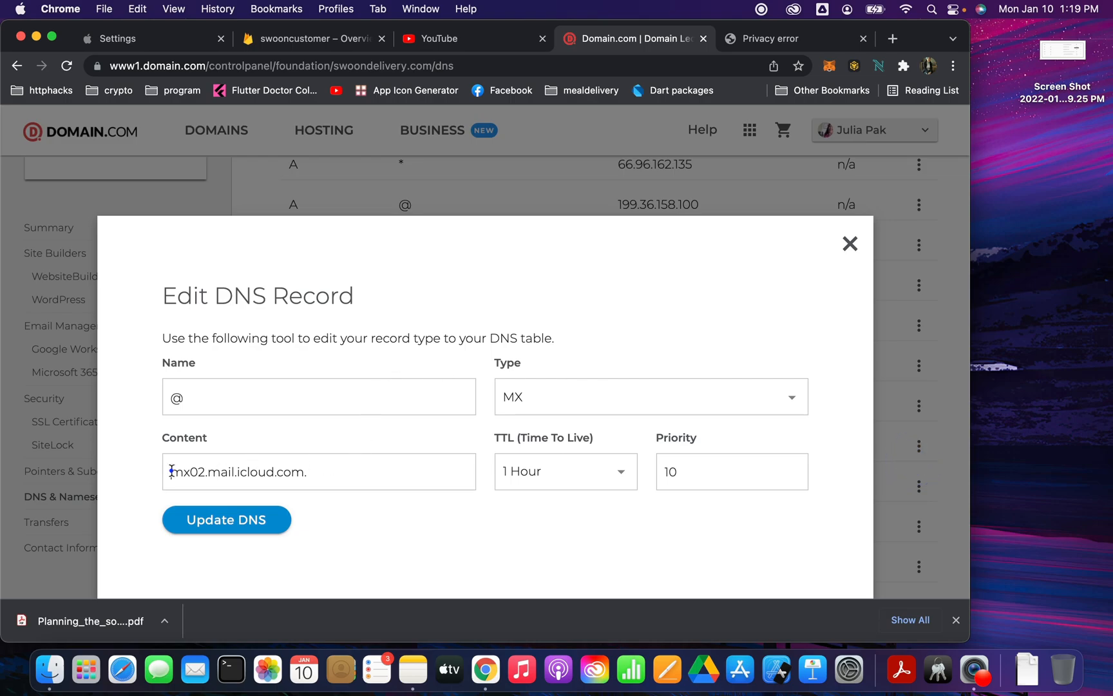
left_click(319, 471)
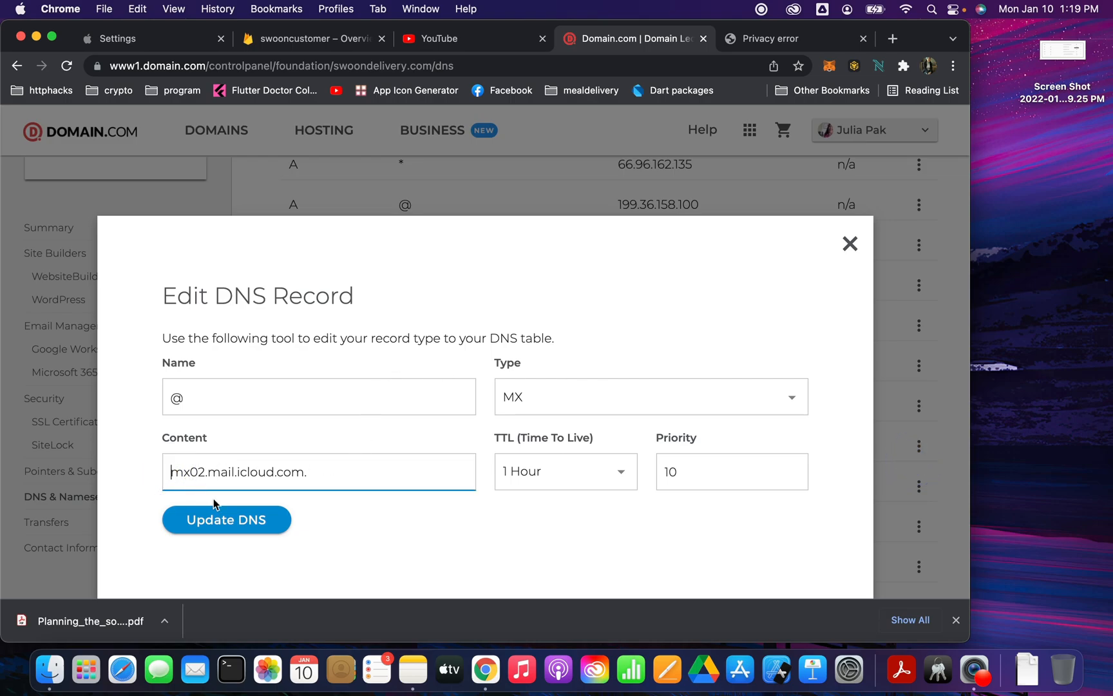
mouse_move(535, 484)
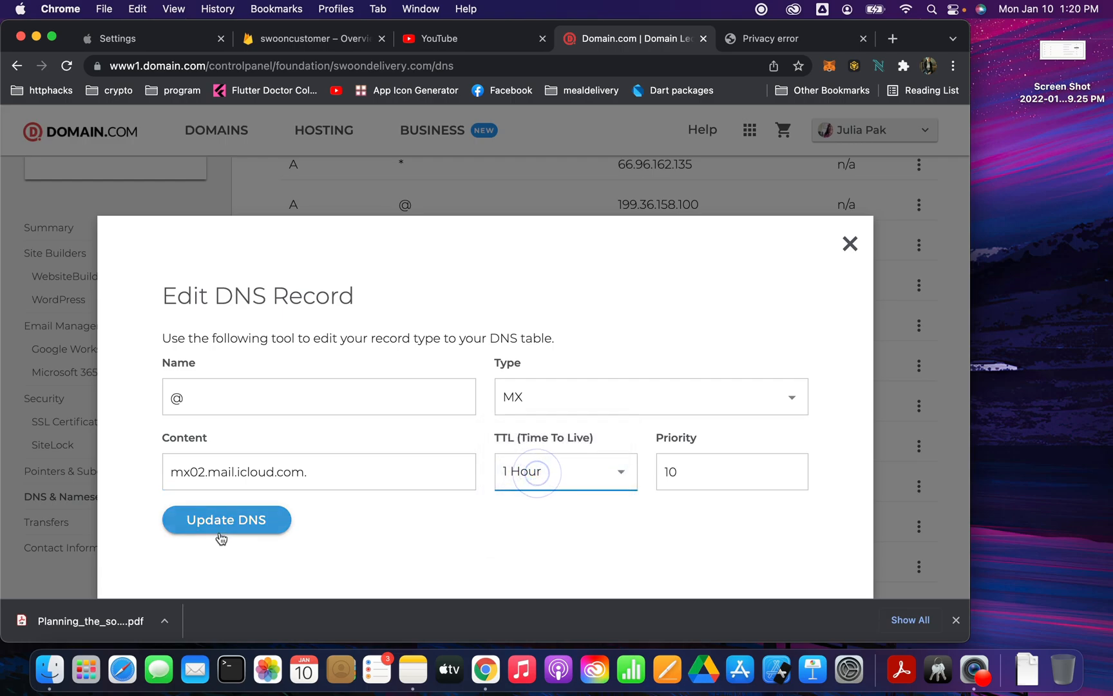
left_click(227, 520)
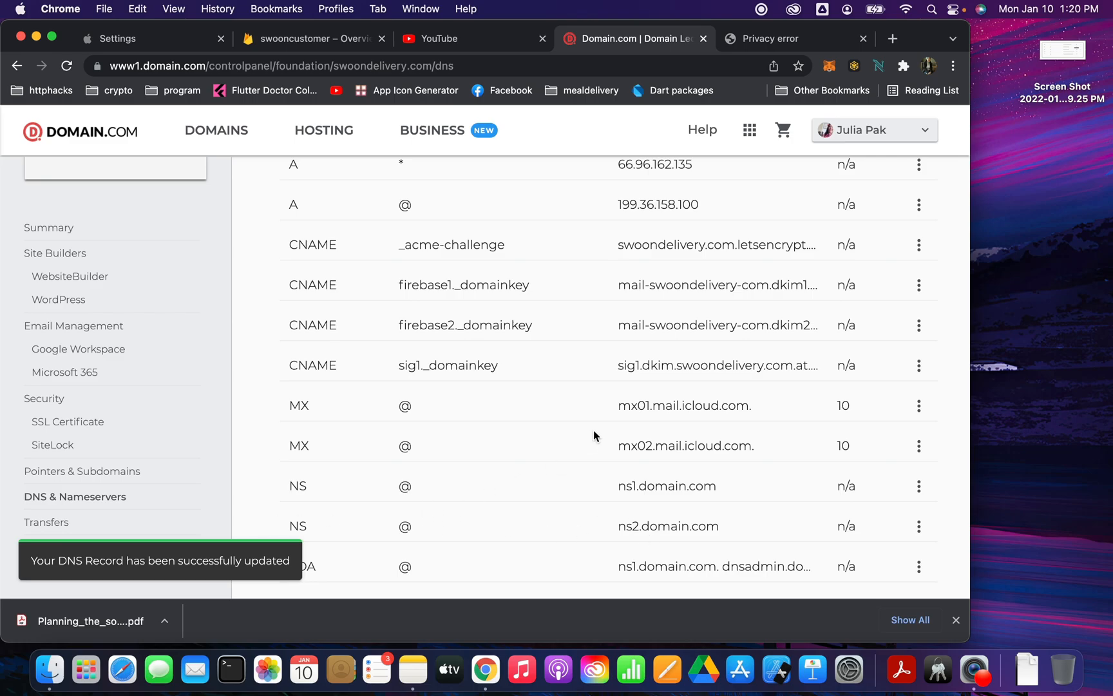
- Re-save the mx01.mail.icloud.com MX record the same way and return to iCloud Settings
left_click(919, 405)
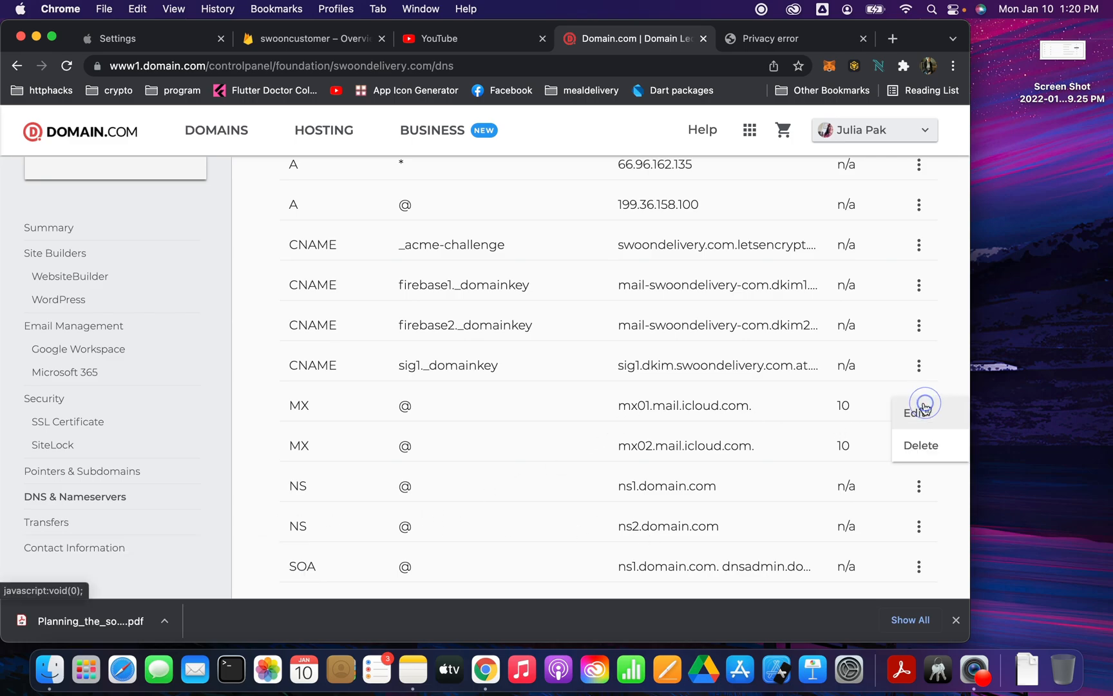
left_click(915, 413)
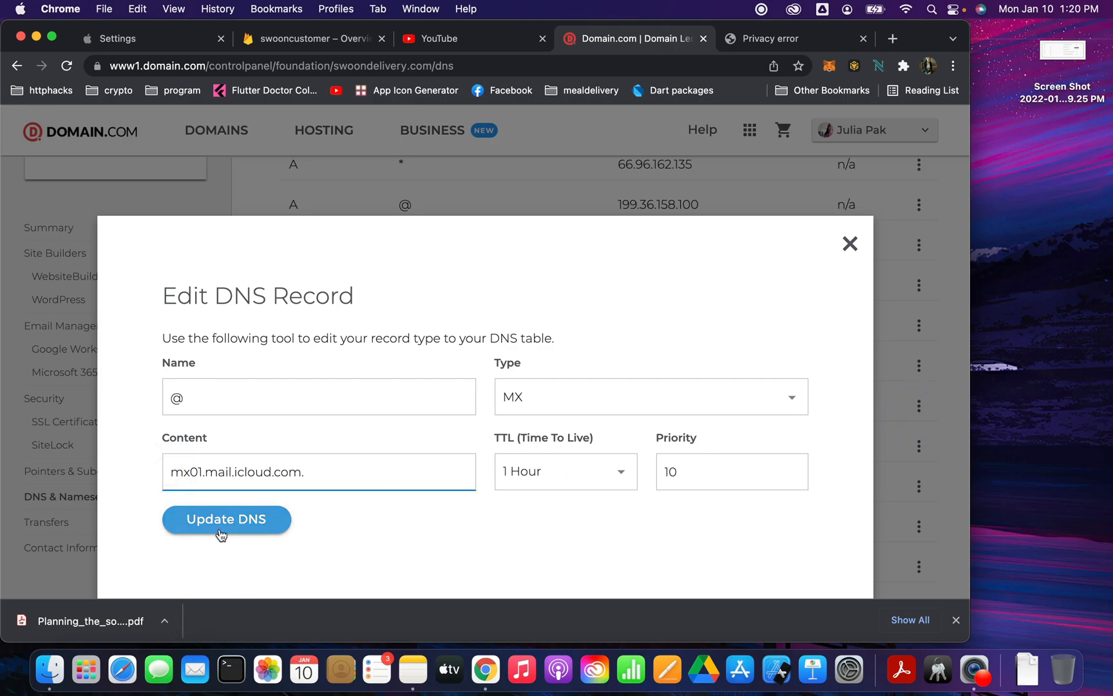
left_click(226, 519)
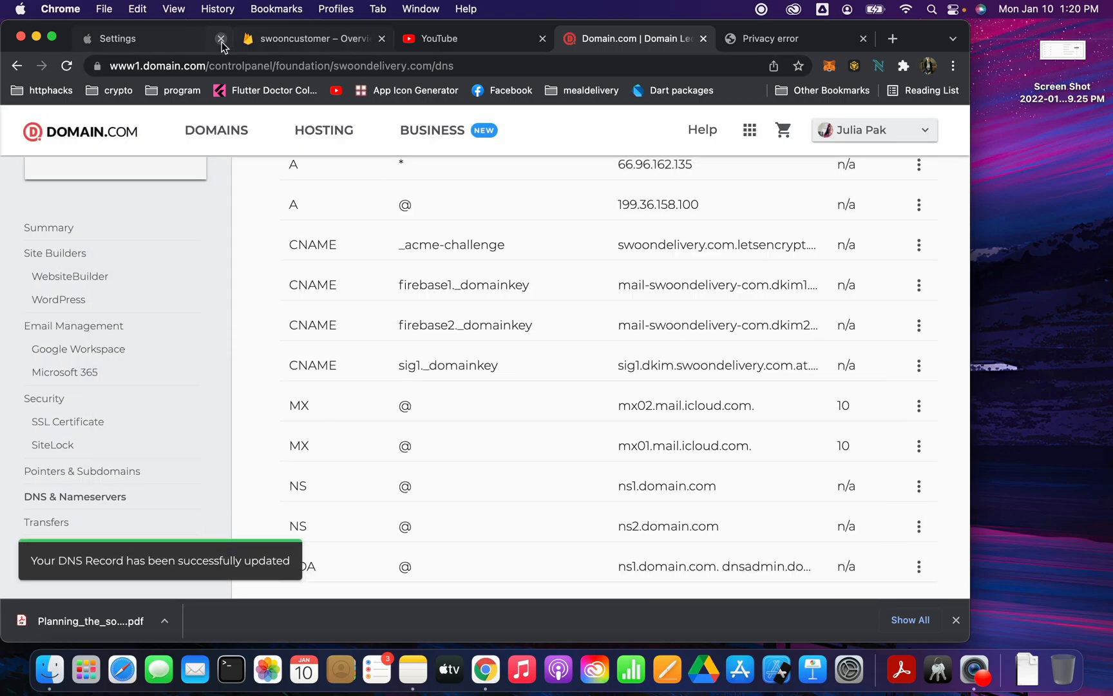
left_click(114, 39)
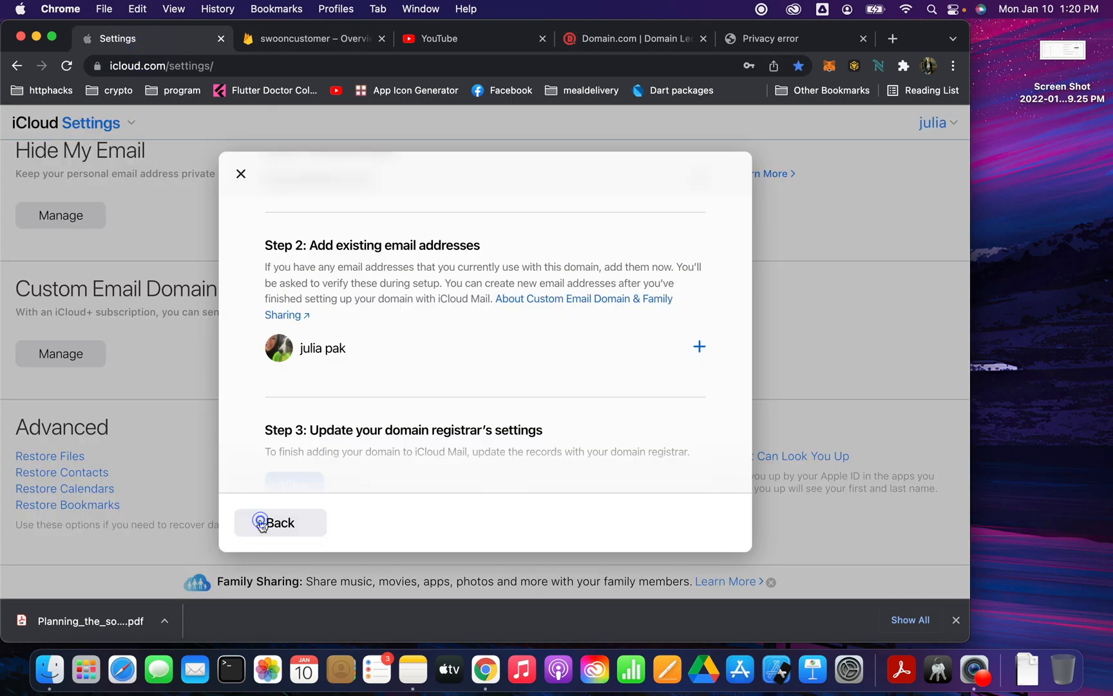
- Back out to the Custom Email Domain list and choose 'Add a domain you own'
scroll("down", 3)
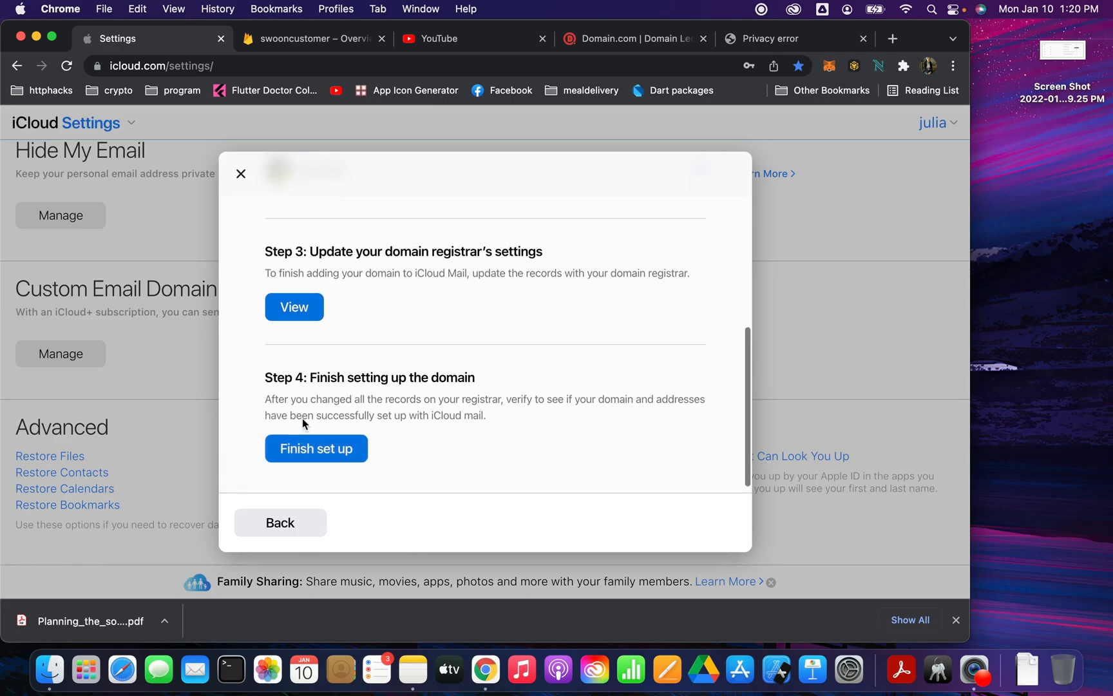
left_click(279, 523)
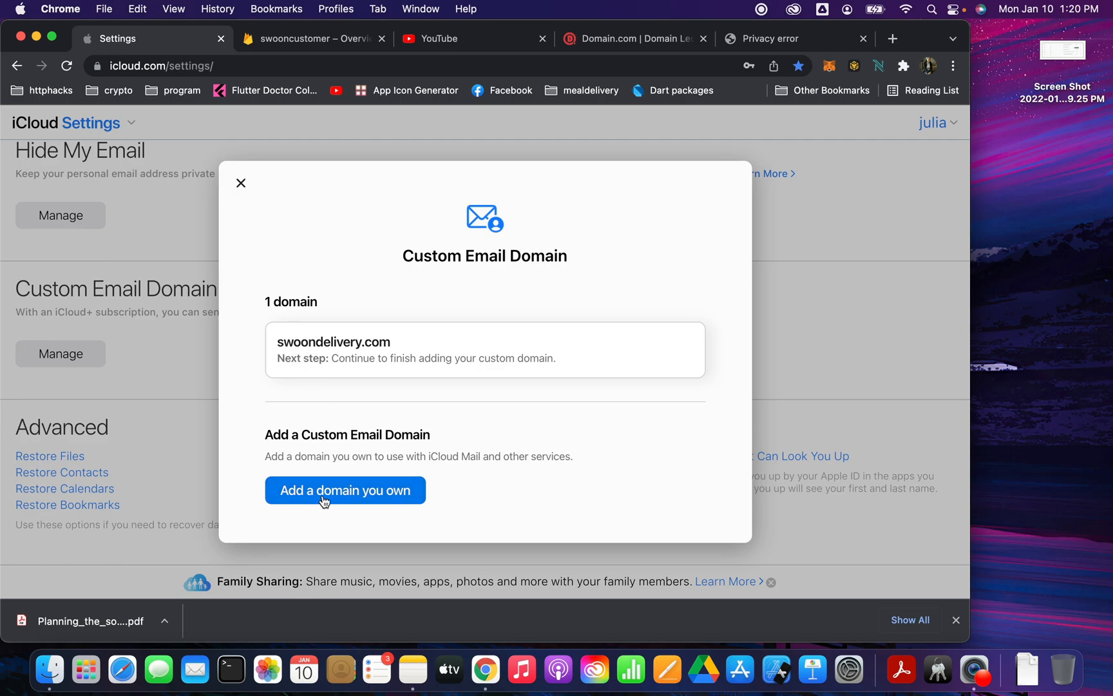
left_click(345, 490)
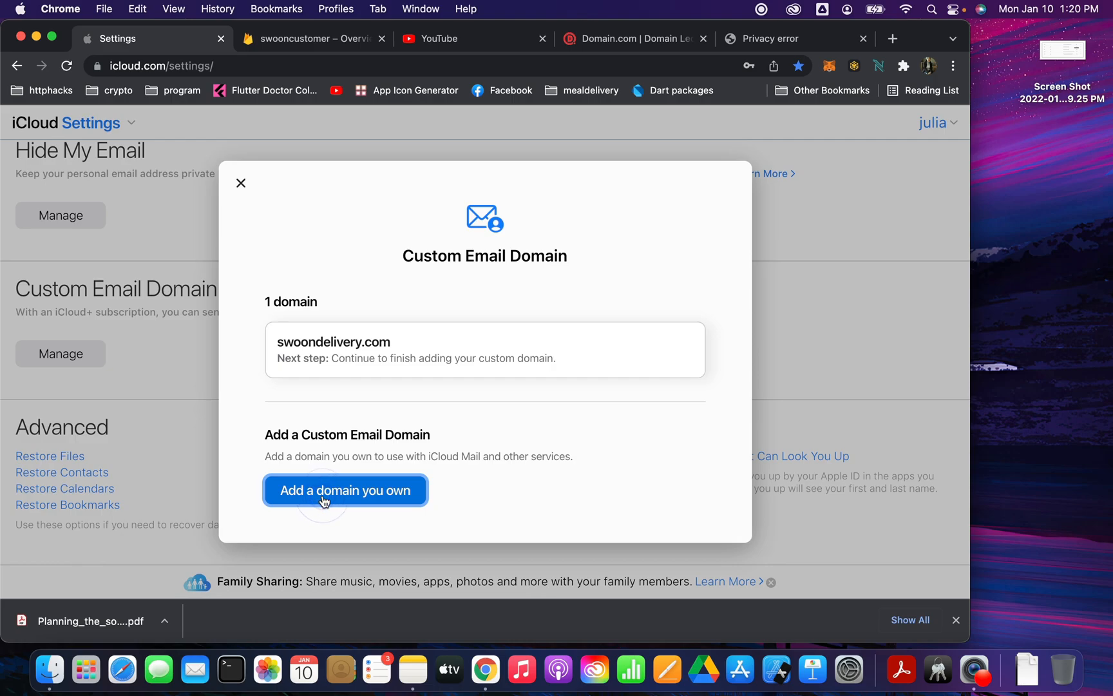
left_click(345, 490)
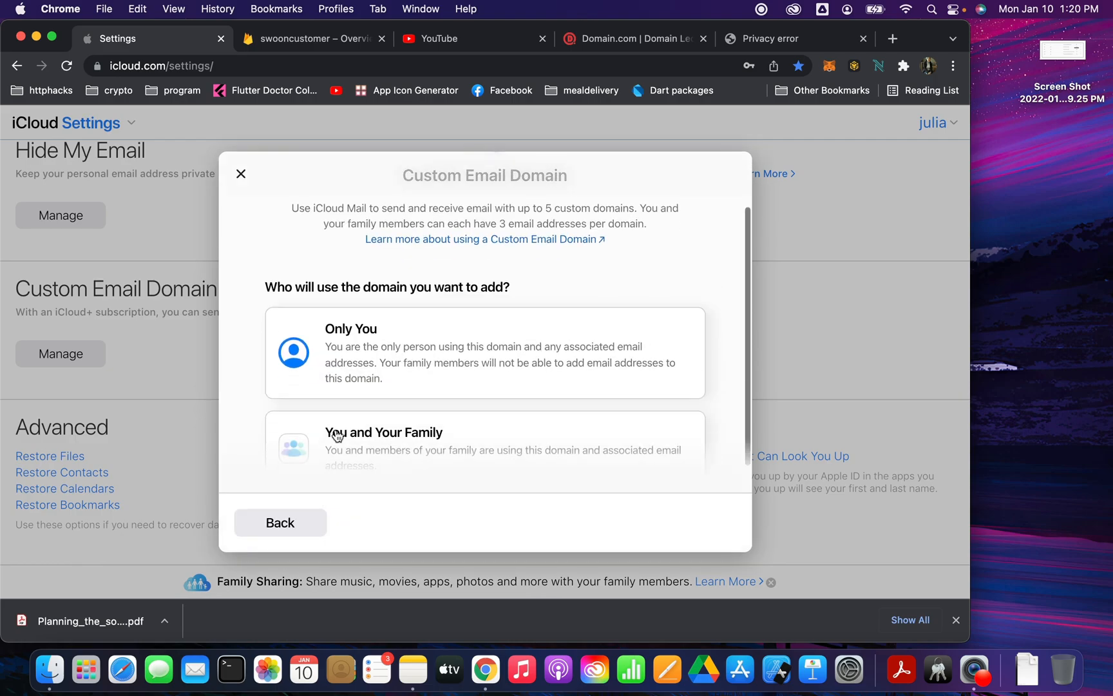
- Choose Only You, abandon the mistyped 'swoondekl' entry, and finish setup so swoondelivery.com shows ready for iCloud Mail
left_click(485, 353)
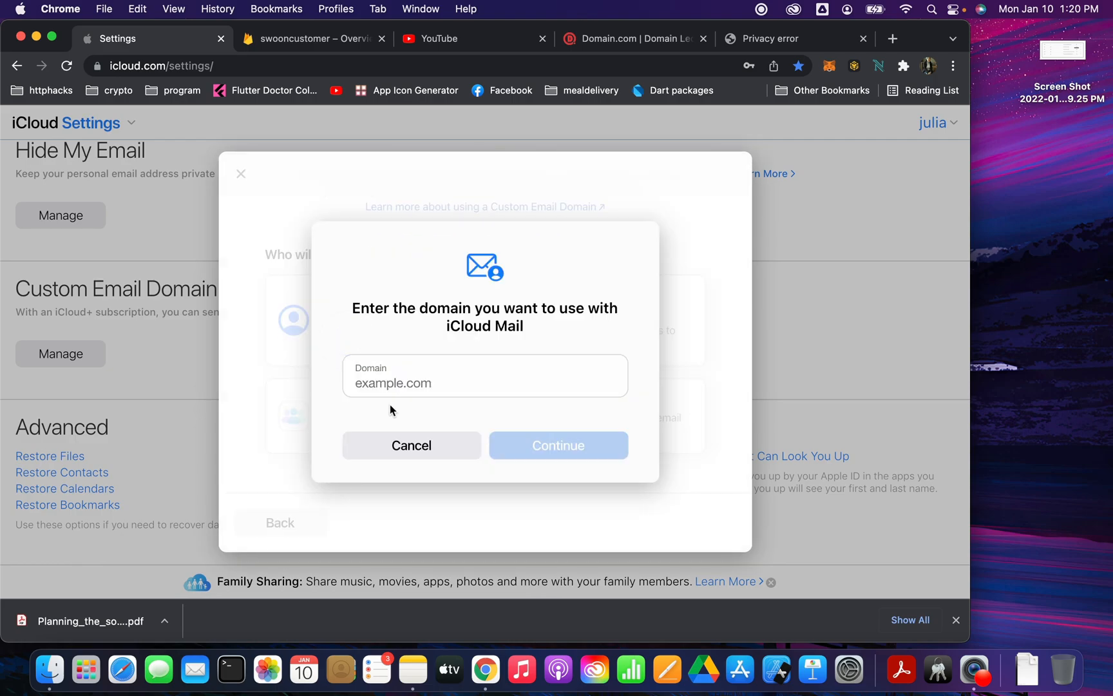
type("sw")
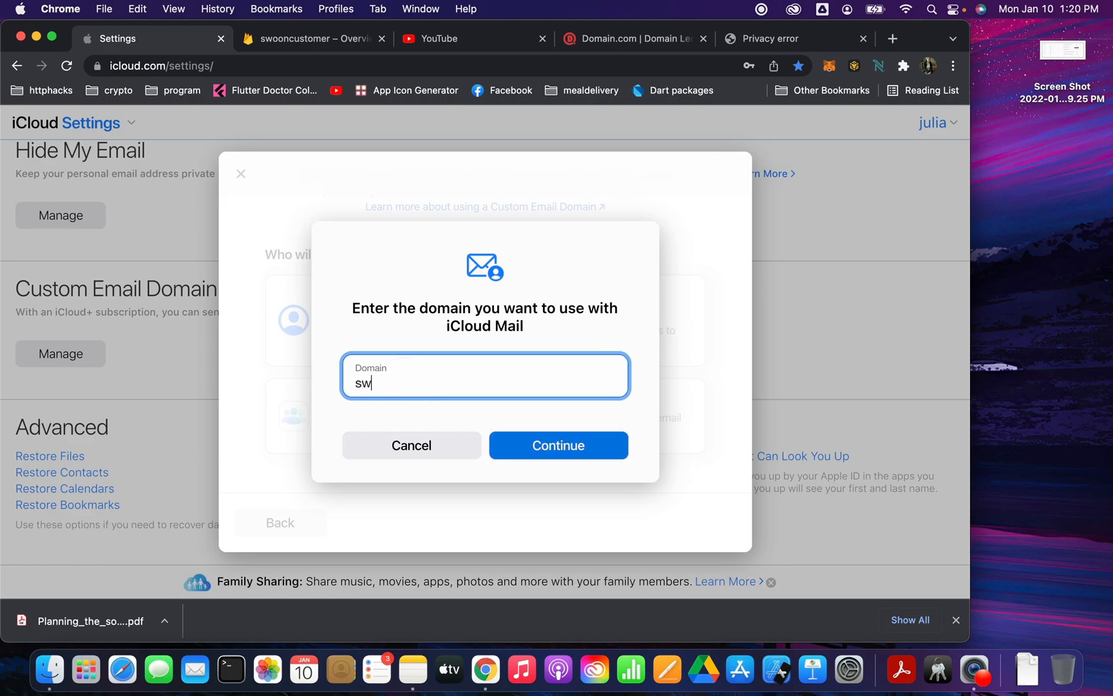
type("oon")
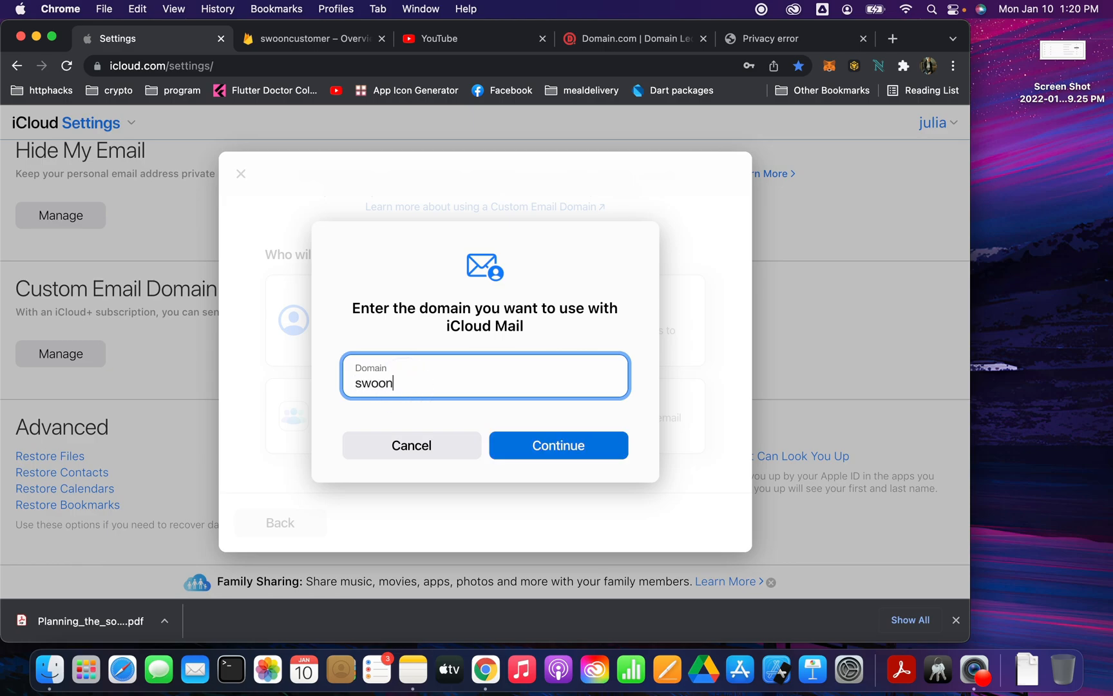
type("dekl")
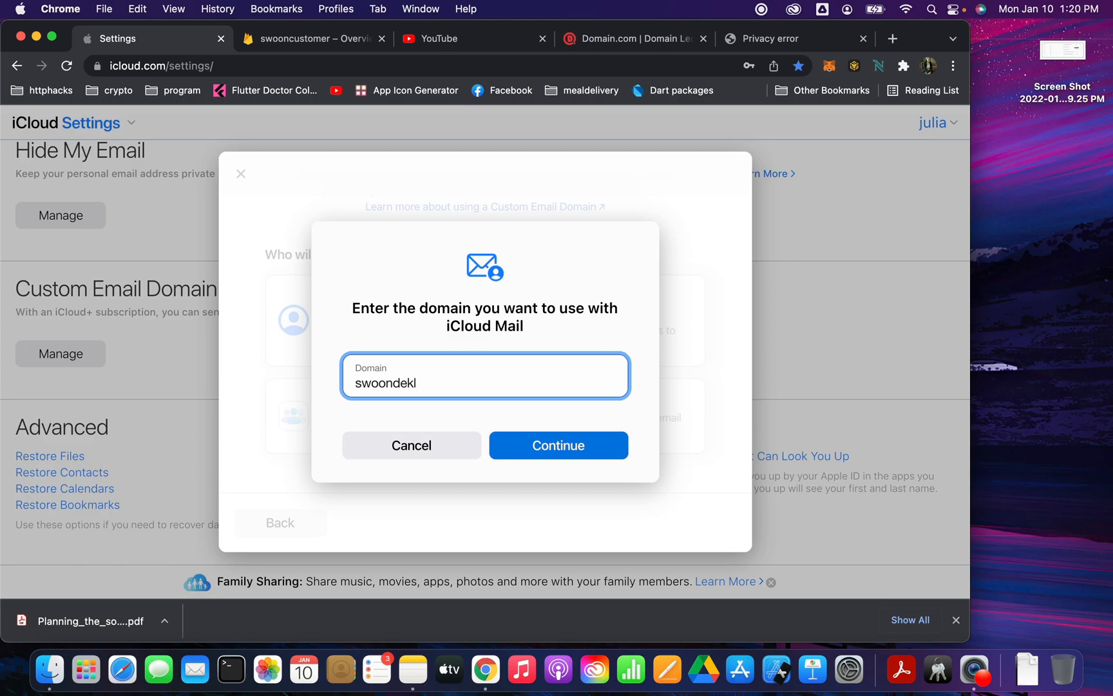
left_click(558, 445)
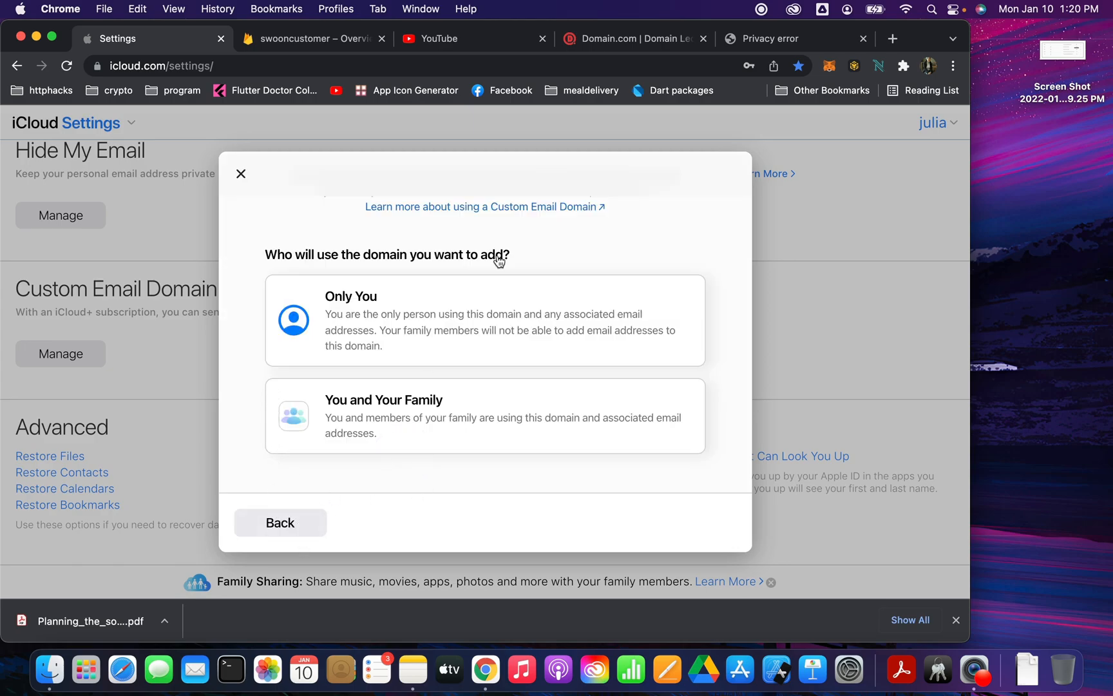
left_click(761, 9)
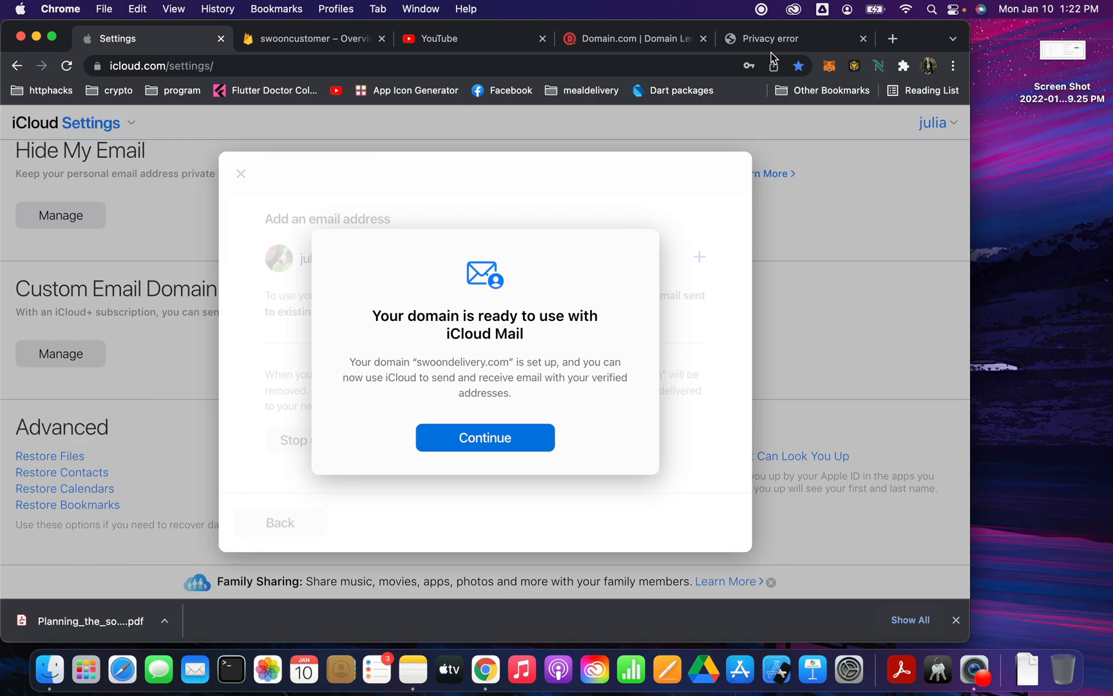
mouse_move(449, 410)
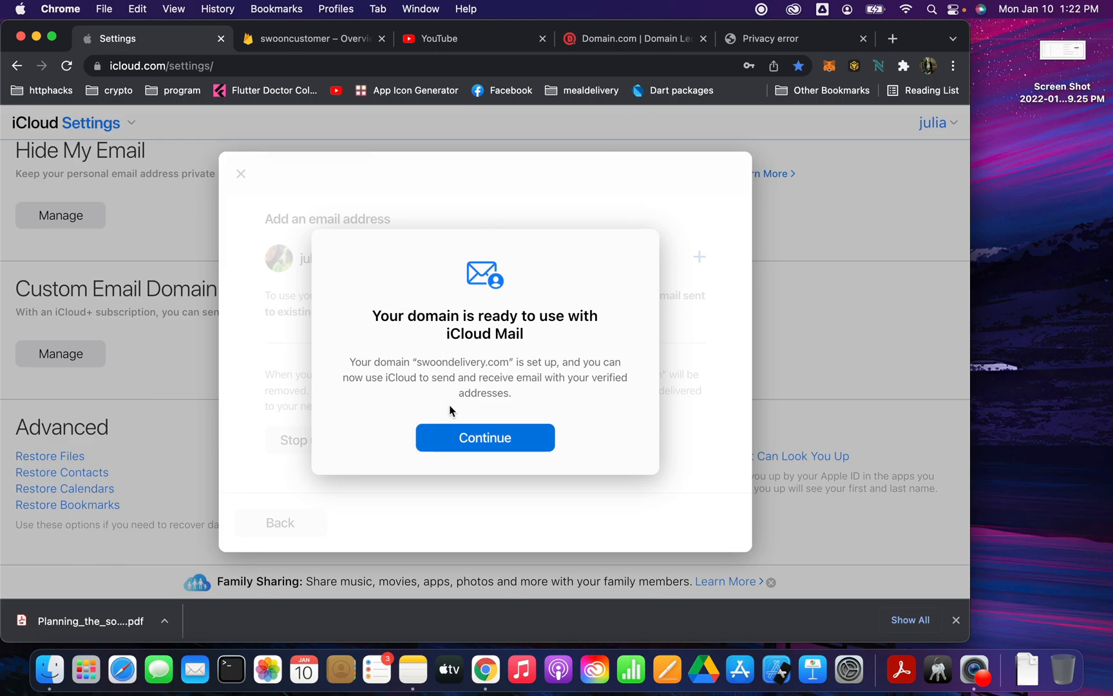
- Continue past the ready notice, select the iCloud address as default sending address, and confirm with Done
left_click(485, 436)
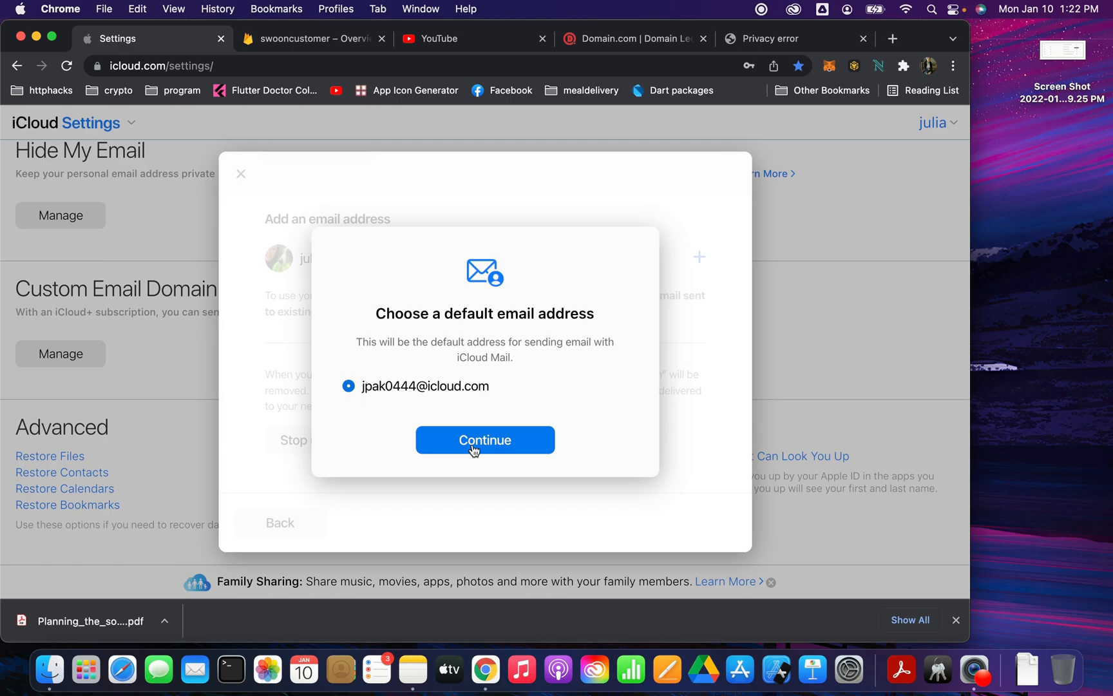
left_click(349, 385)
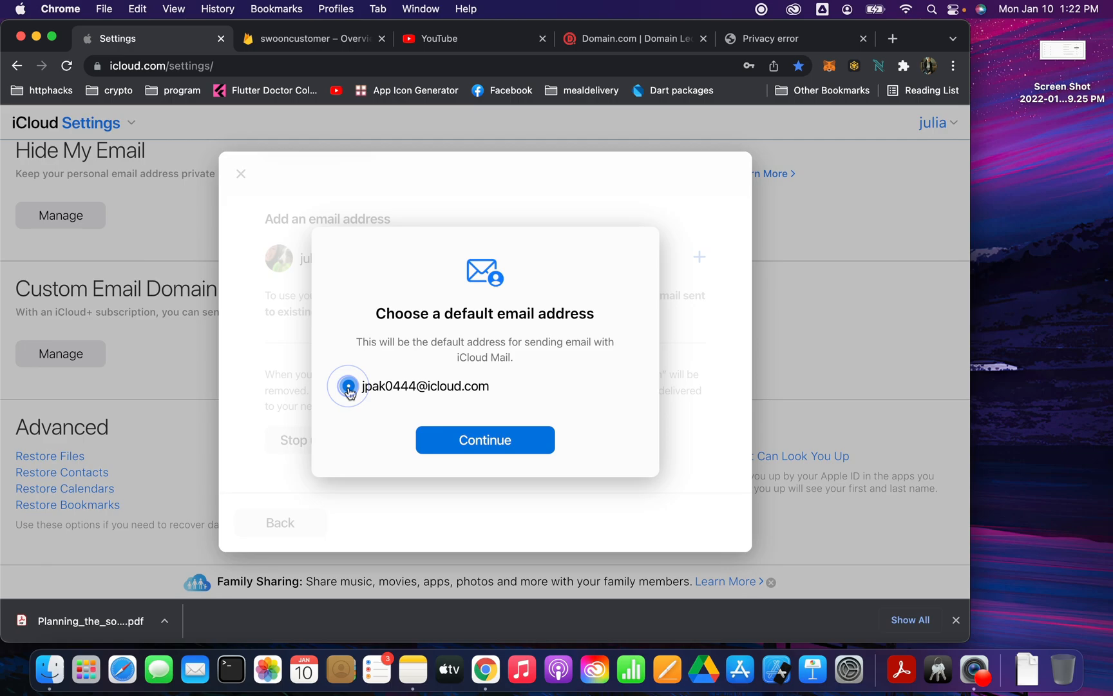
left_click(348, 385)
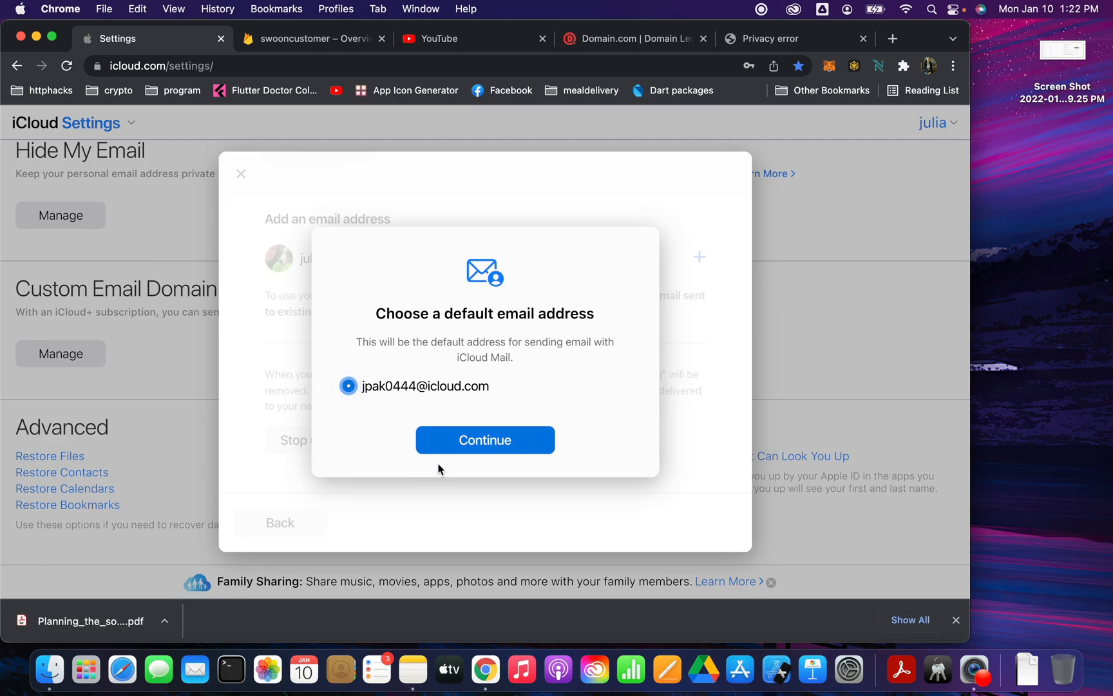
left_click(484, 440)
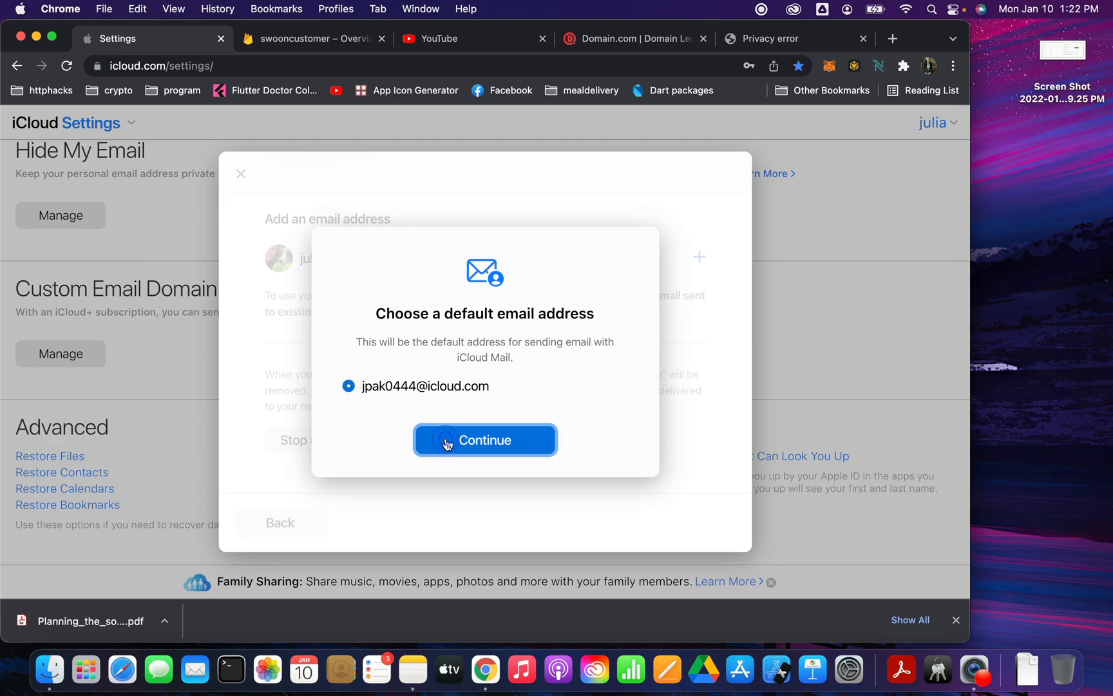
left_click(484, 440)
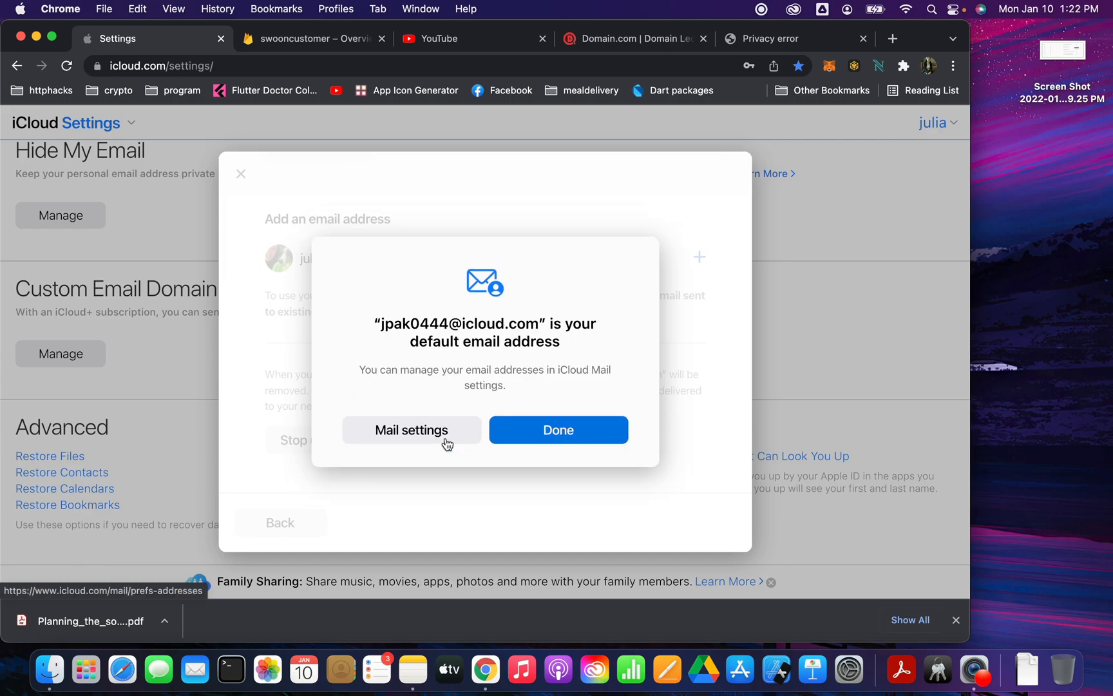
mouse_move(558, 429)
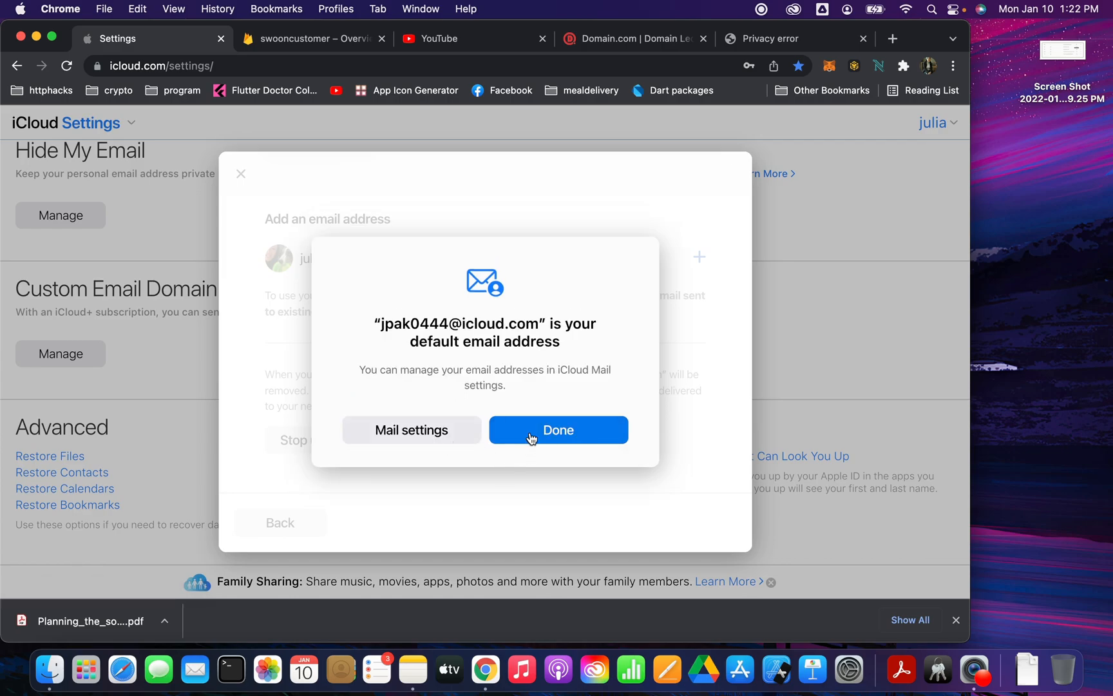
left_click(558, 429)
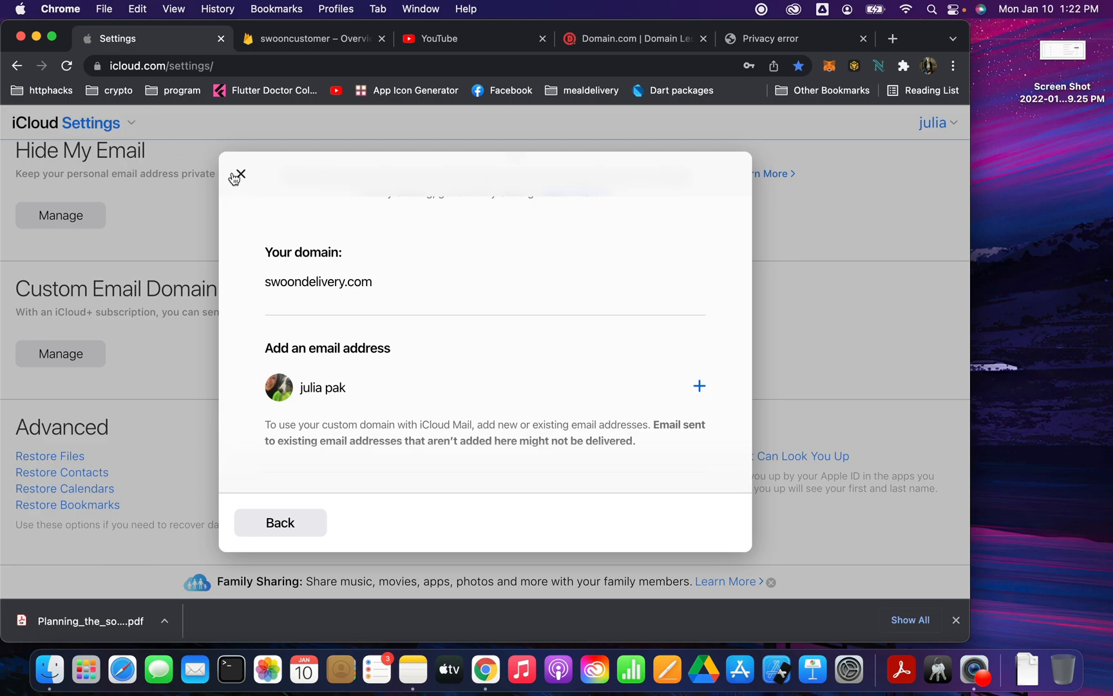
- Reopen Custom Email Domain management and start a new address for swoondelivery.com
left_click(240, 175)
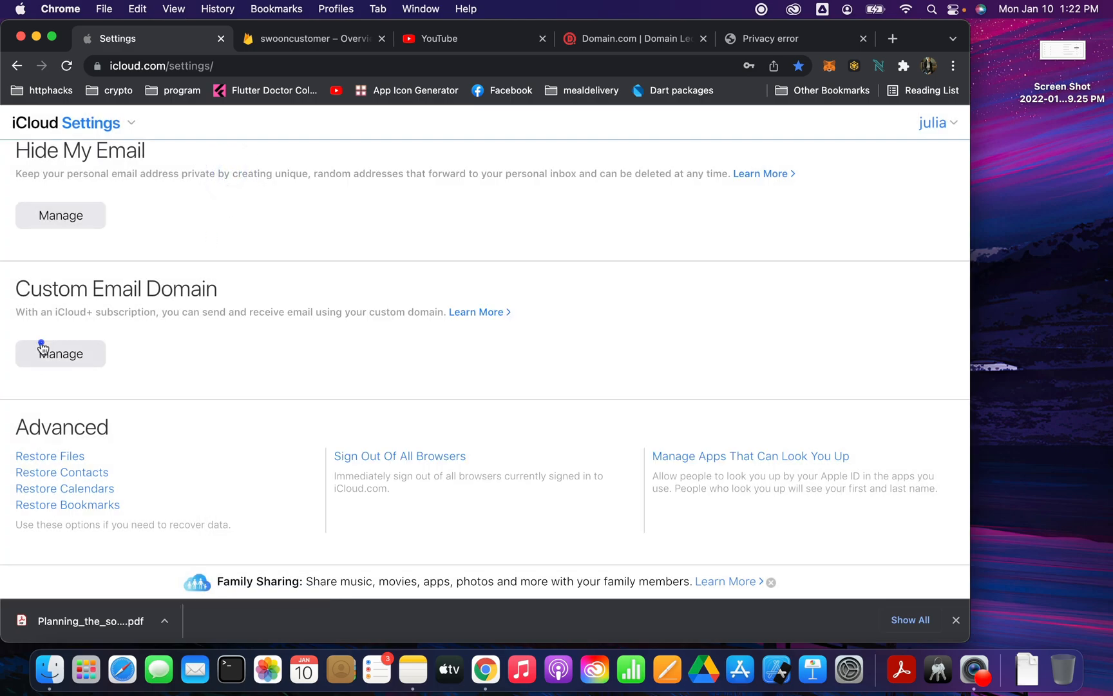
left_click(61, 353)
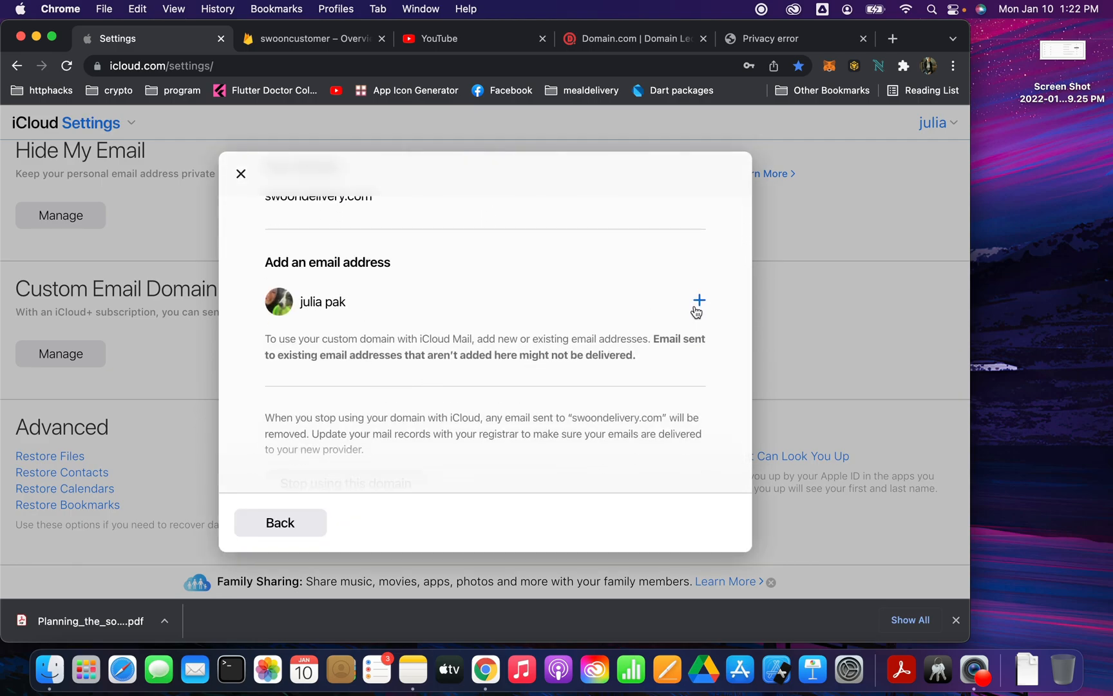
left_click(698, 300)
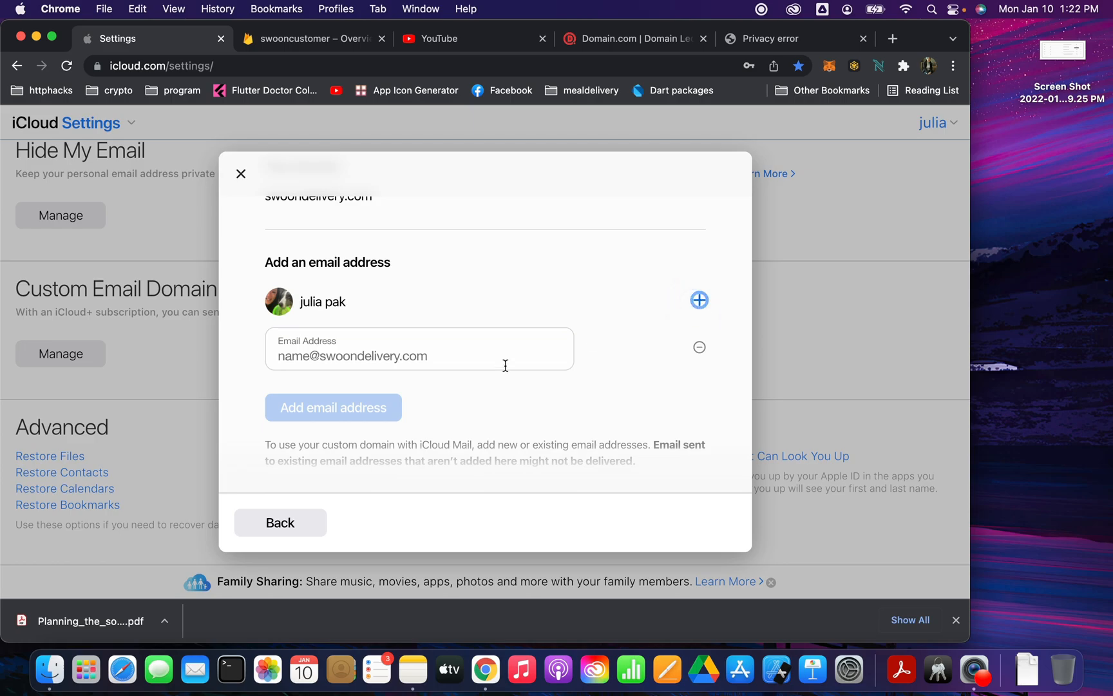
left_click(419, 356)
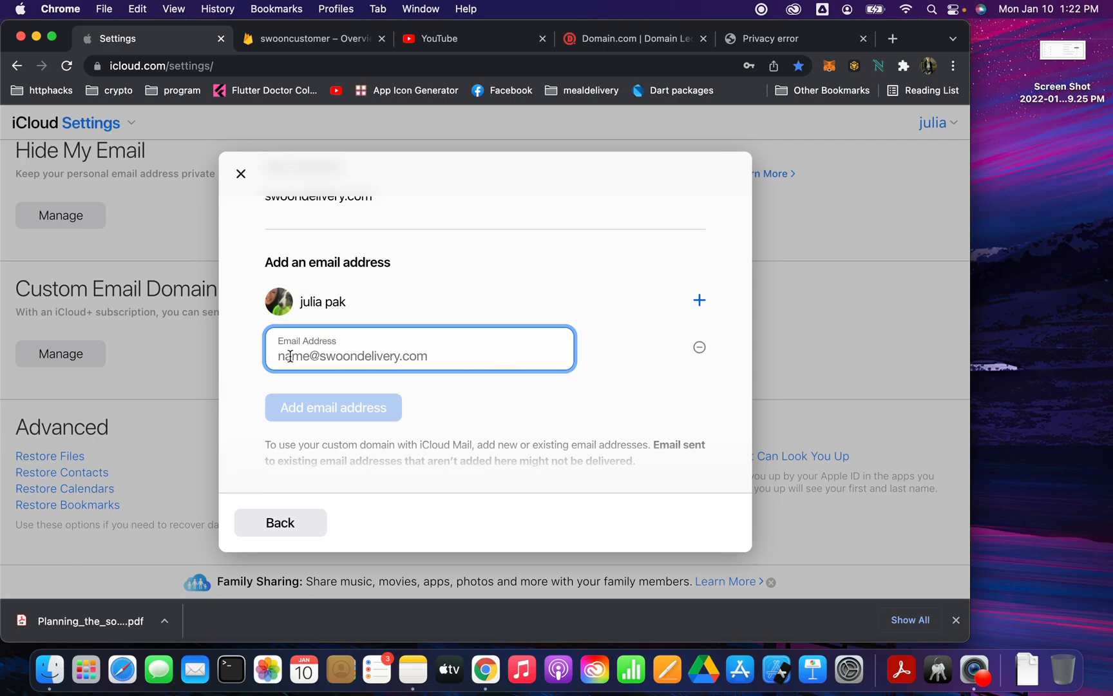
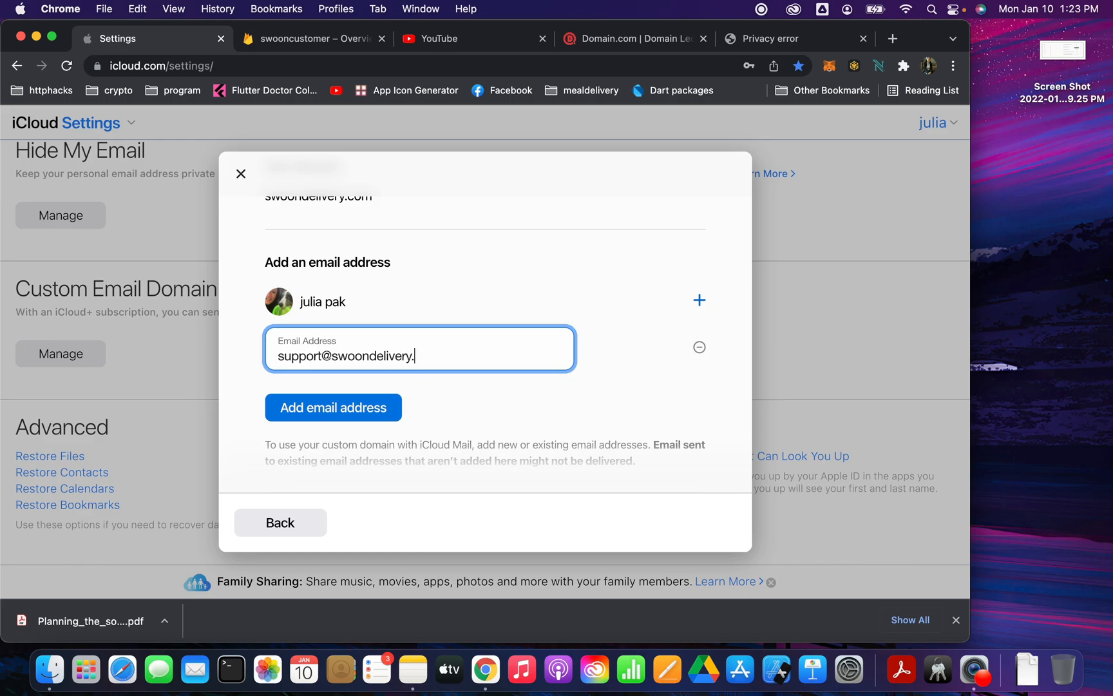
left_click(332, 407)
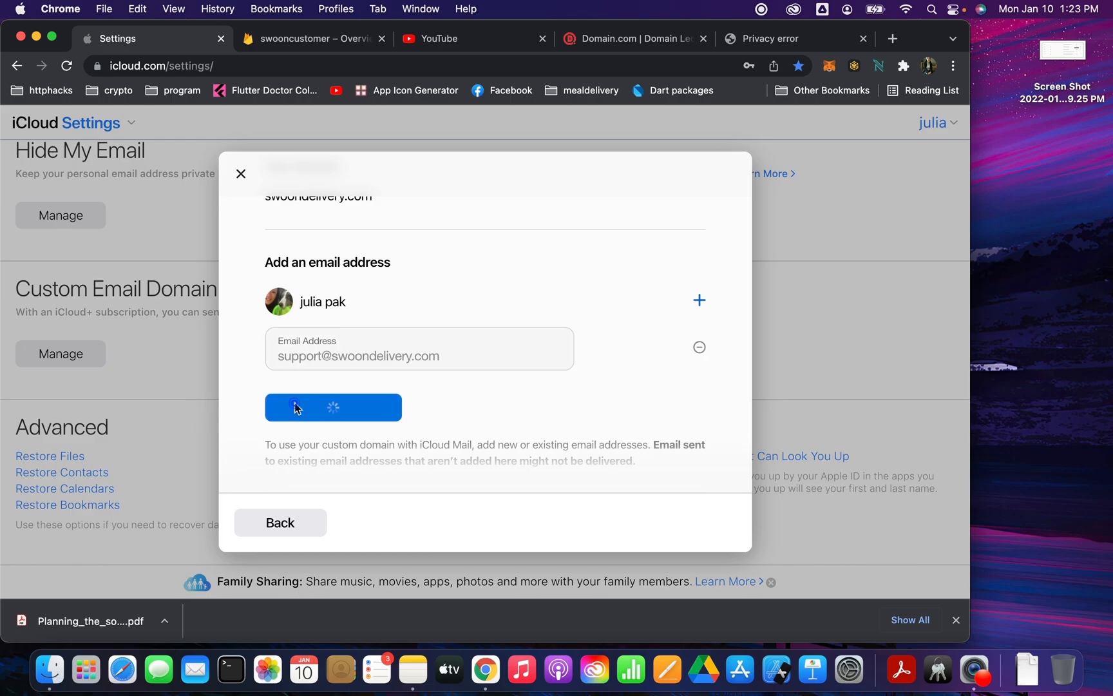
left_click(332, 407)
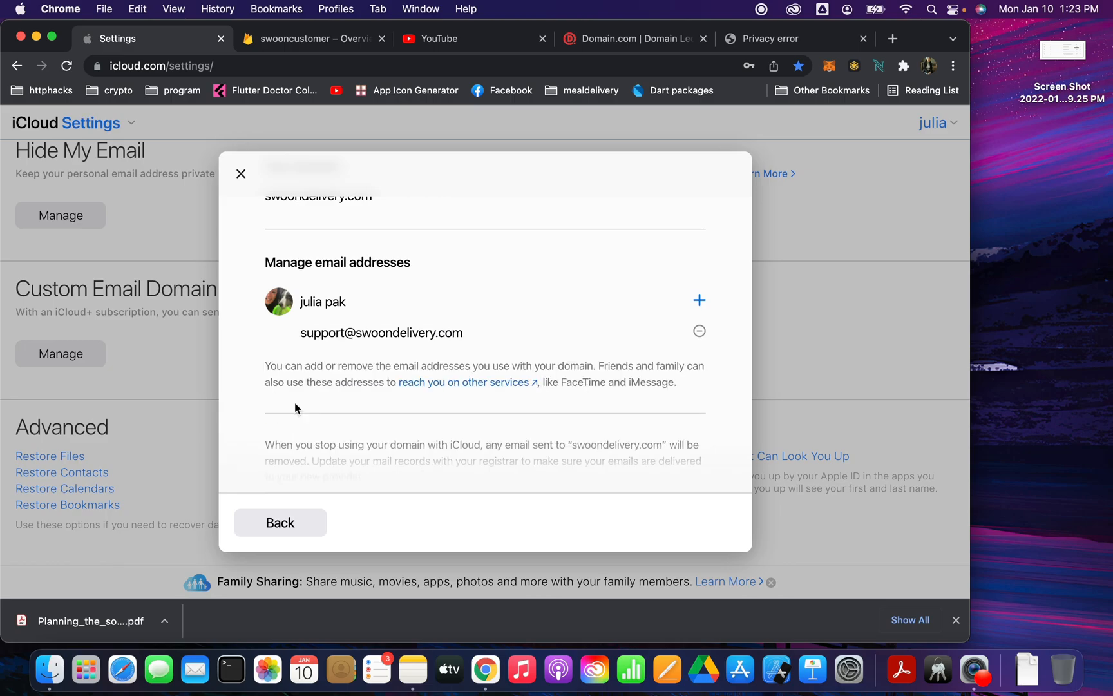
left_click(698, 299)
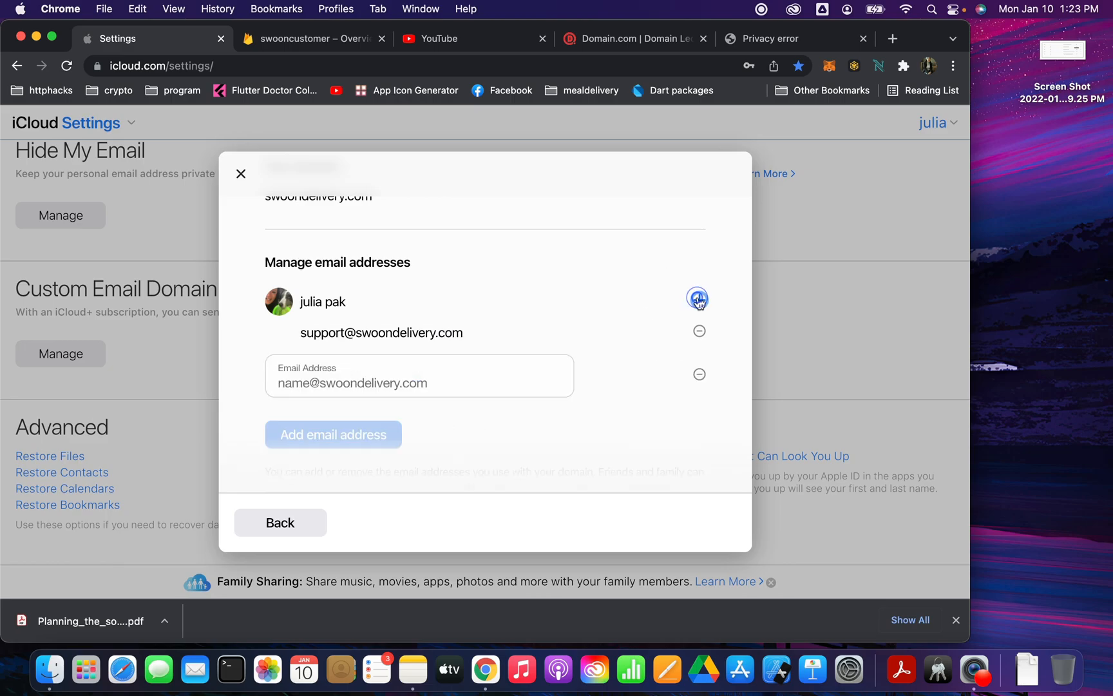
left_click(419, 382)
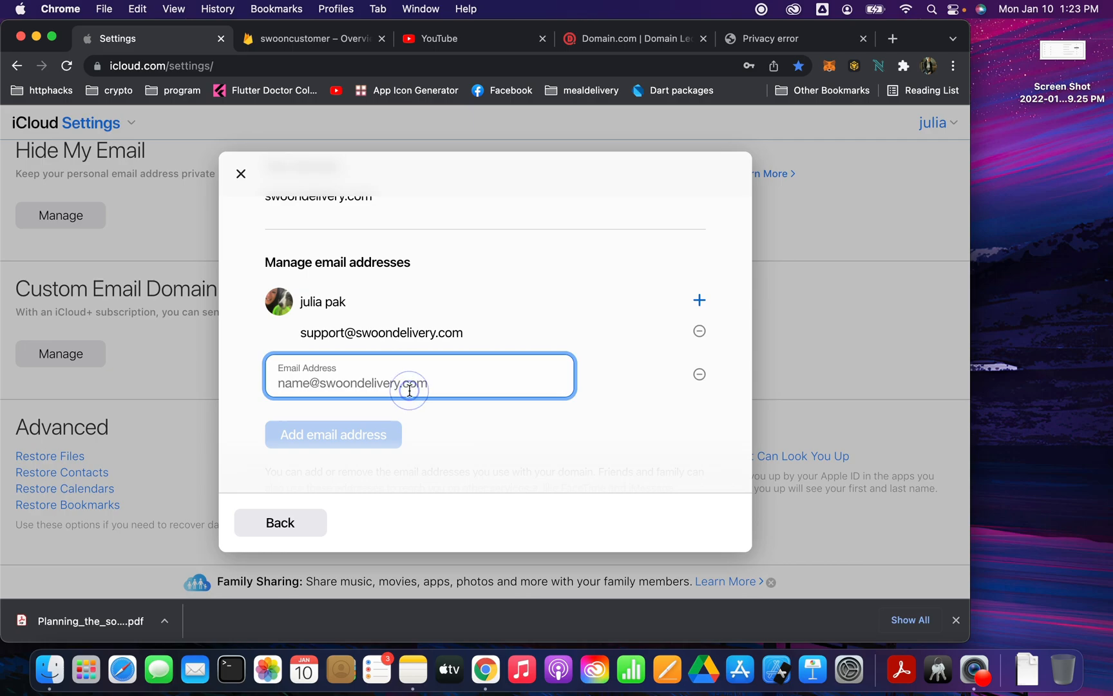
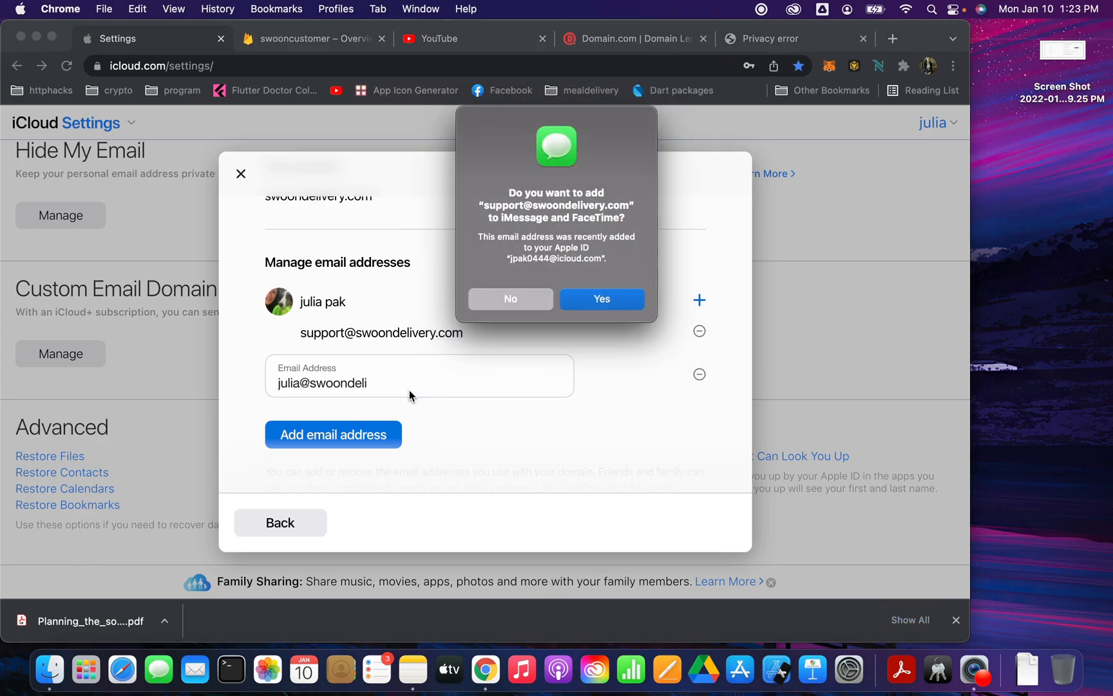
mouse_move(504, 324)
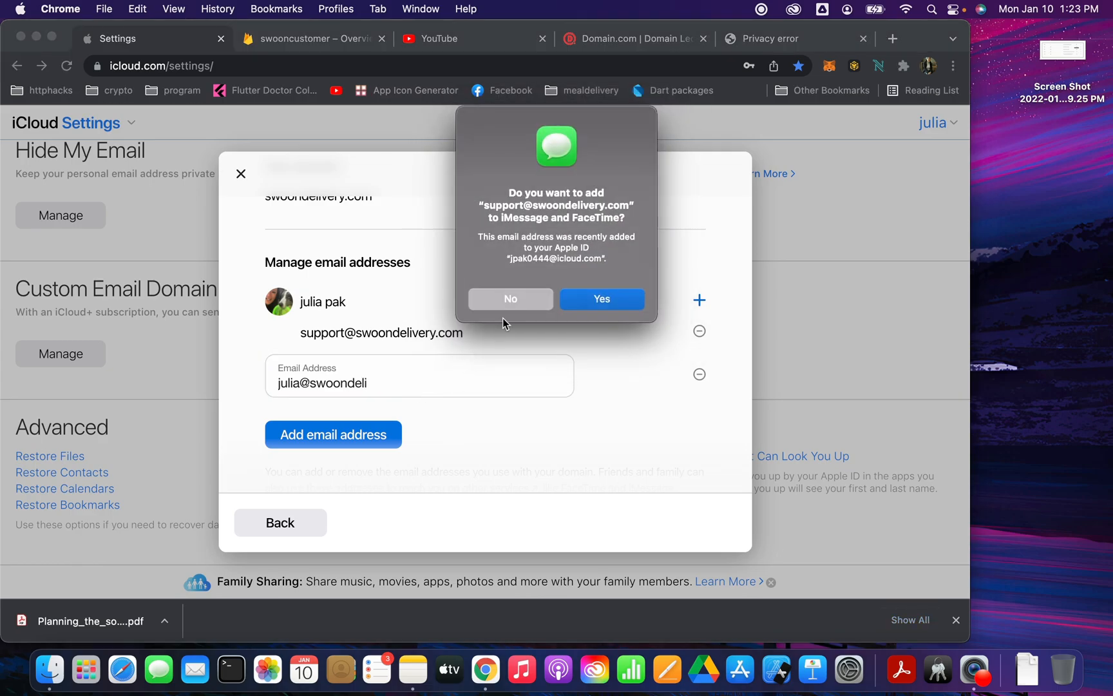
mouse_move(600, 297)
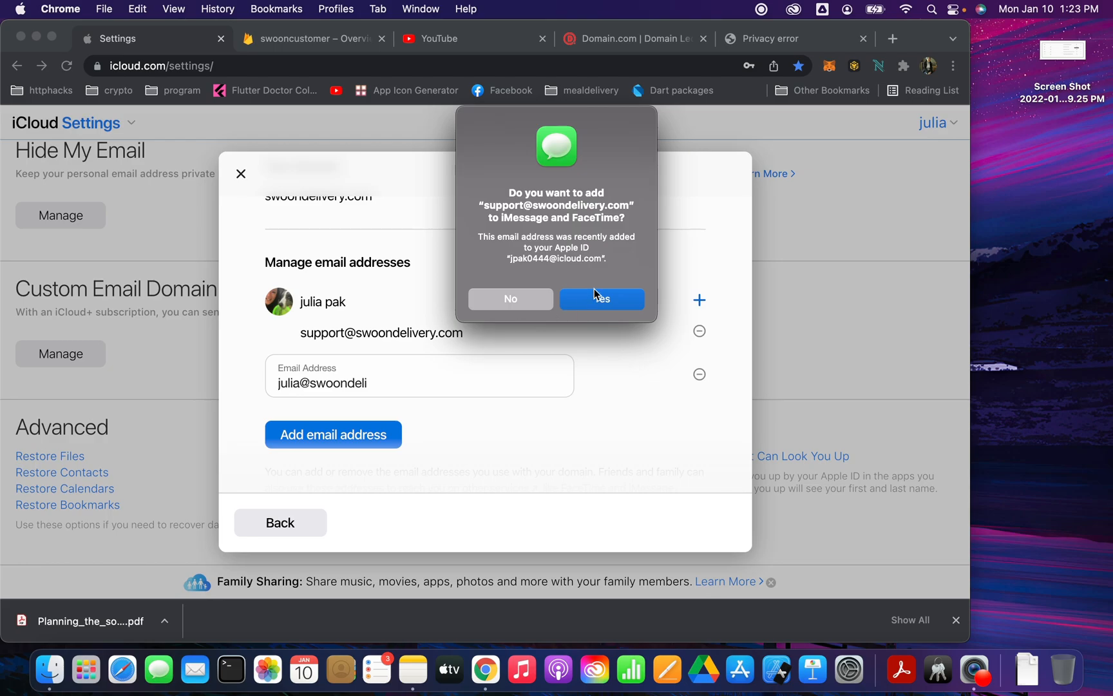
mouse_move(578, 310)
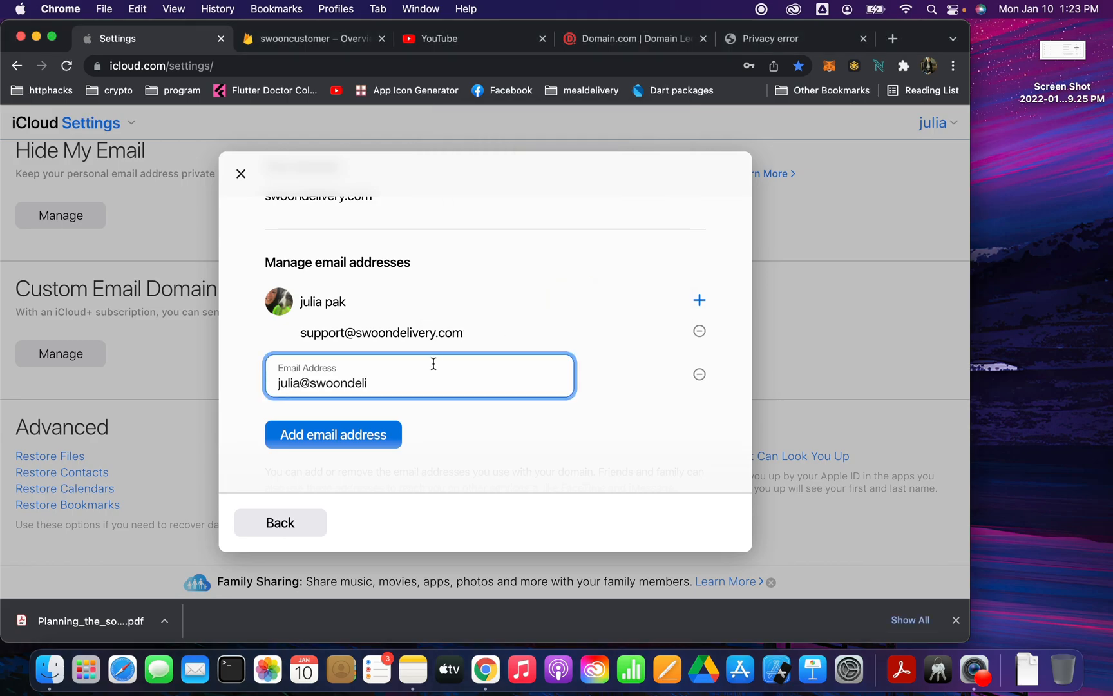
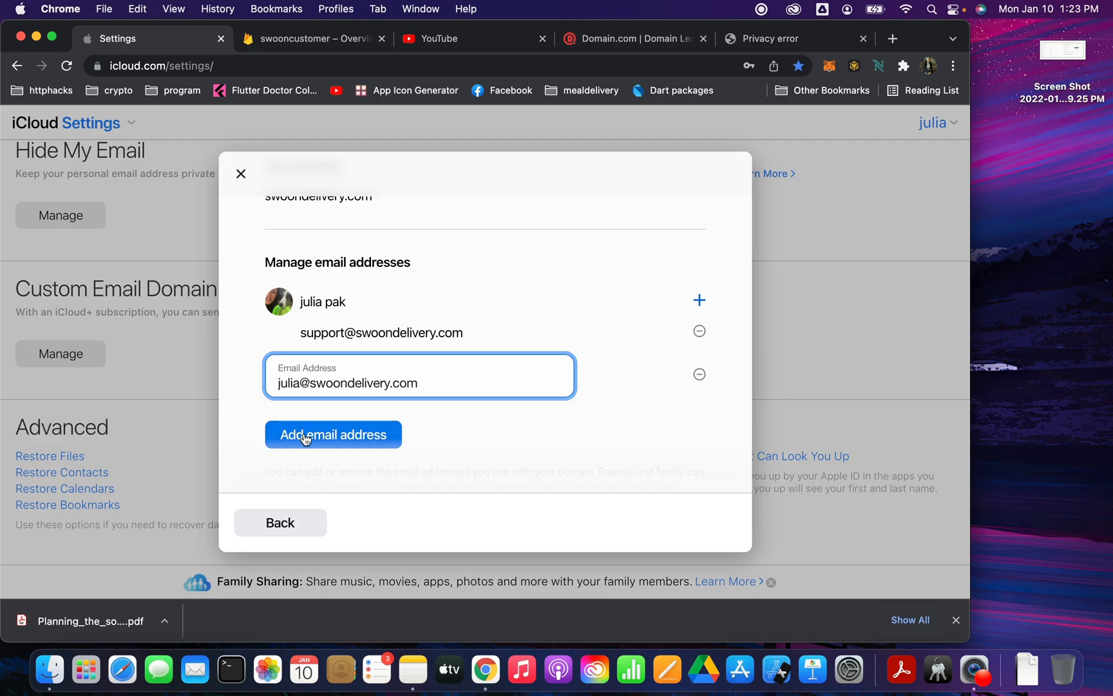
left_click(332, 434)
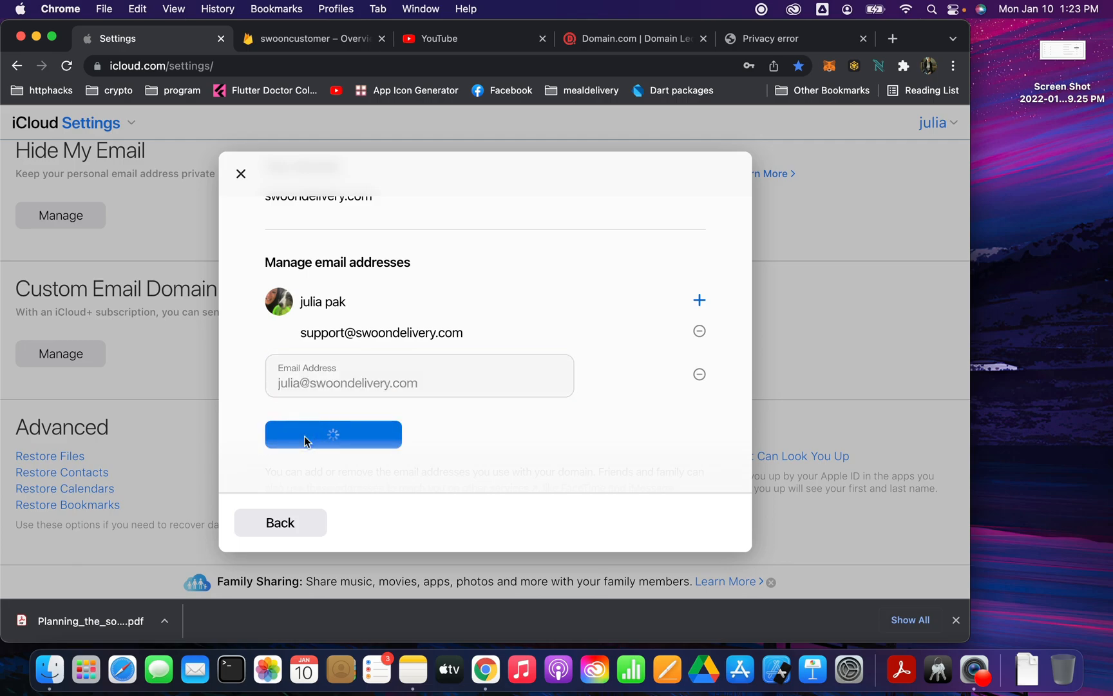
left_click(332, 434)
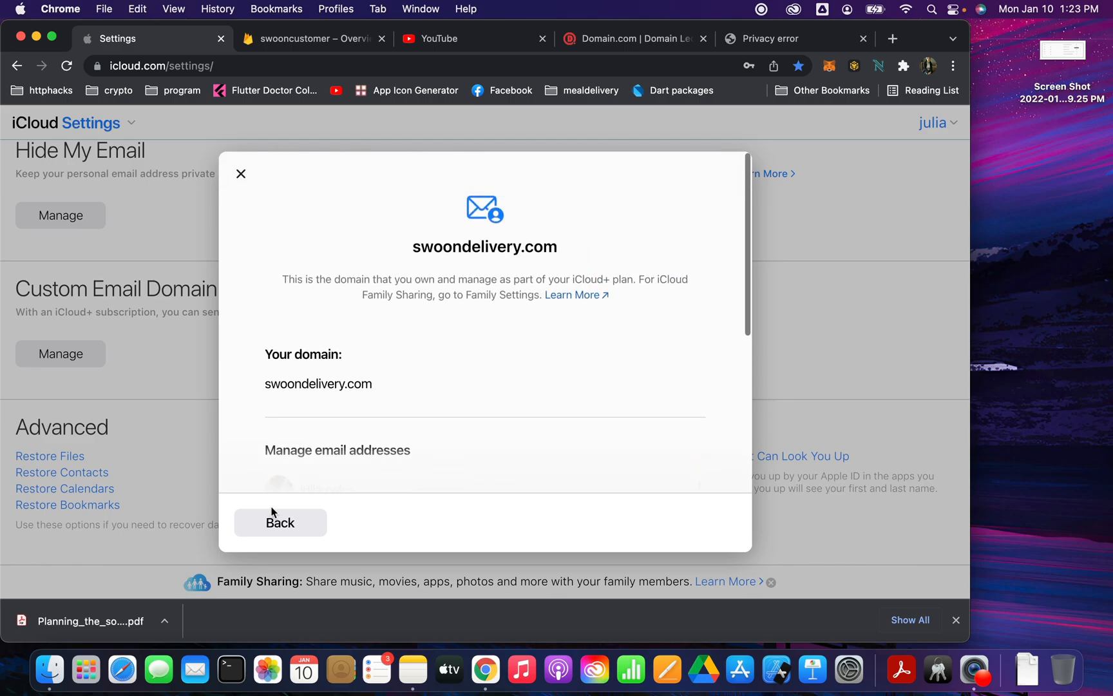
scroll("down", 3)
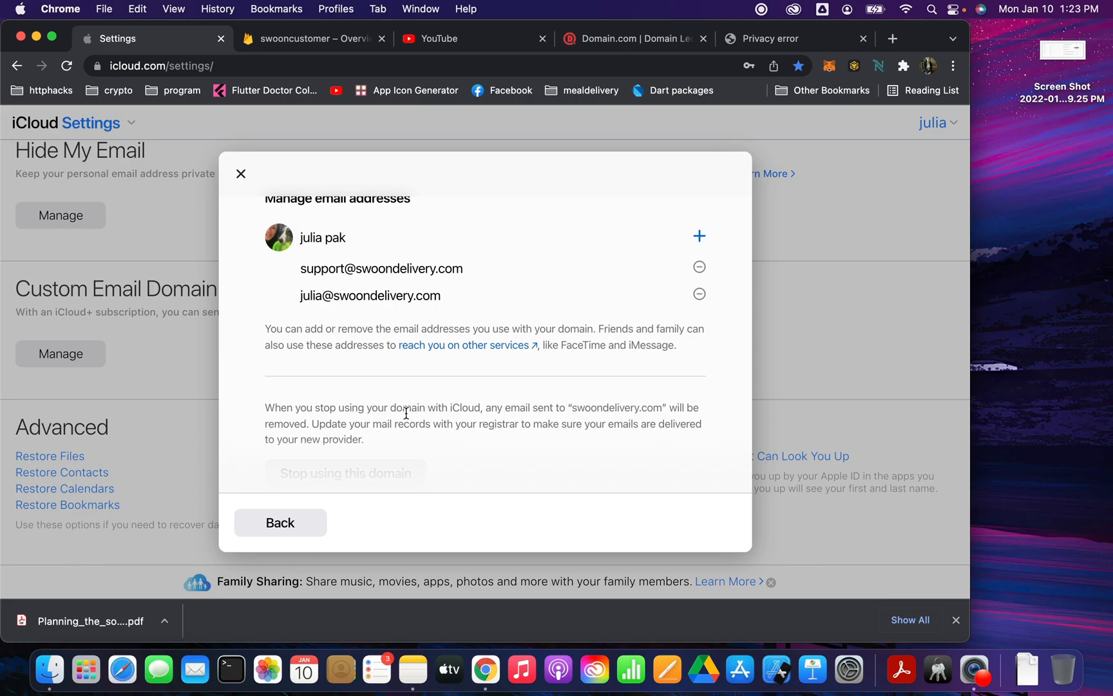
mouse_move(194, 670)
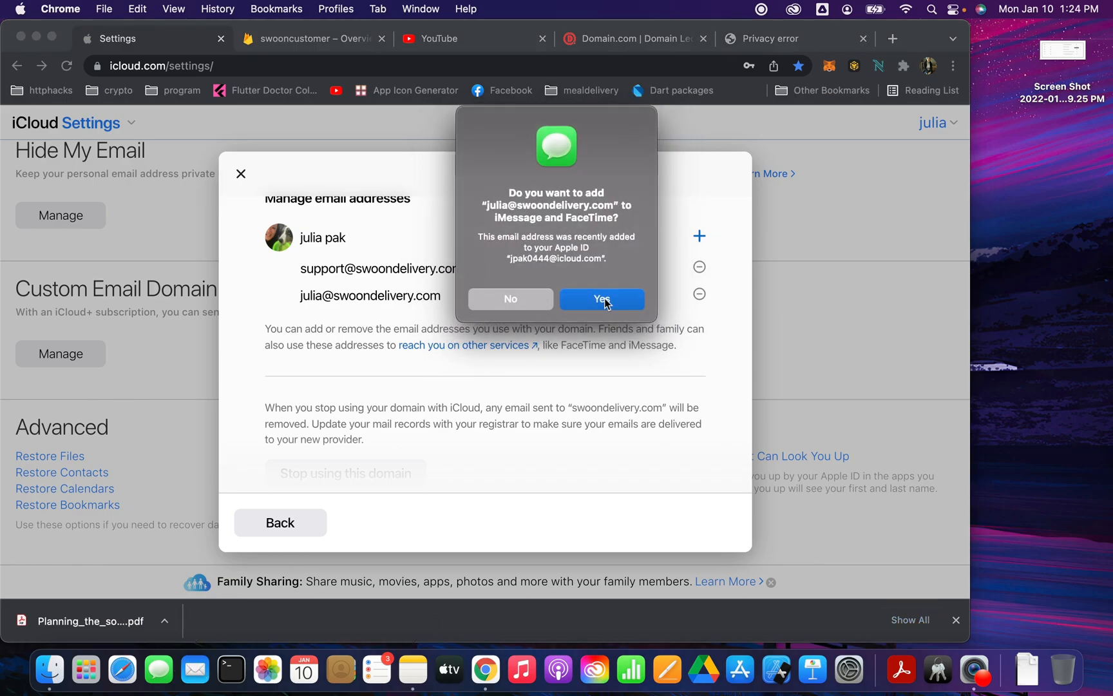
left_click(602, 298)
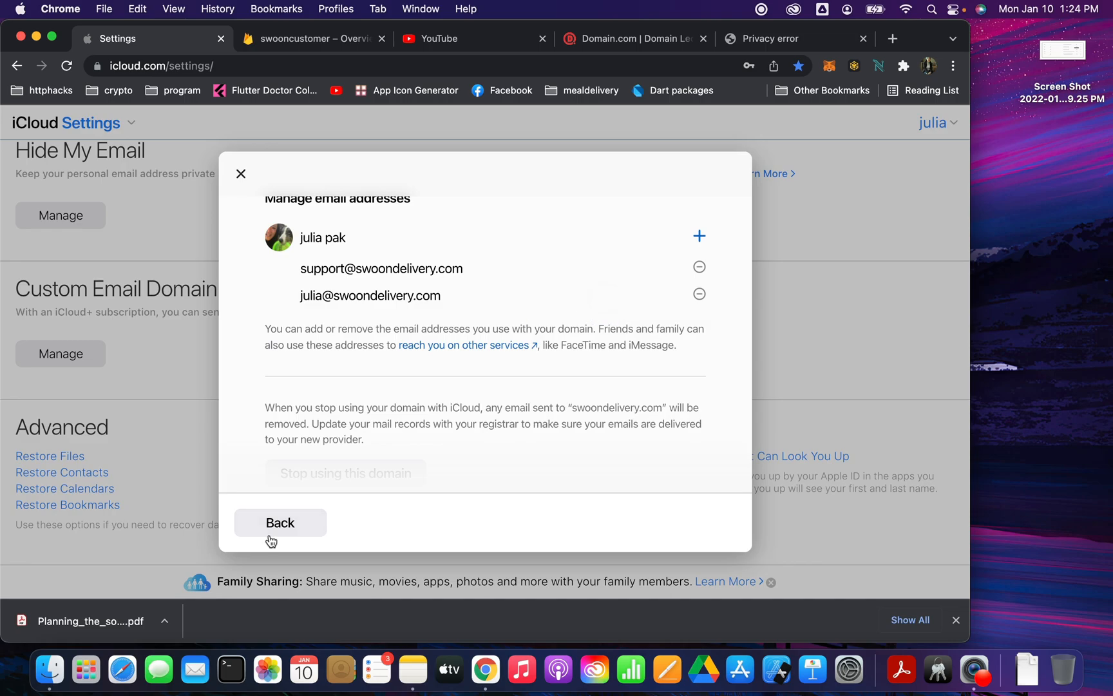
mouse_move(271, 535)
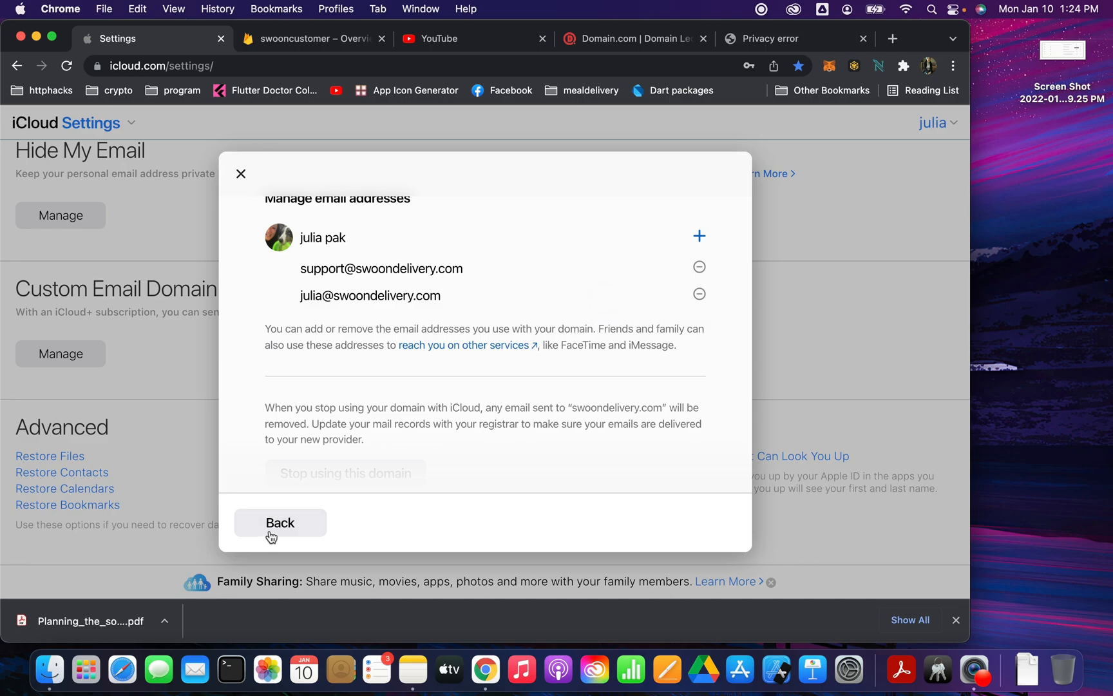
mouse_move(151, 321)
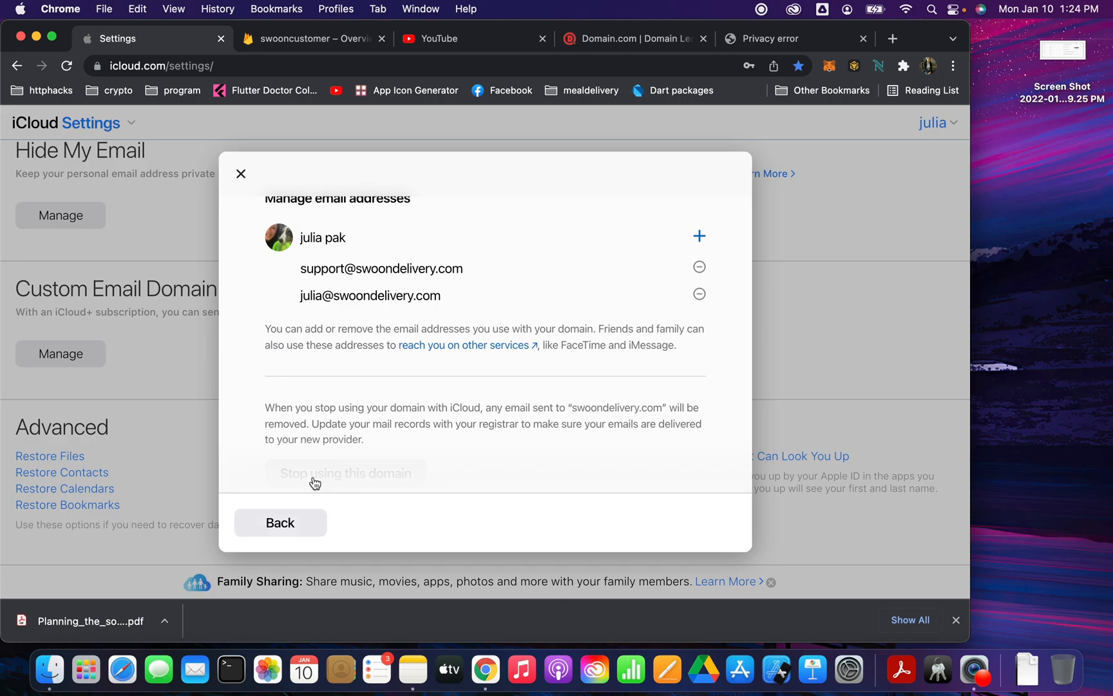
mouse_move(276, 545)
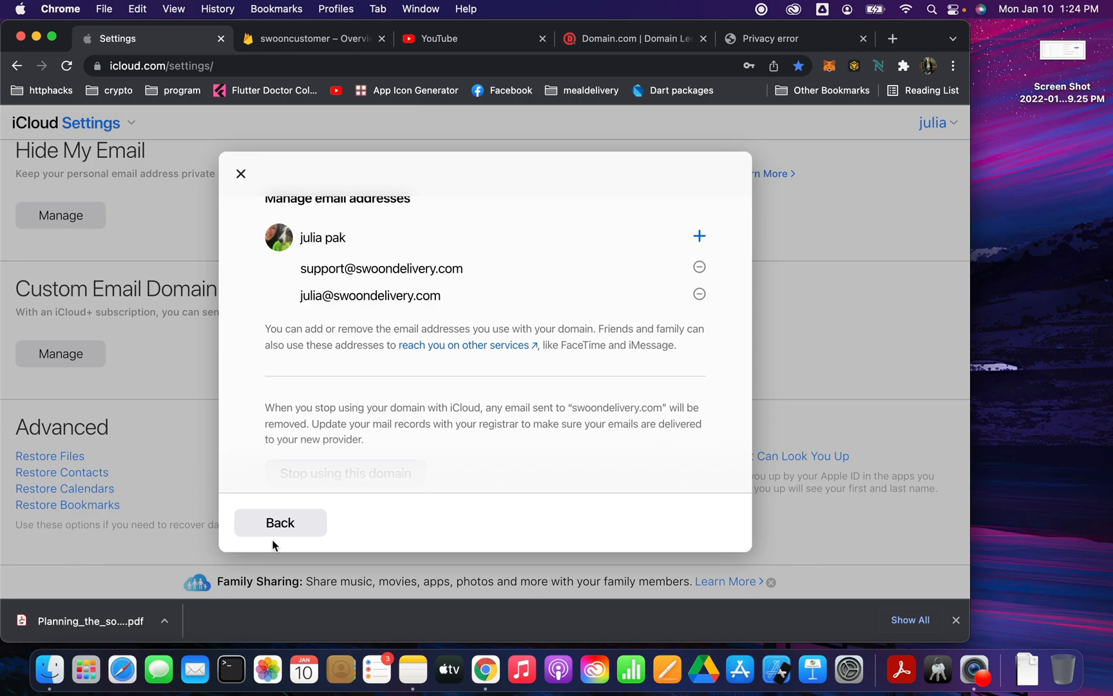
left_click(762, 9)
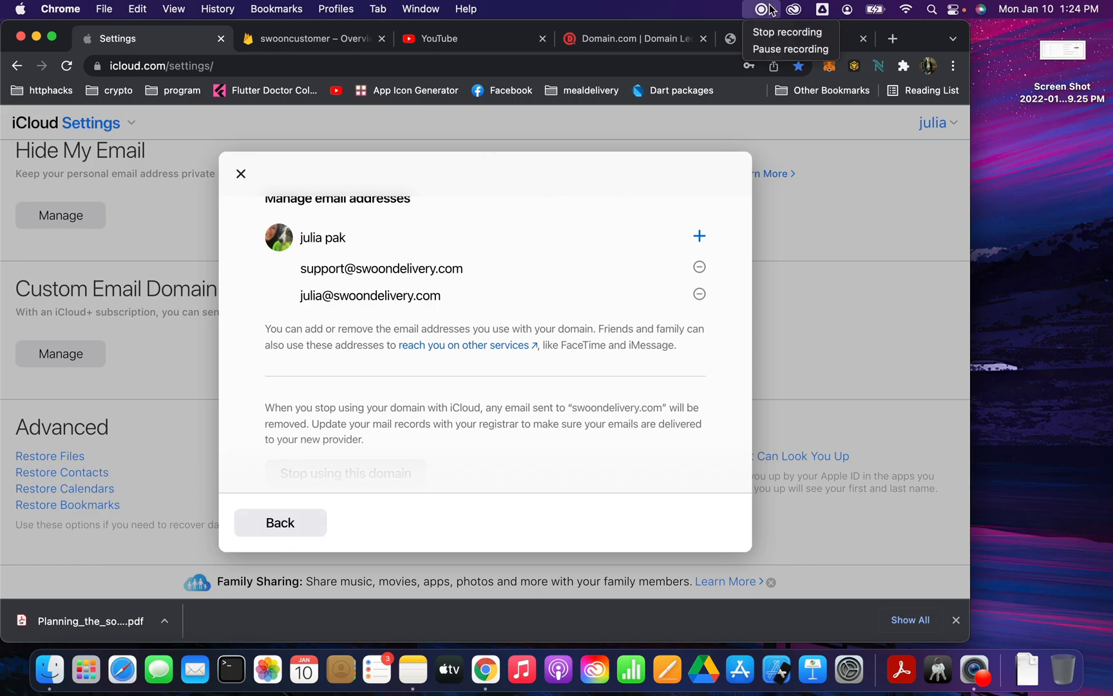